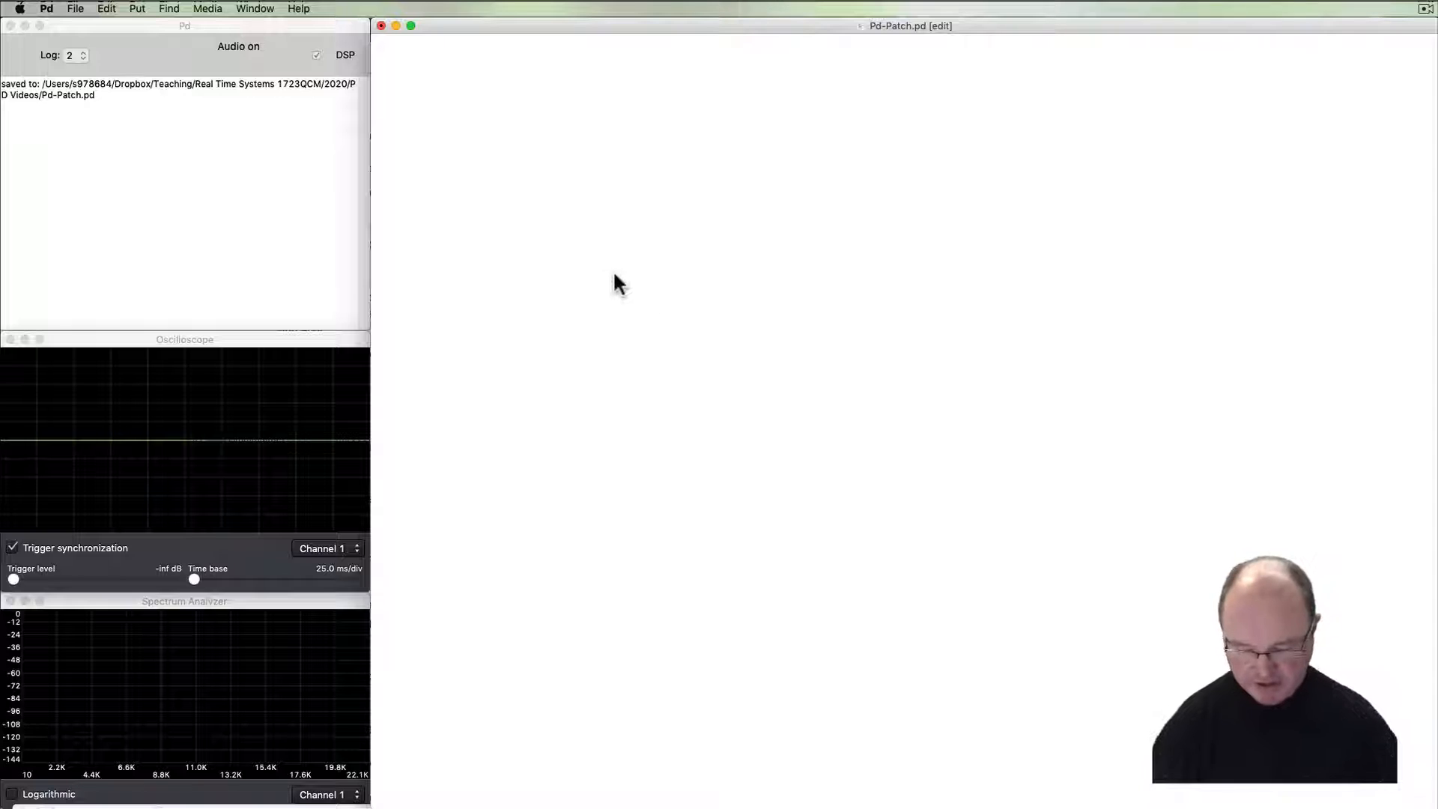
# Create a key object and wire it into a number box showing pressed key codes.
pyautogui.press('cmd')
pyautogui.write('key')
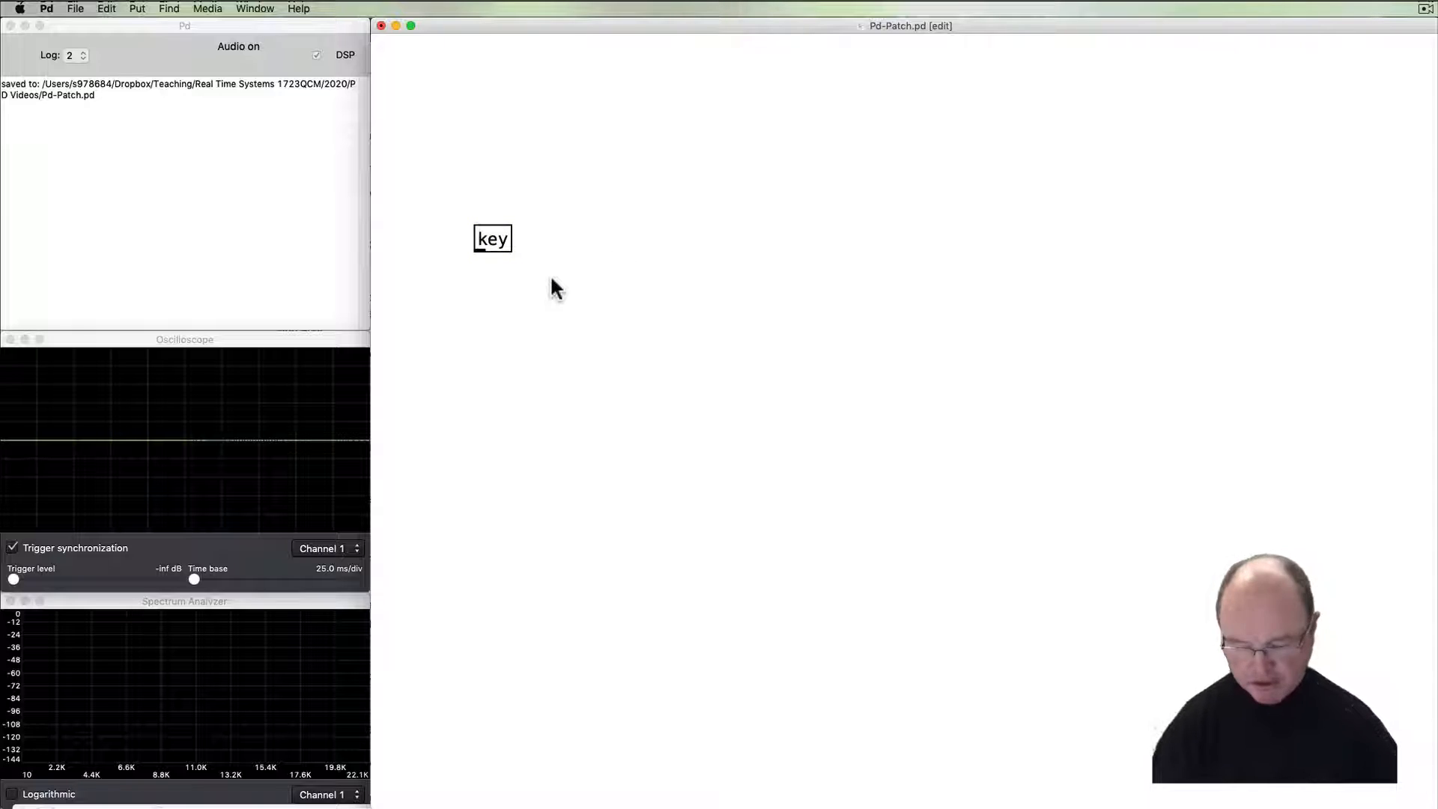
pyautogui.click(503, 288)
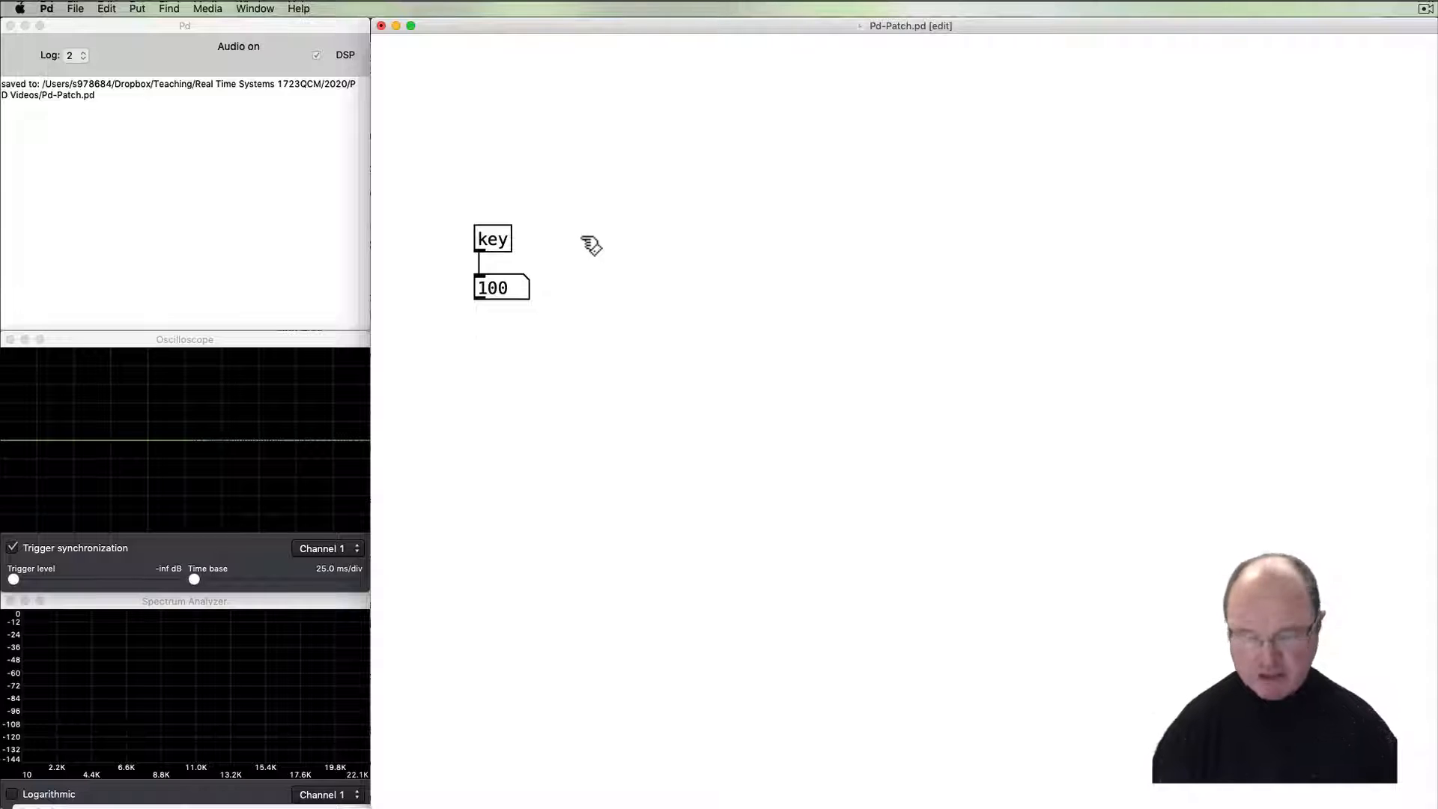
pyautogui.moveTo(587, 253)
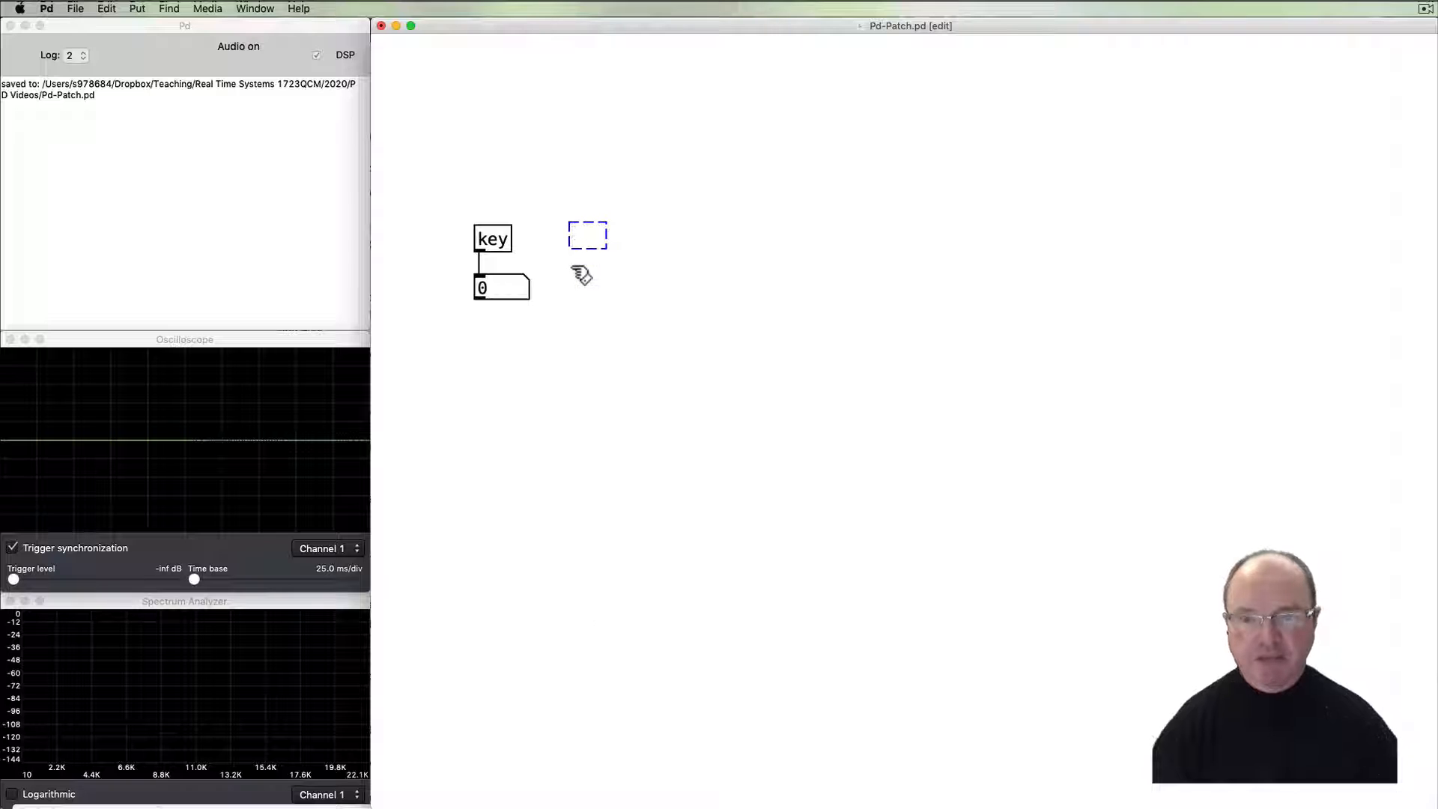
# Add a keyup object beside key, wired to its own number box.
pyautogui.write('keyup')
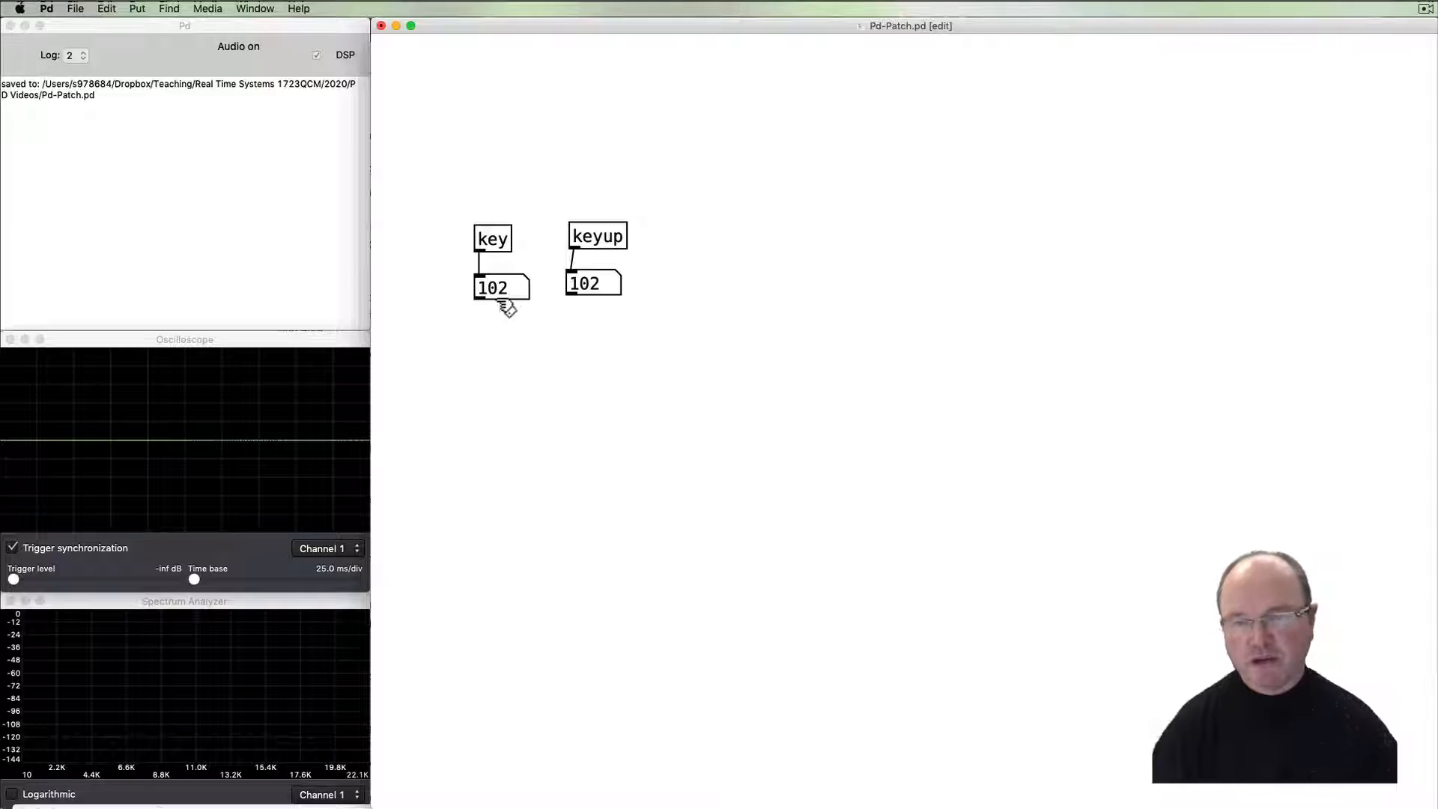
pyautogui.moveTo(701, 301)
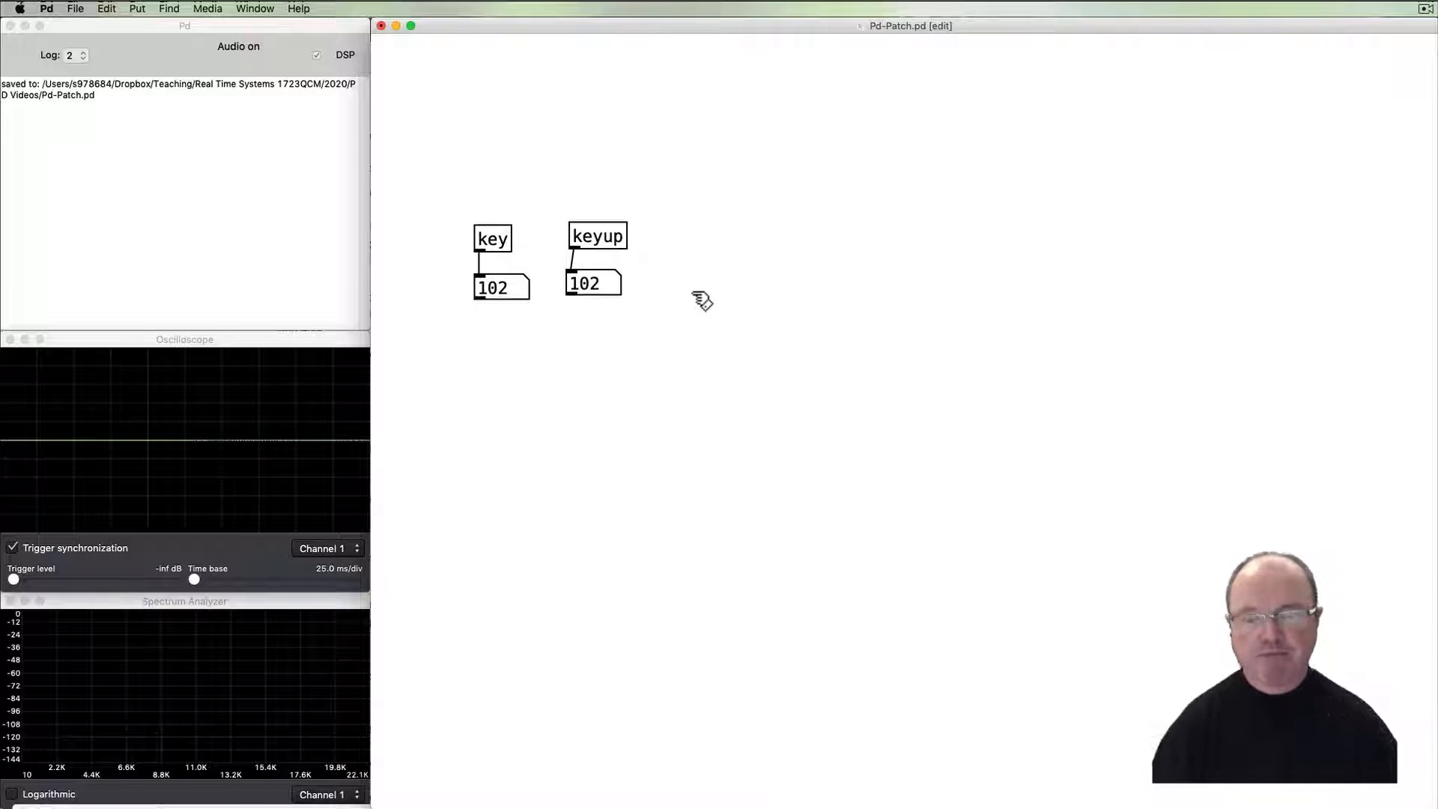
pyautogui.moveTo(536, 310)
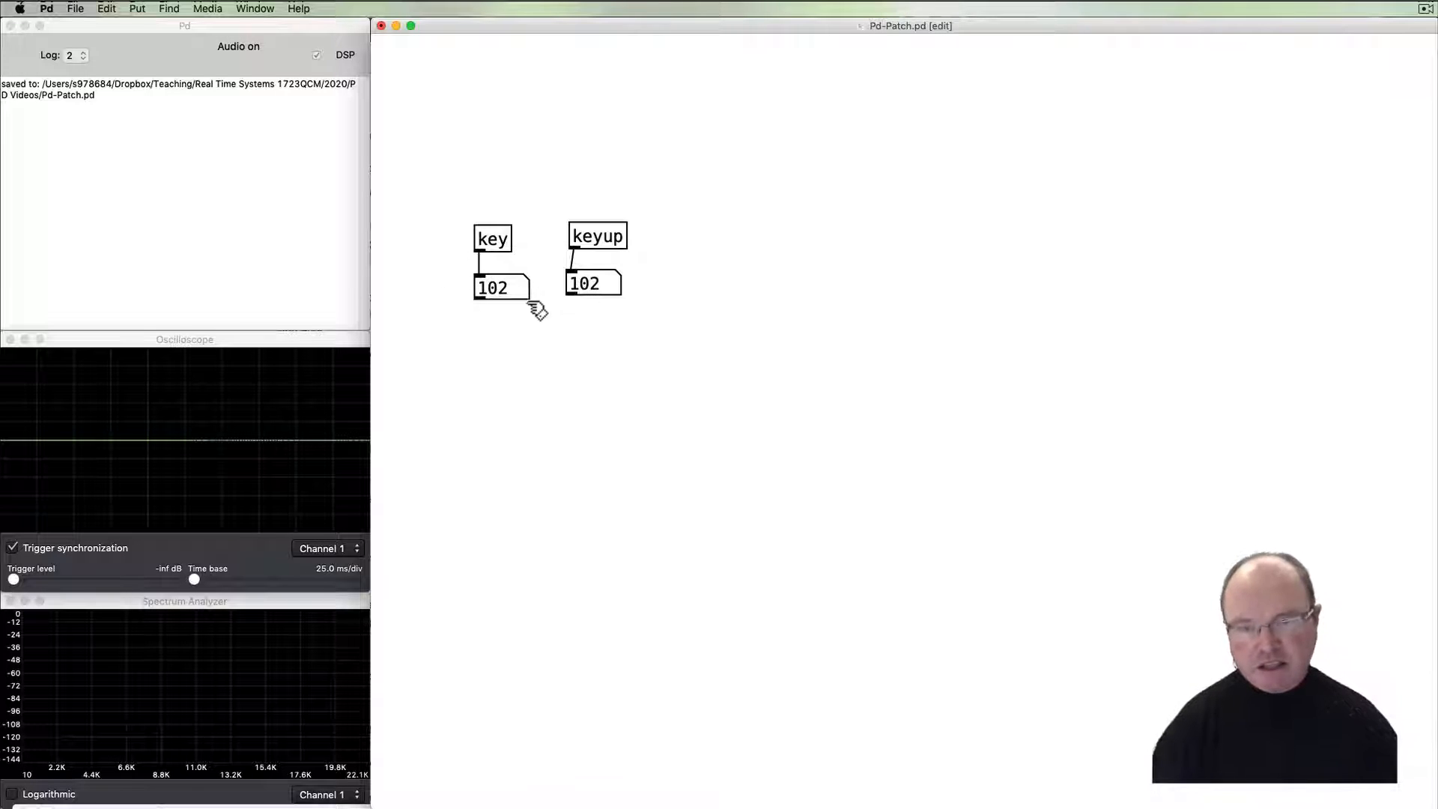
# Place a keyname object to the right of keyup, left unconnected.
pyautogui.press('cmd')
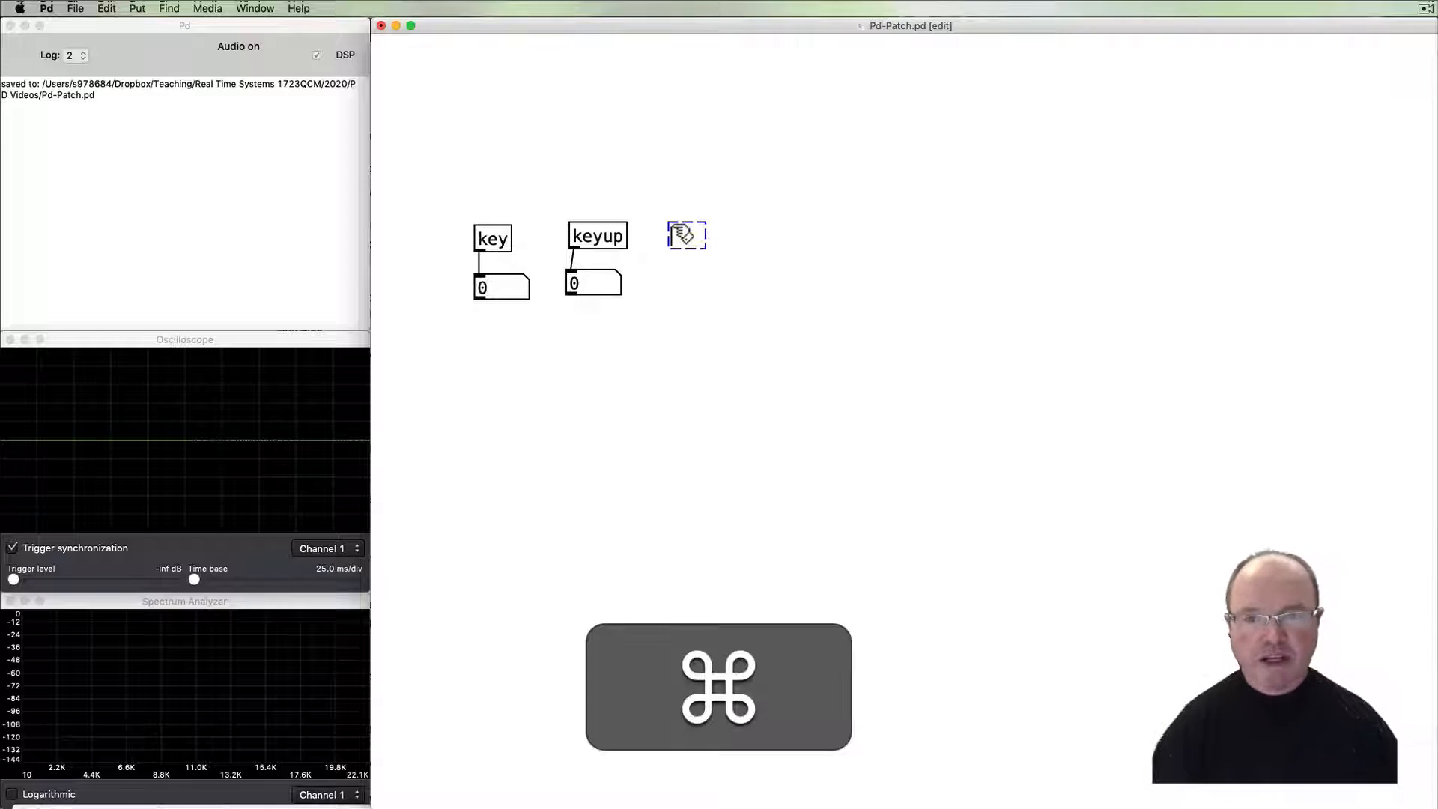
pyautogui.write('keyname')
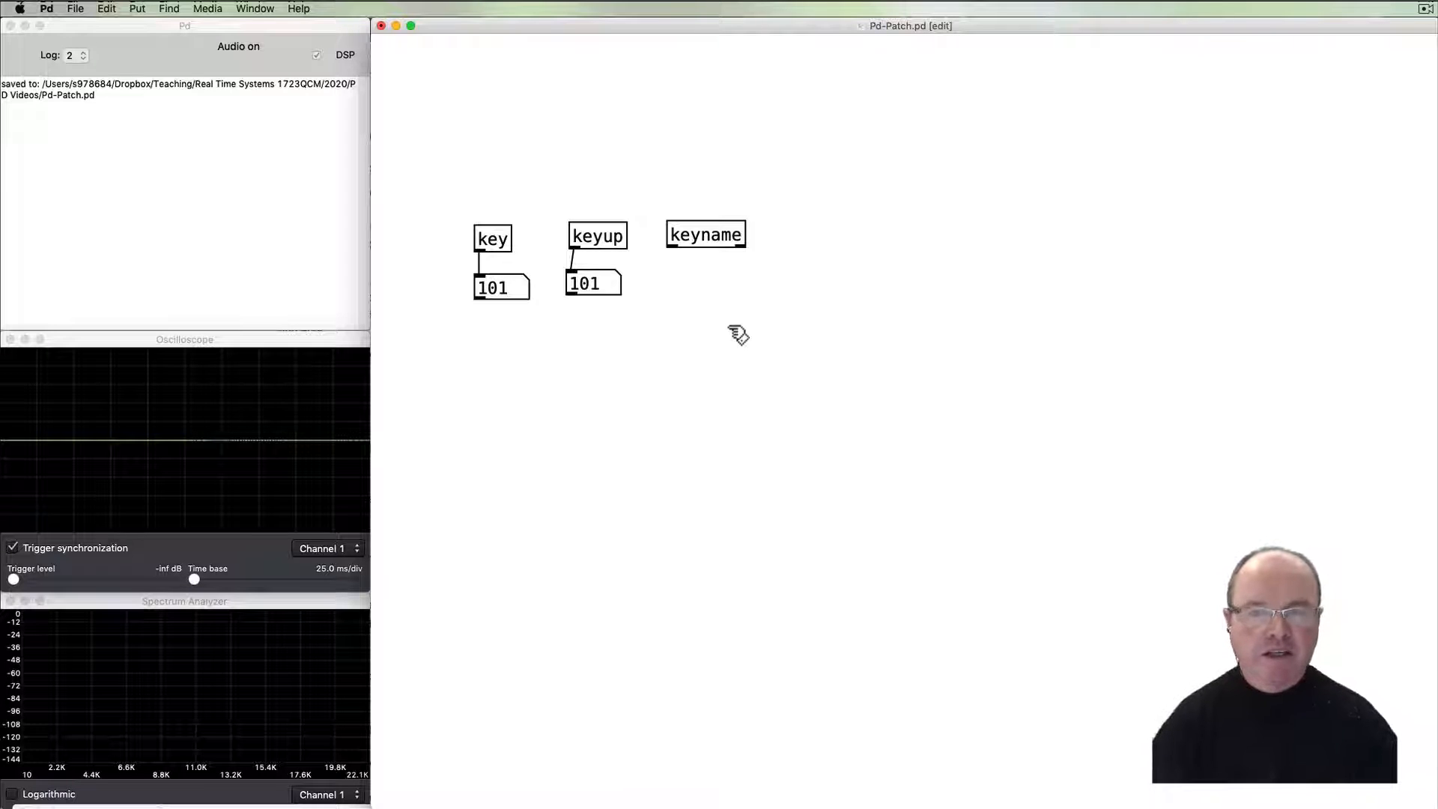
pyautogui.moveTo(752, 251)
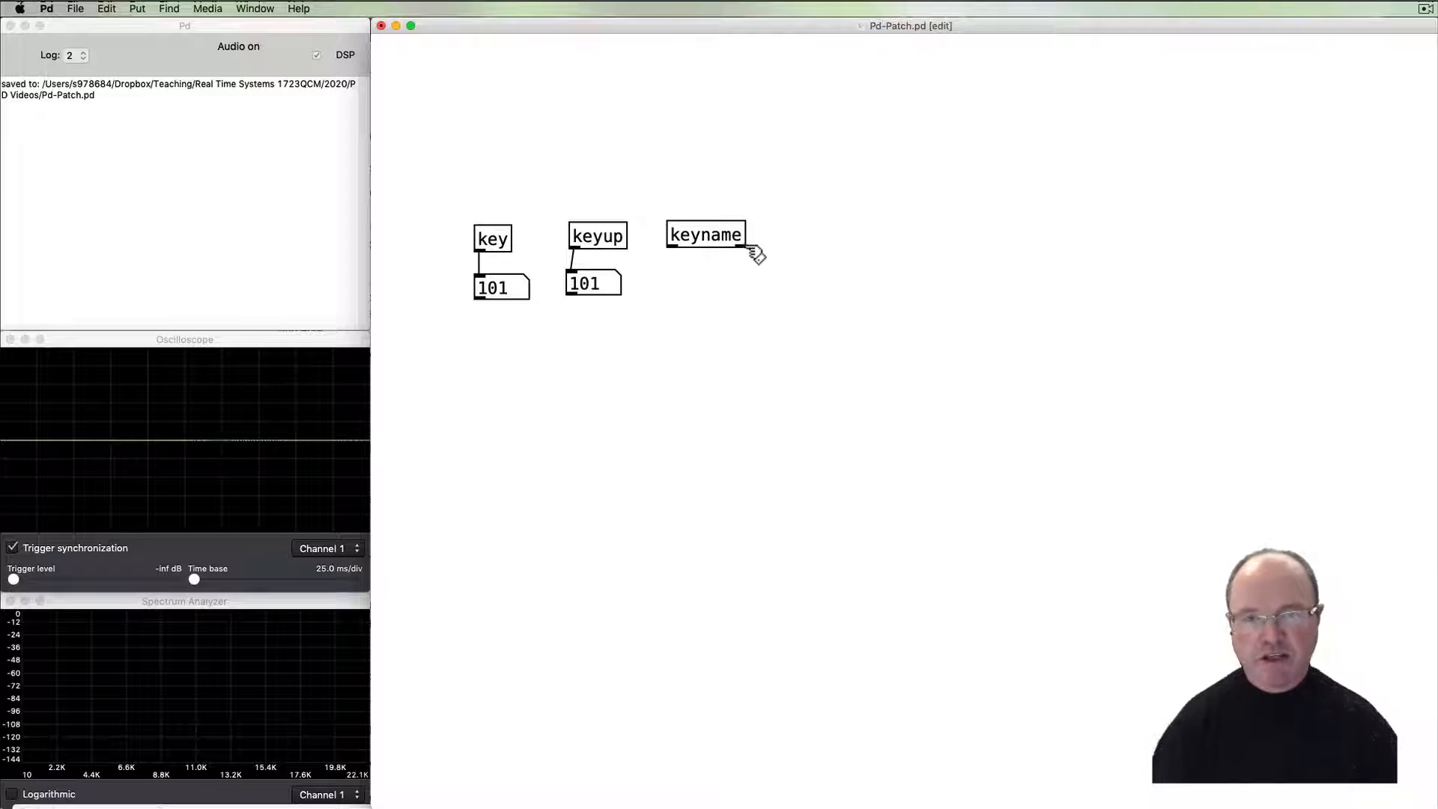
pyautogui.moveTo(749, 295)
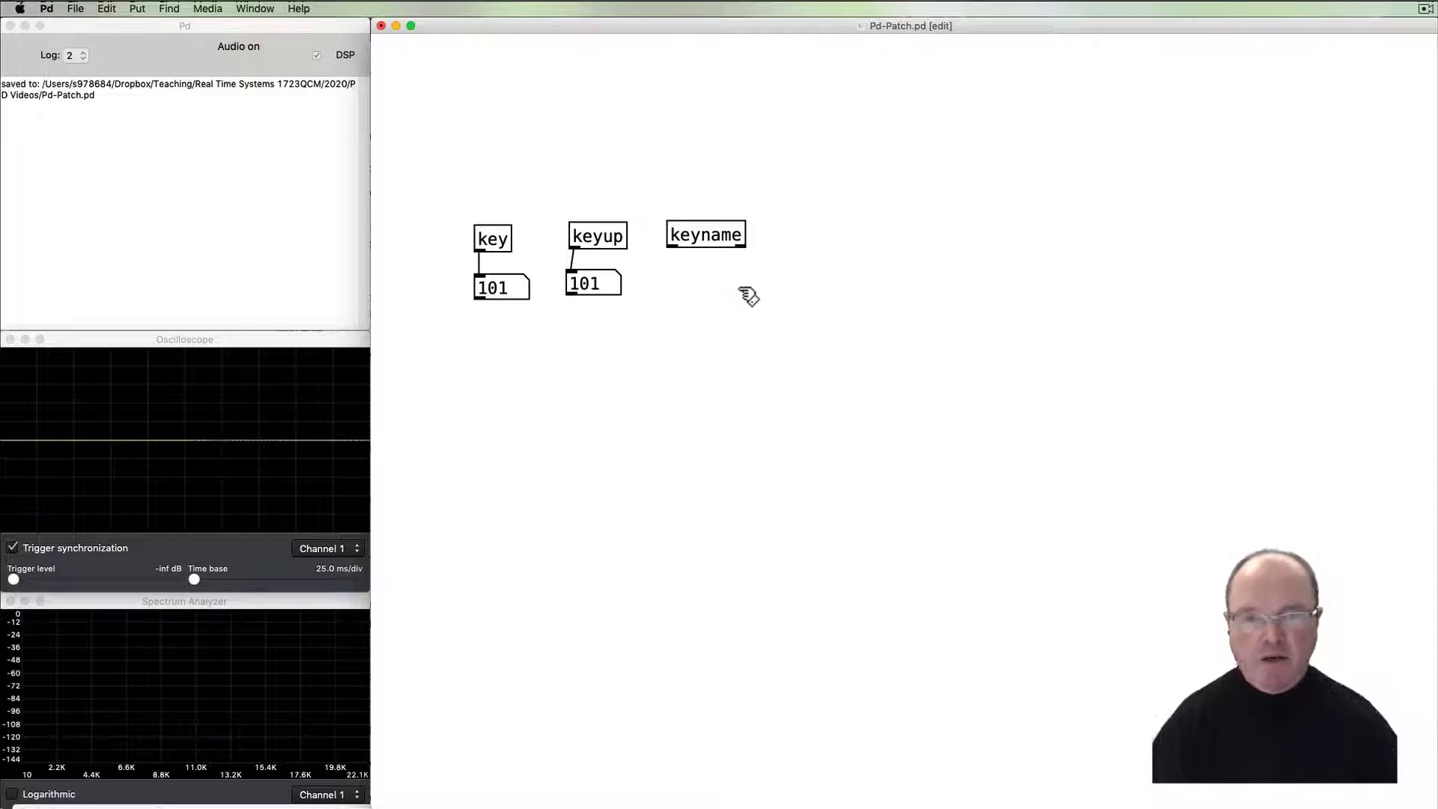
pyautogui.moveTo(746, 281)
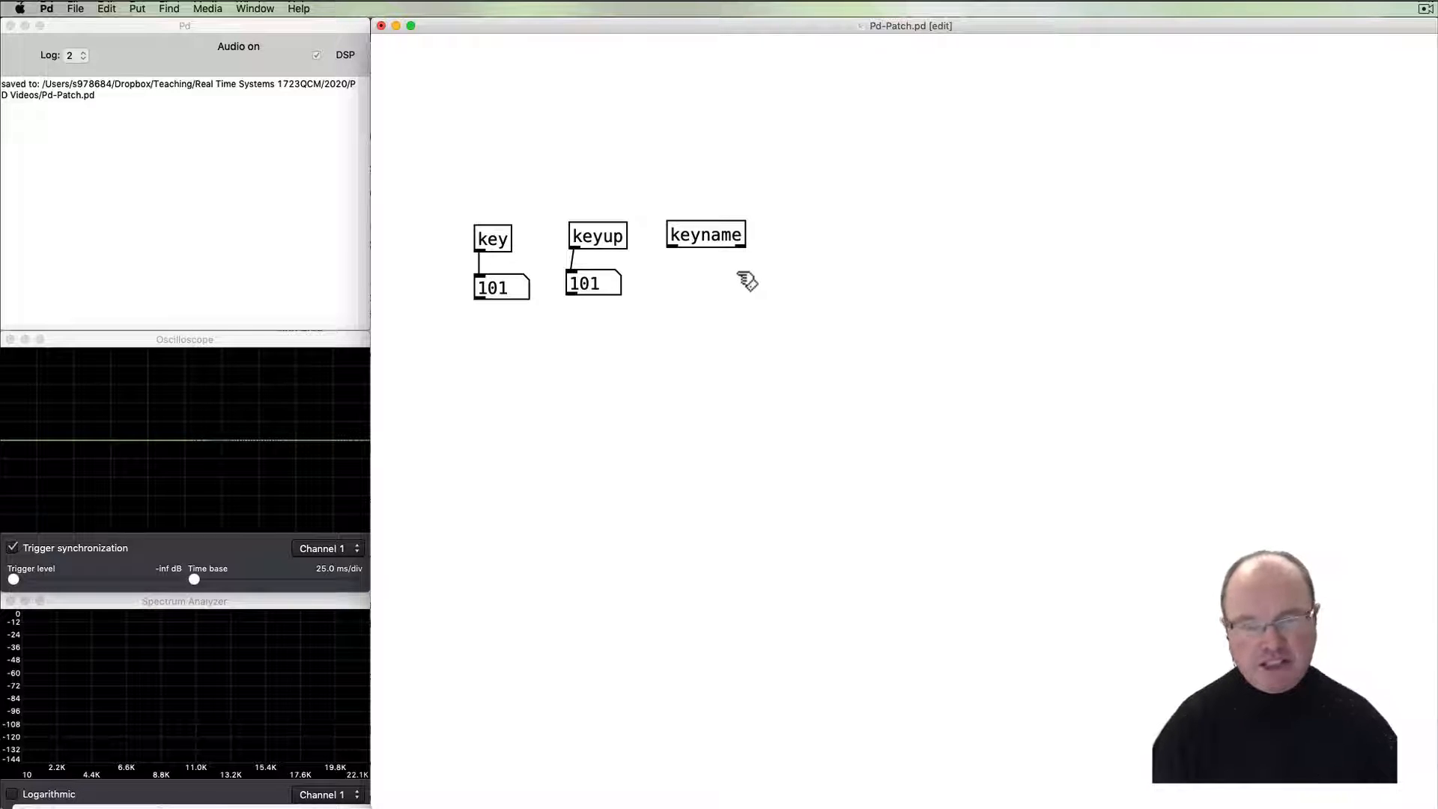
pyautogui.moveTo(695, 293)
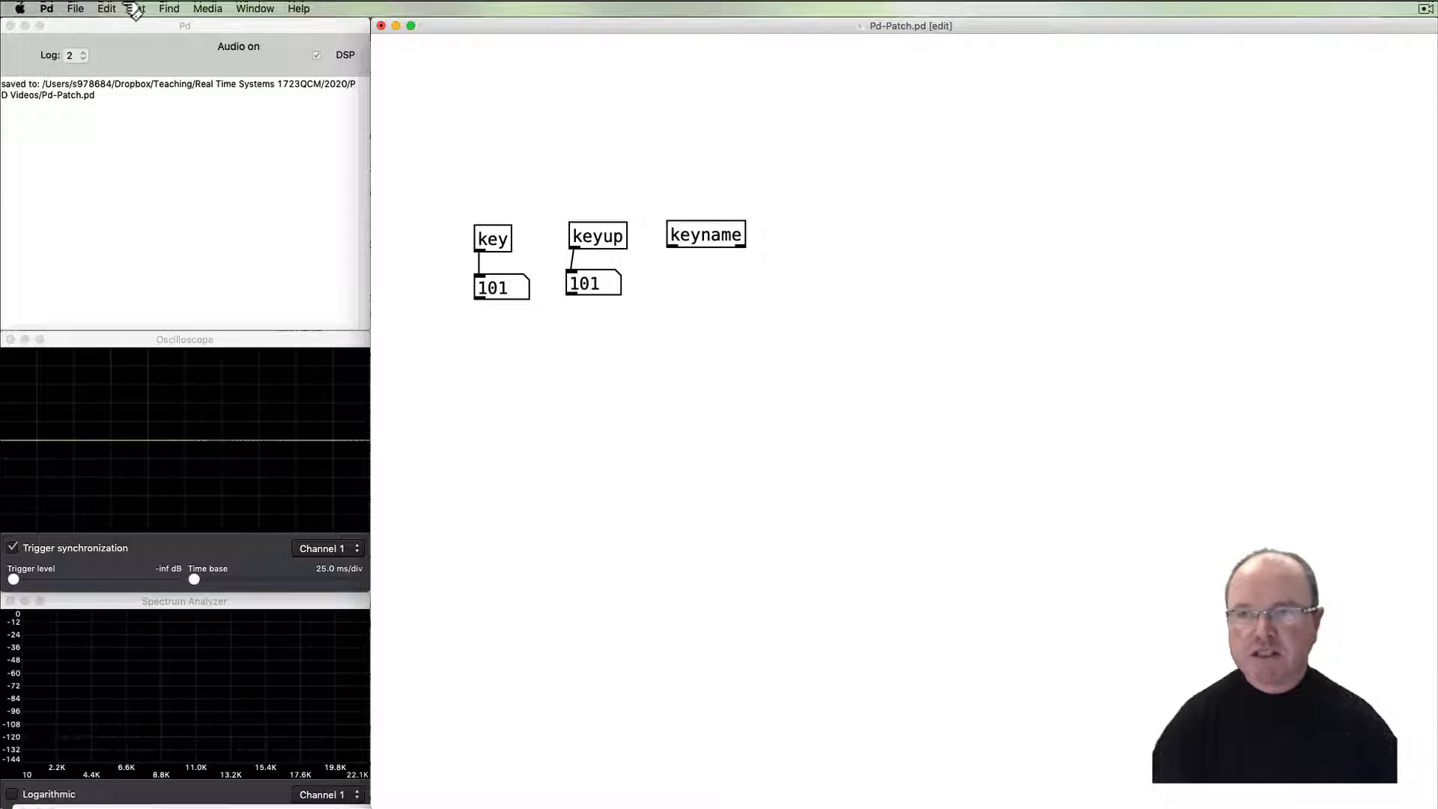
# Wire a symbol box under keyname and test it with Backspace, Tab, Left and a.
pyautogui.click(136, 9)
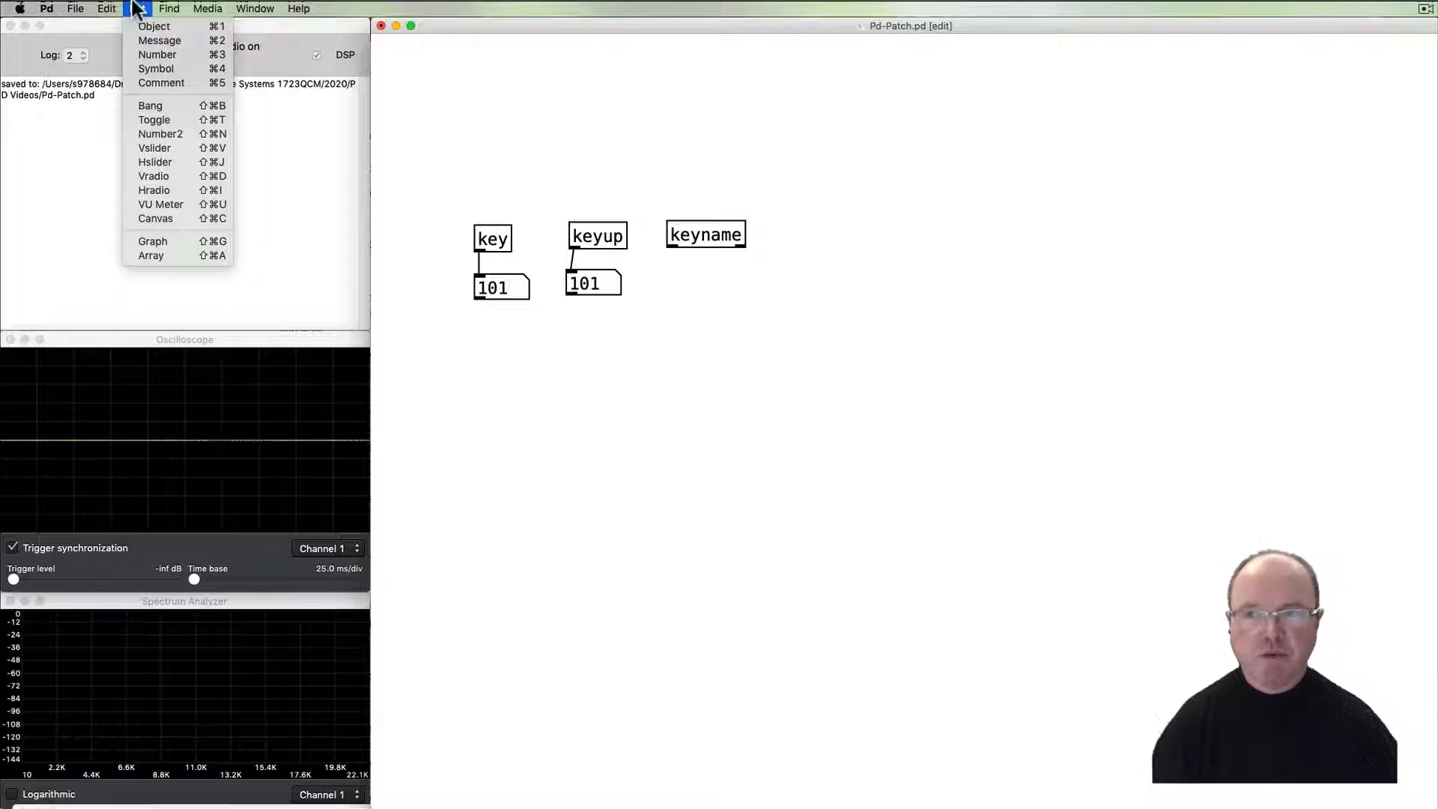
pyautogui.moveTo(155, 67)
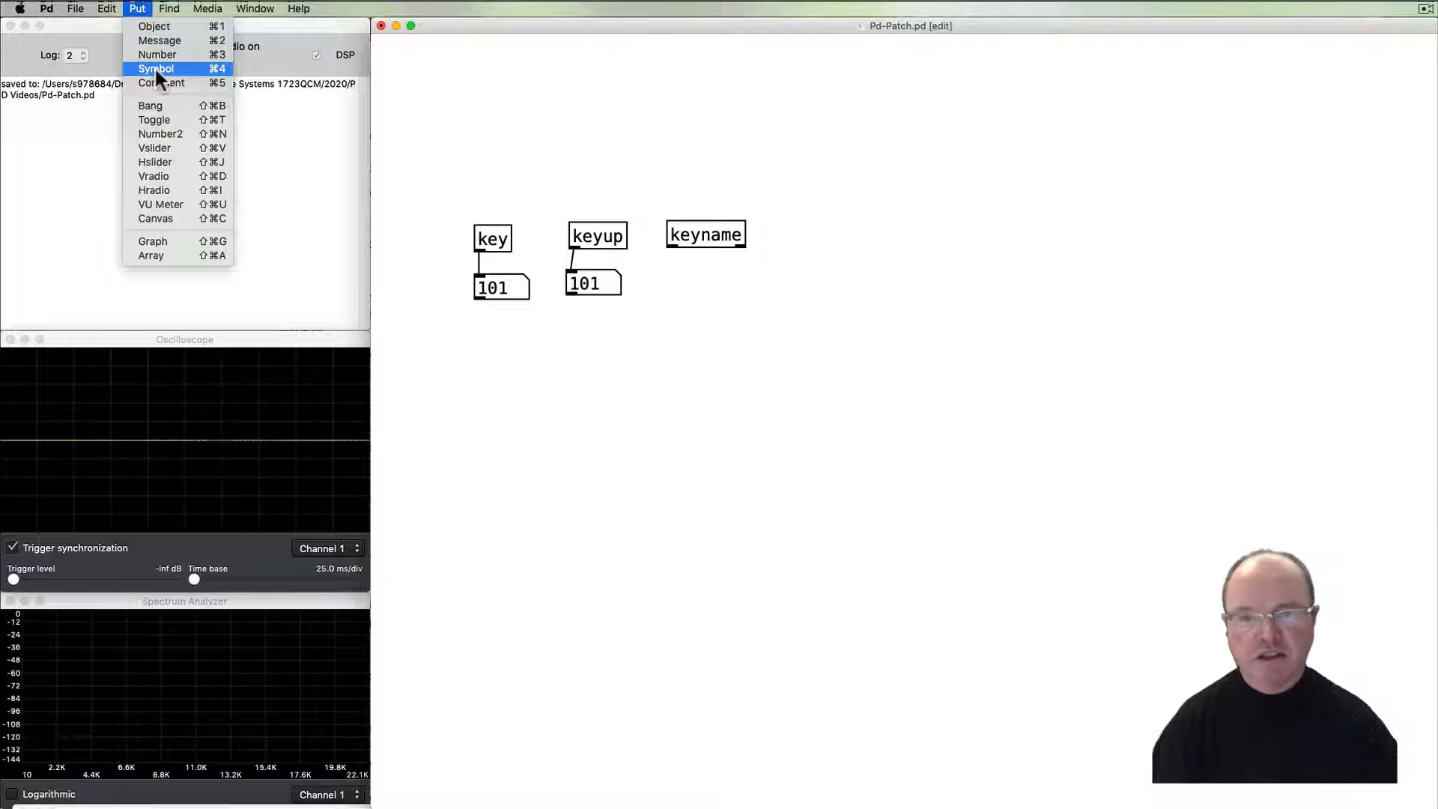
pyautogui.moveTo(159, 41)
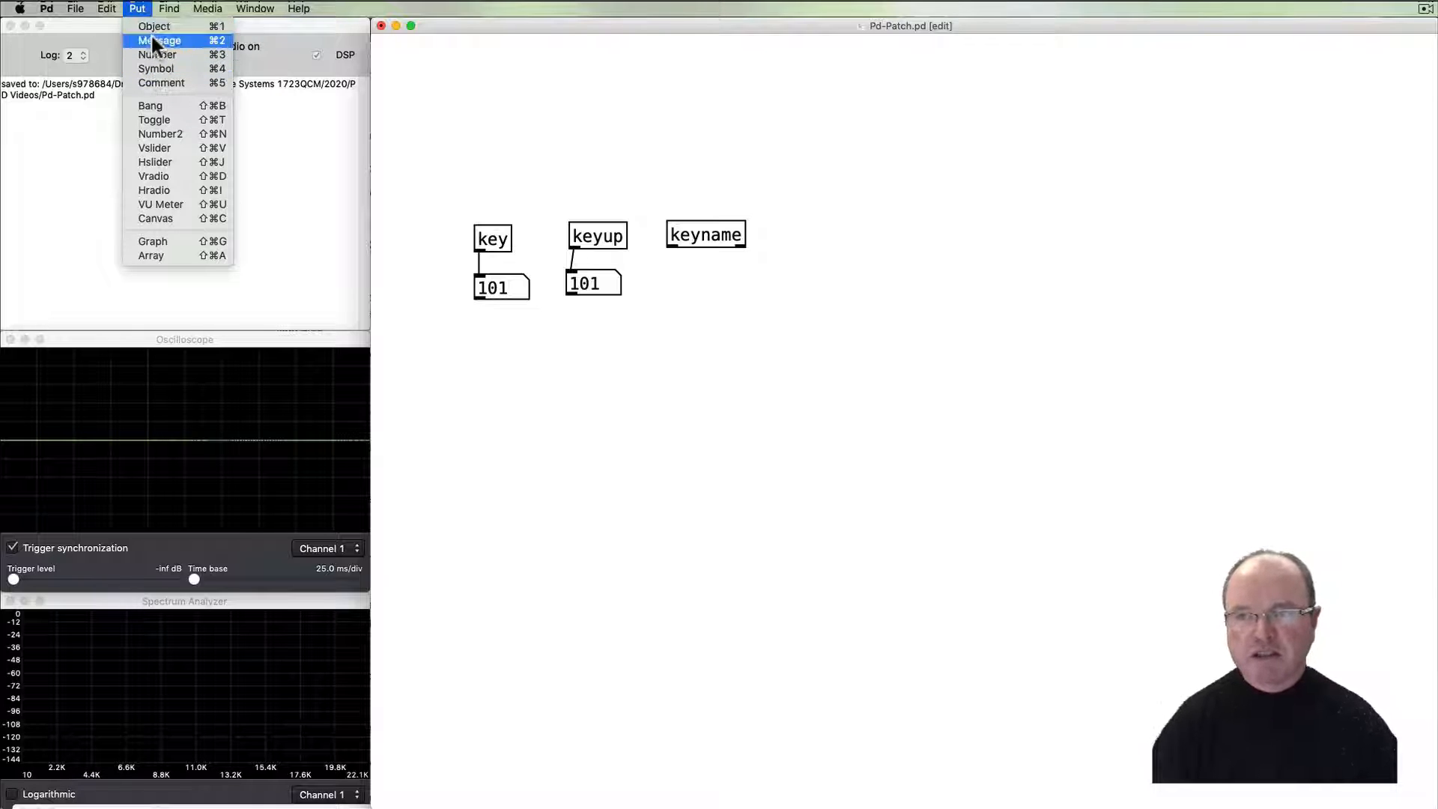
pyautogui.moveTo(157, 54)
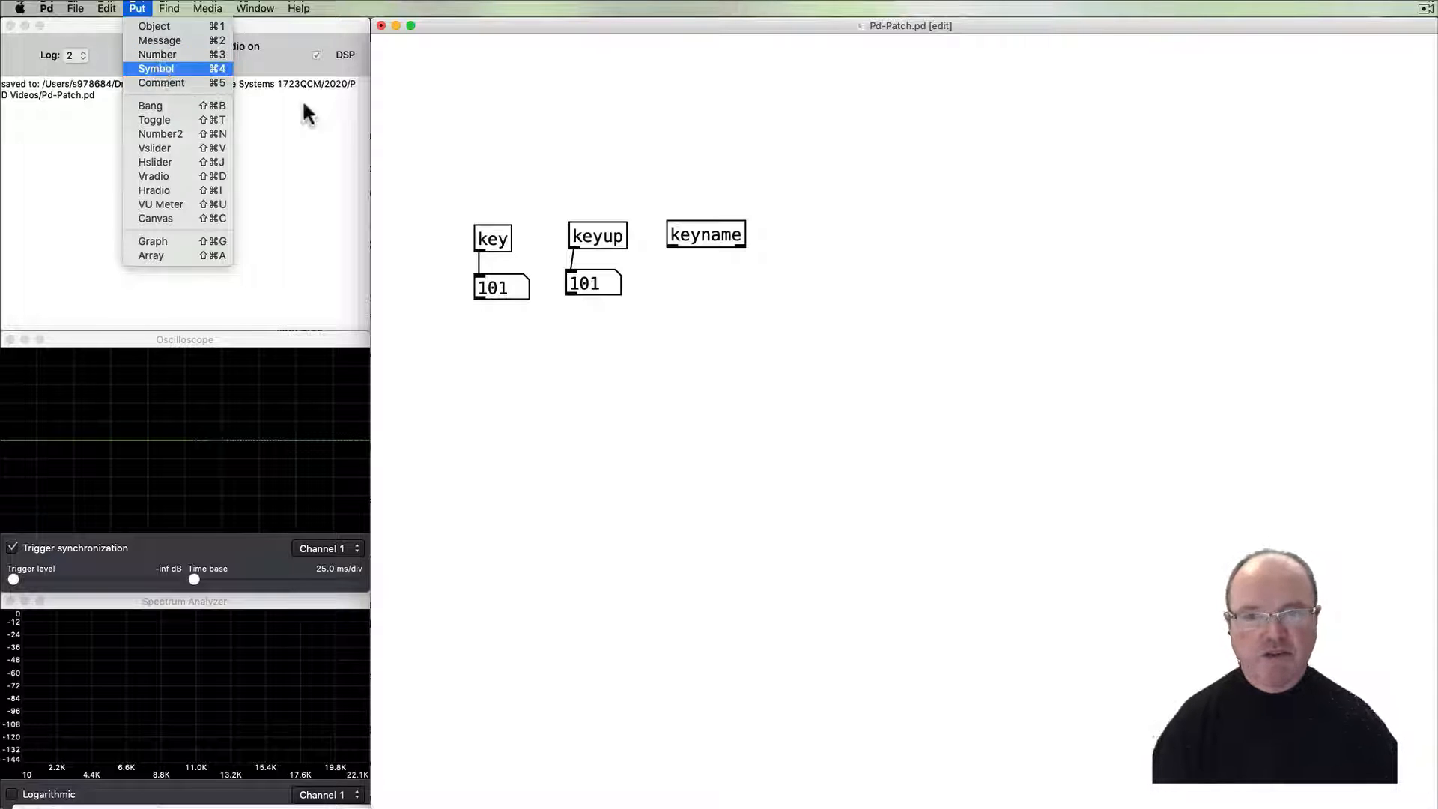
pyautogui.click(154, 69)
pyautogui.write('f')
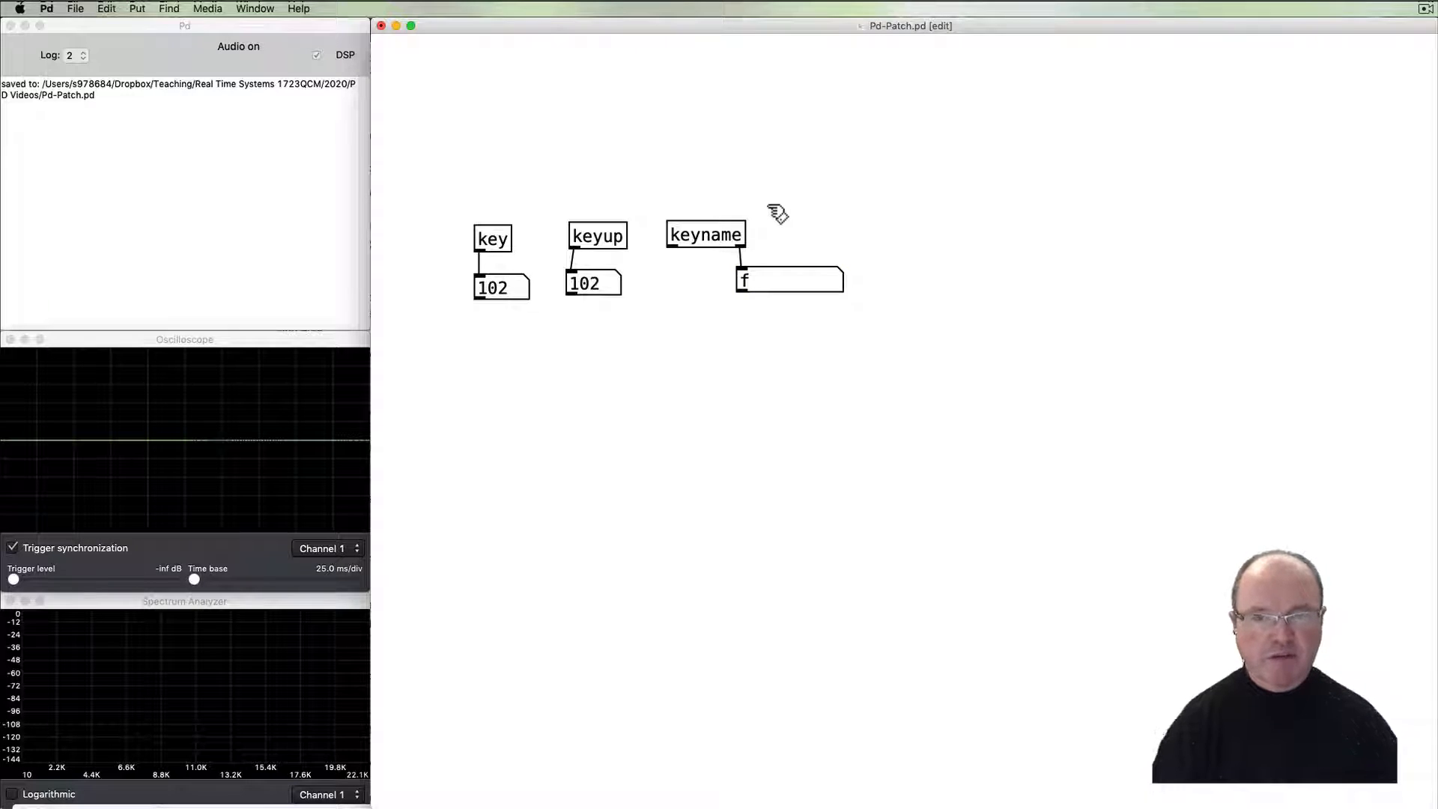
pyautogui.press('Backspace')
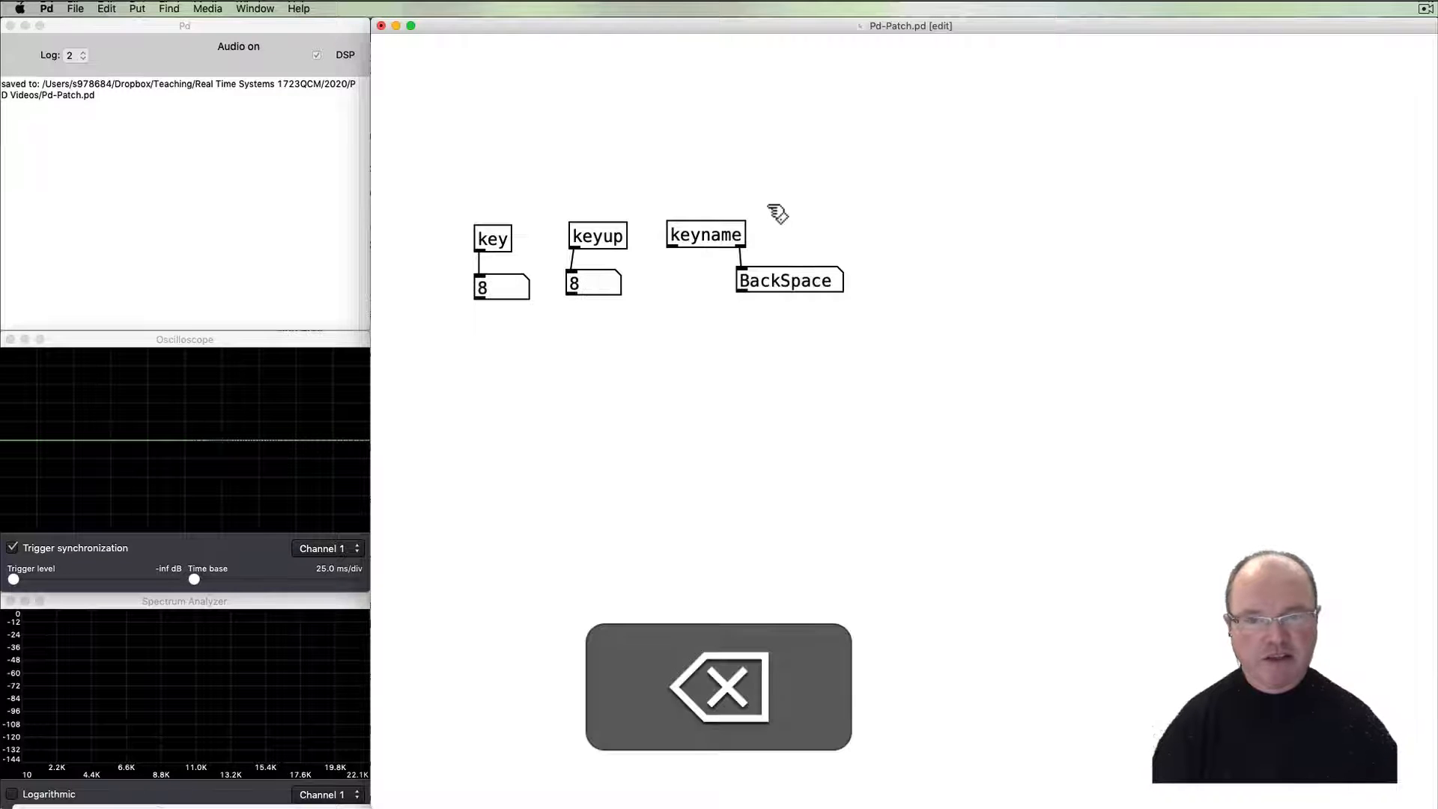
pyautogui.press('Tab')
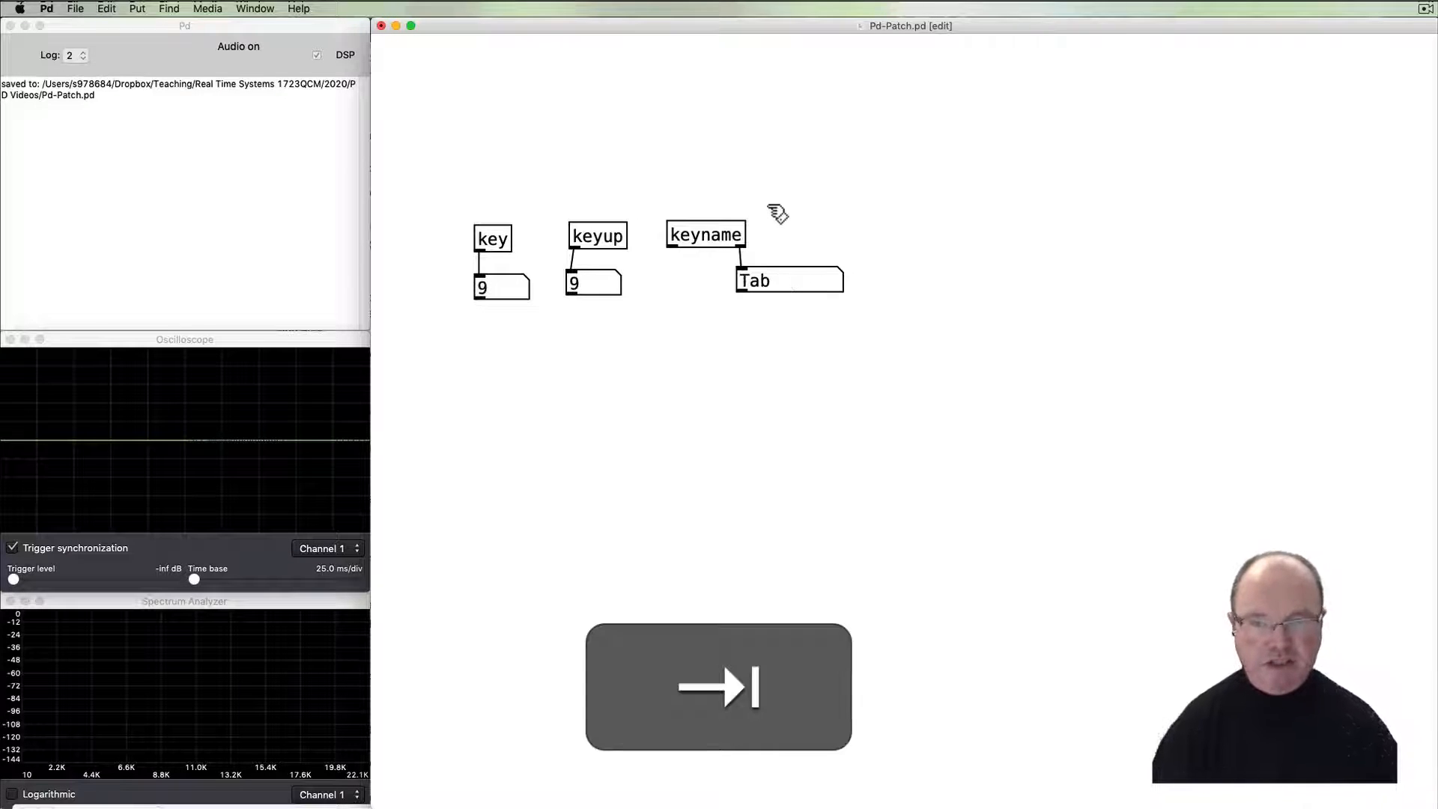
pyautogui.press('Left')
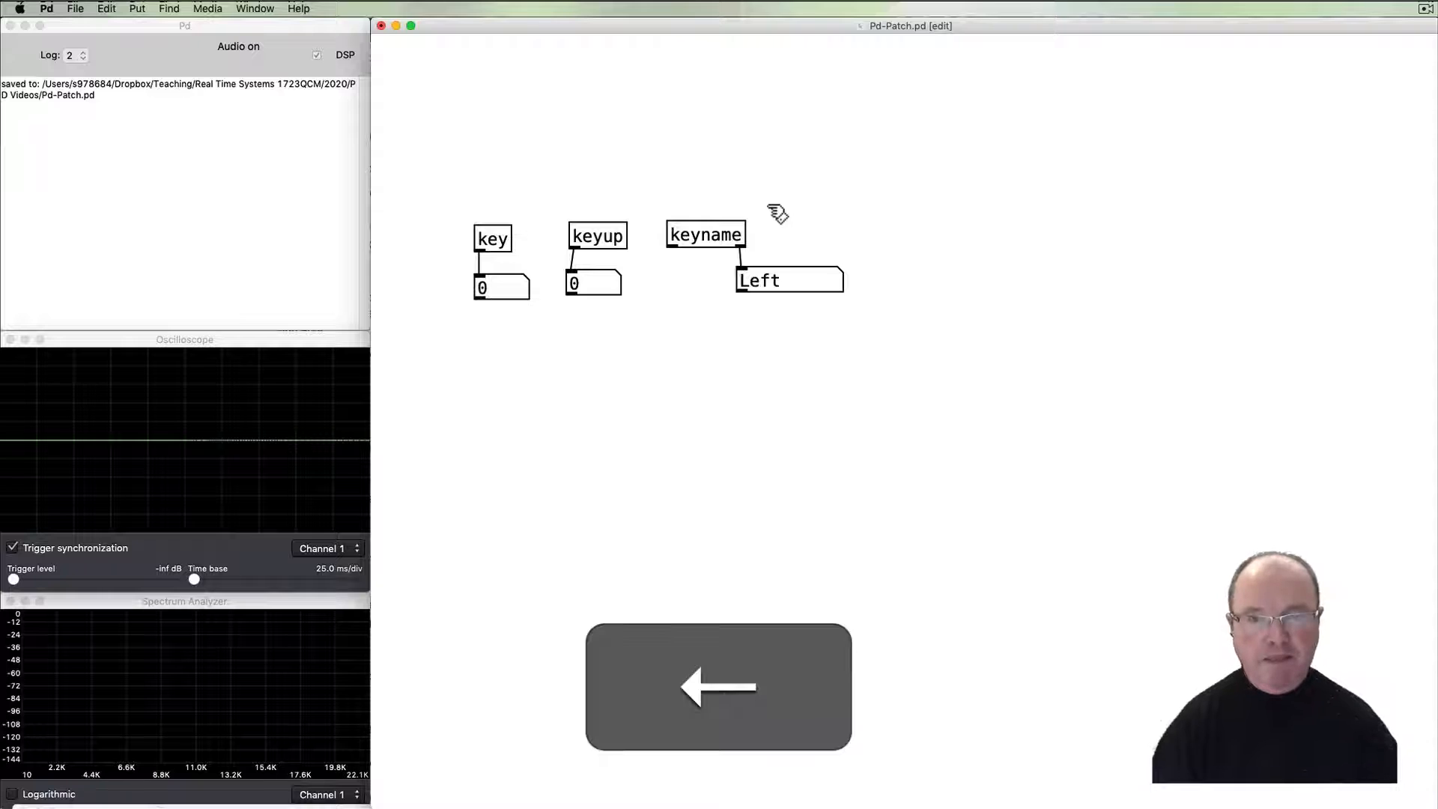
pyautogui.press('a')
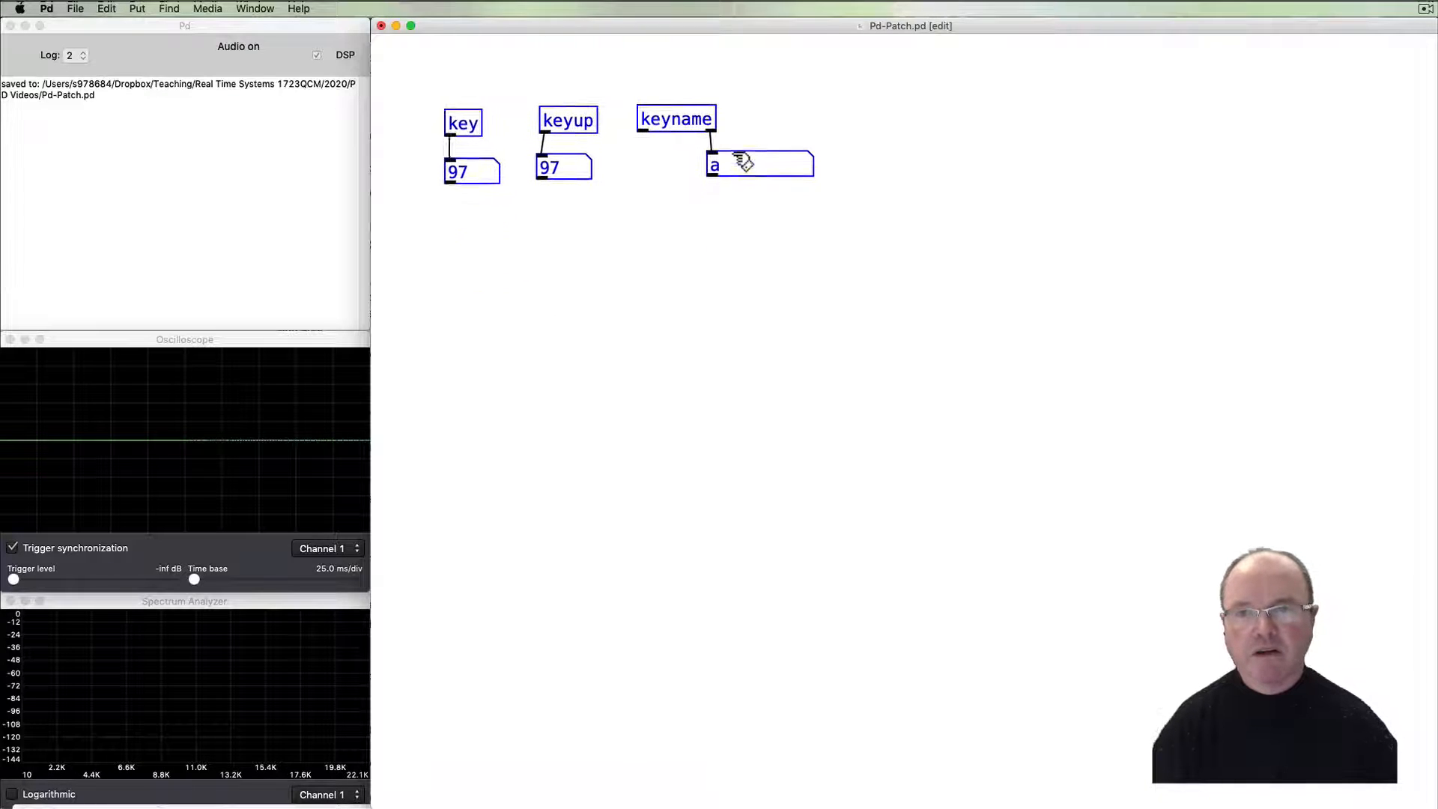
# Build a 440 message feeding an osc~ oscillator below the key objects.
pyautogui.click(720, 266)
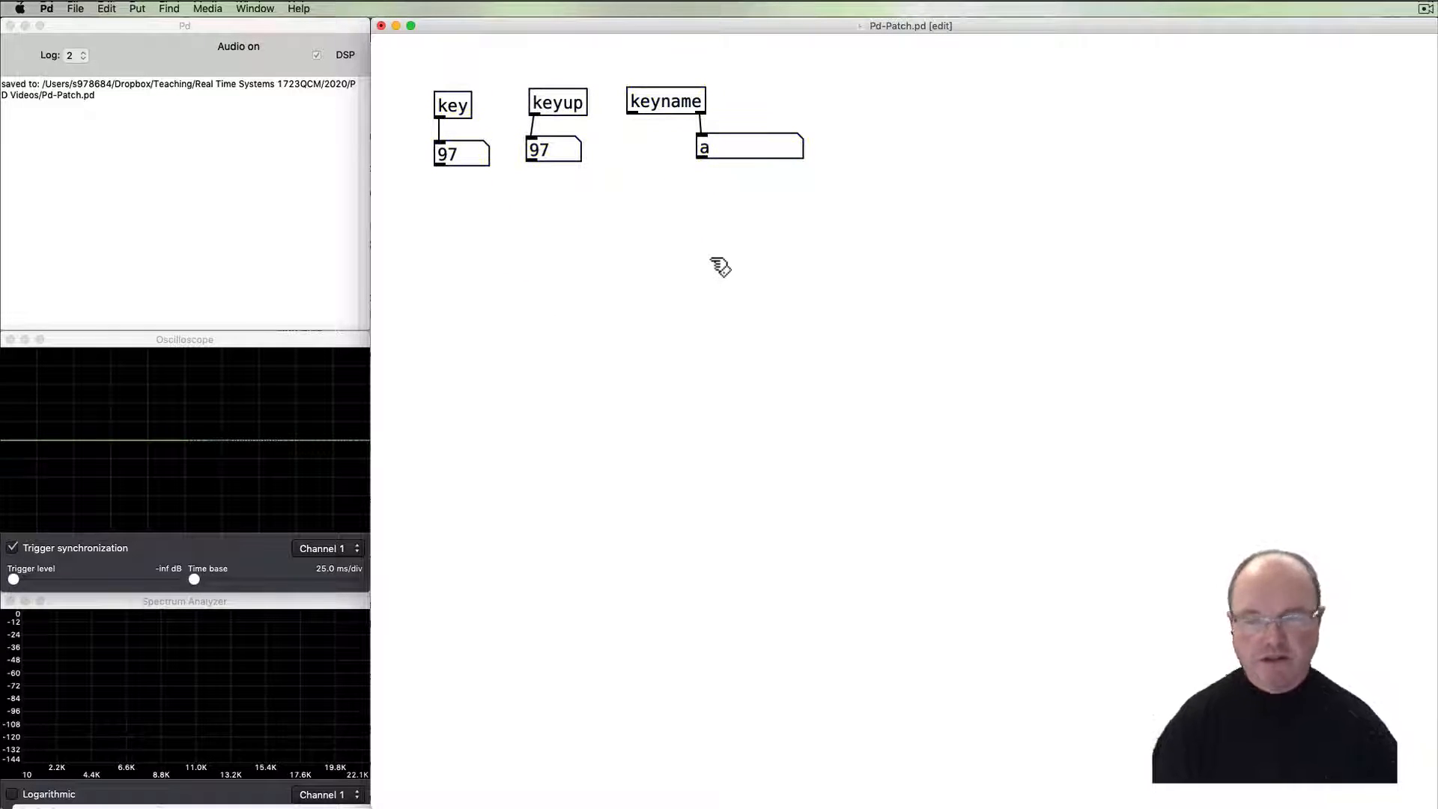
pyautogui.moveTo(624, 301)
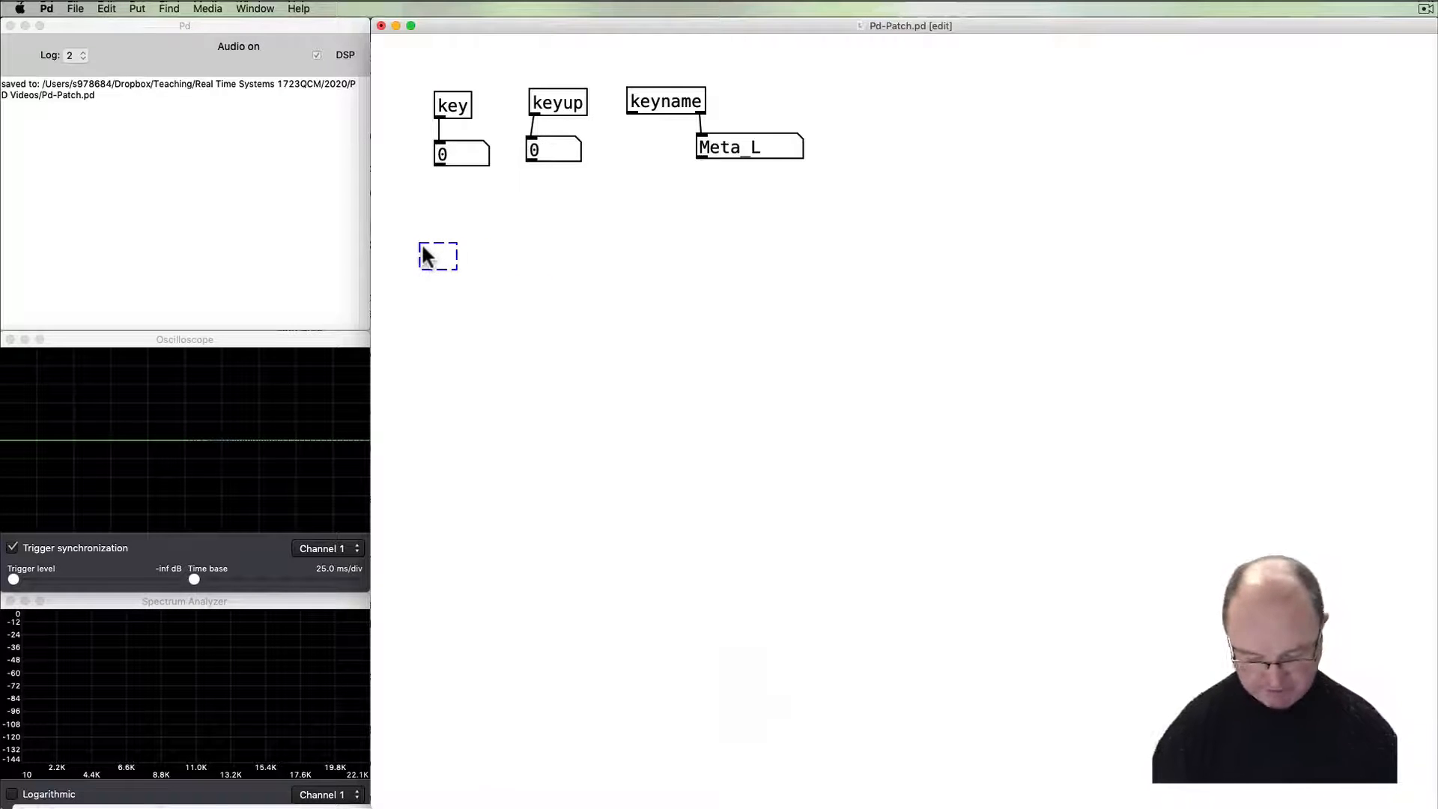
pyautogui.write('osc~')
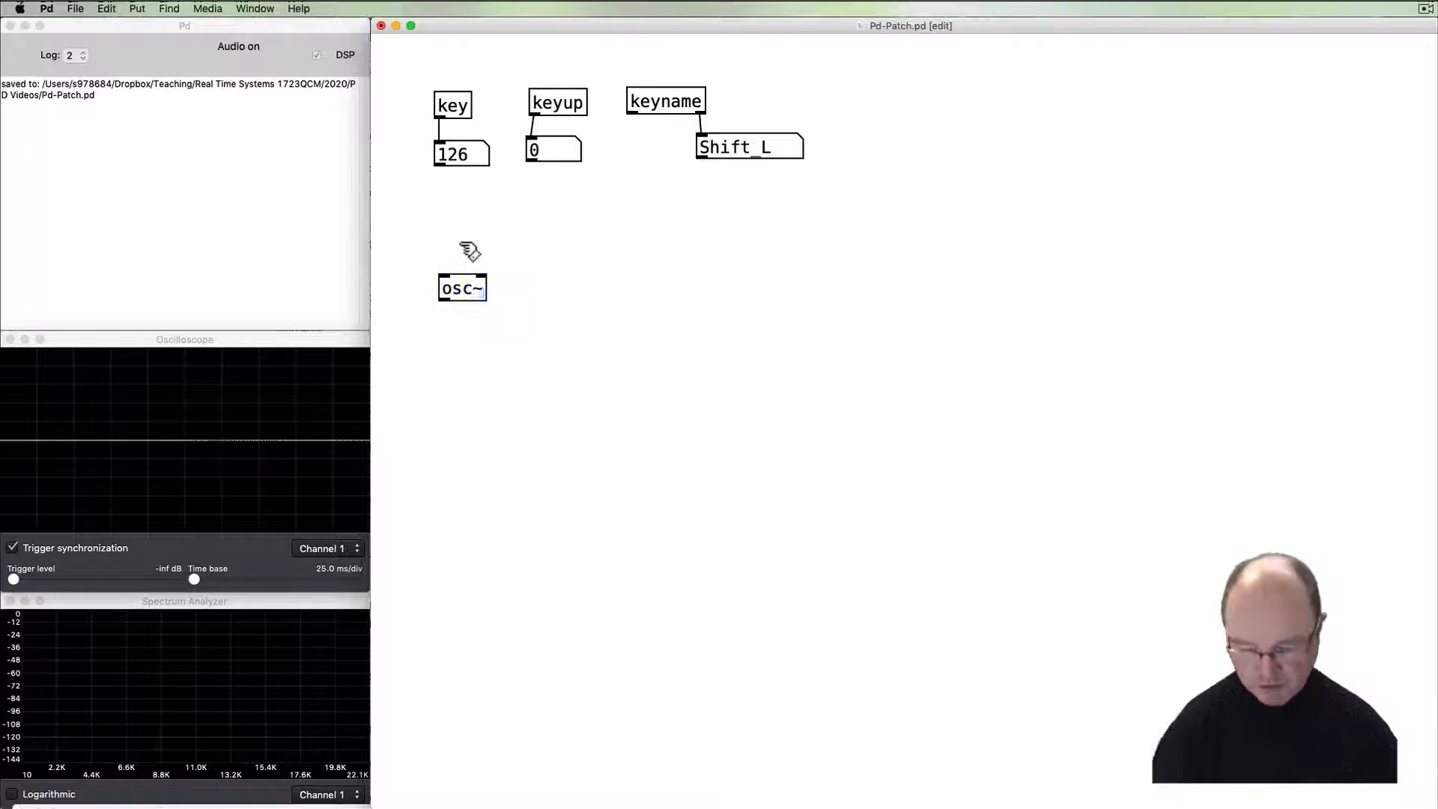
pyautogui.press('cmd')
pyautogui.write('440')
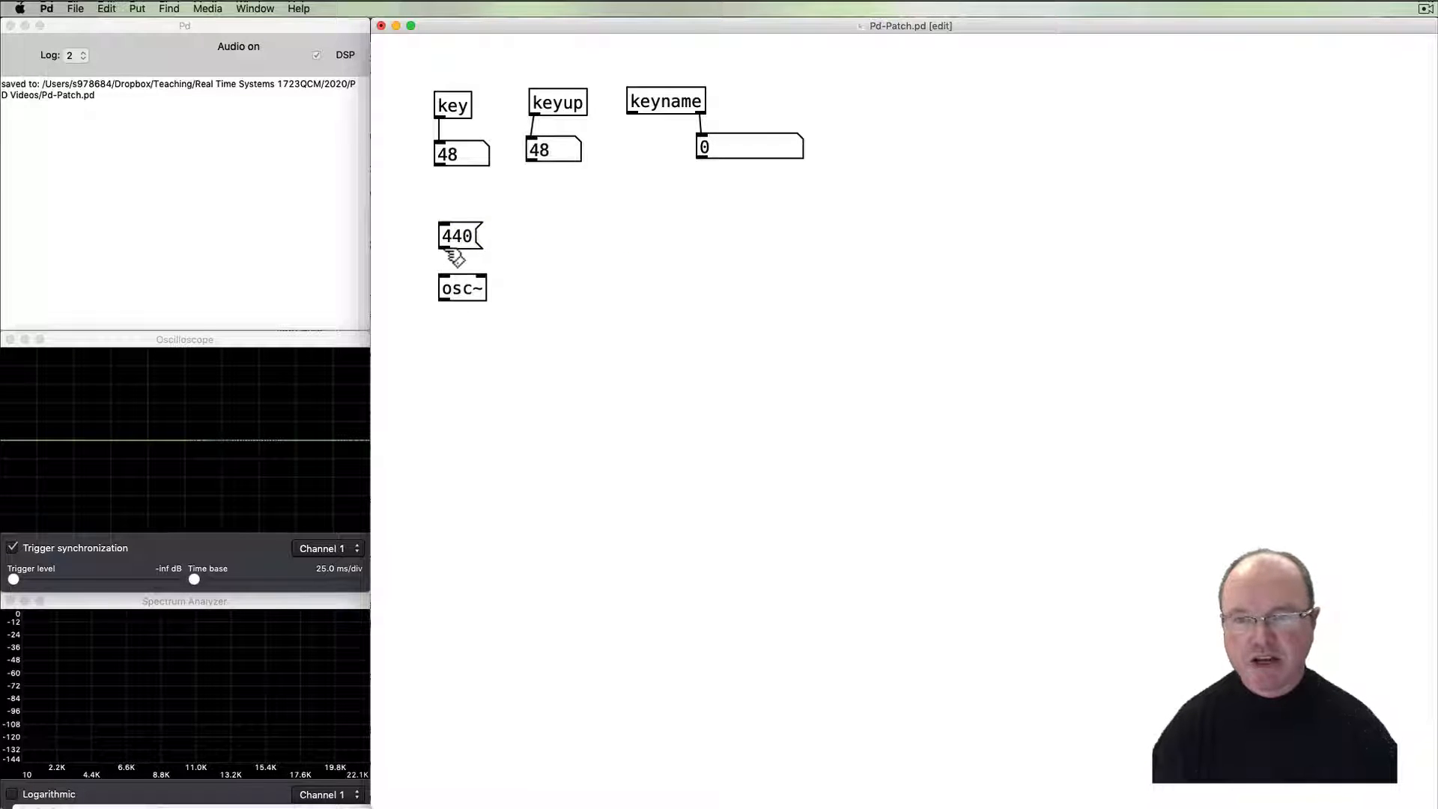
pyautogui.moveTo(467, 358)
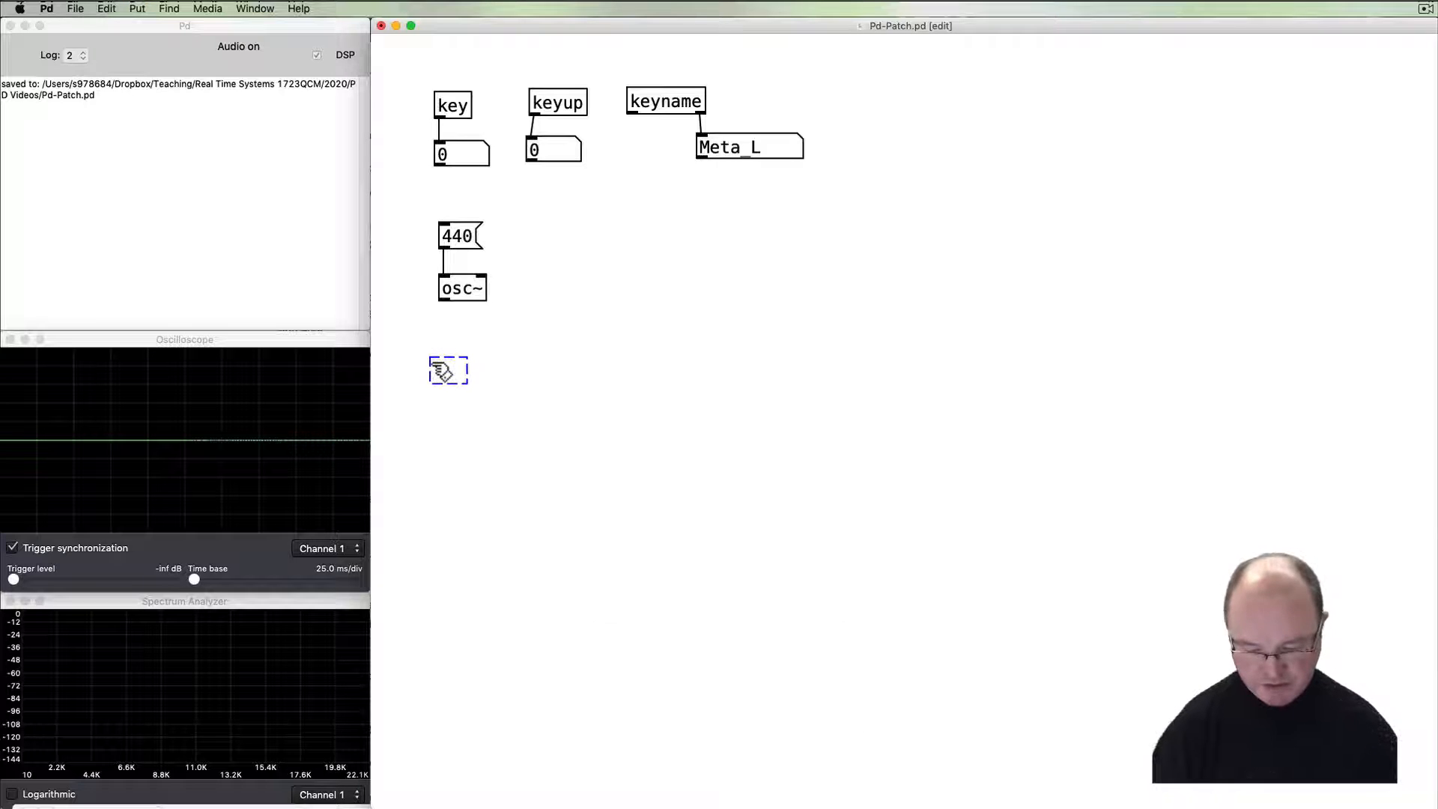
# Route osc~ through a *~ multiplier with a volume number box into both dac~ channels.
pyautogui.press('shift')
pyautogui.write('*~')
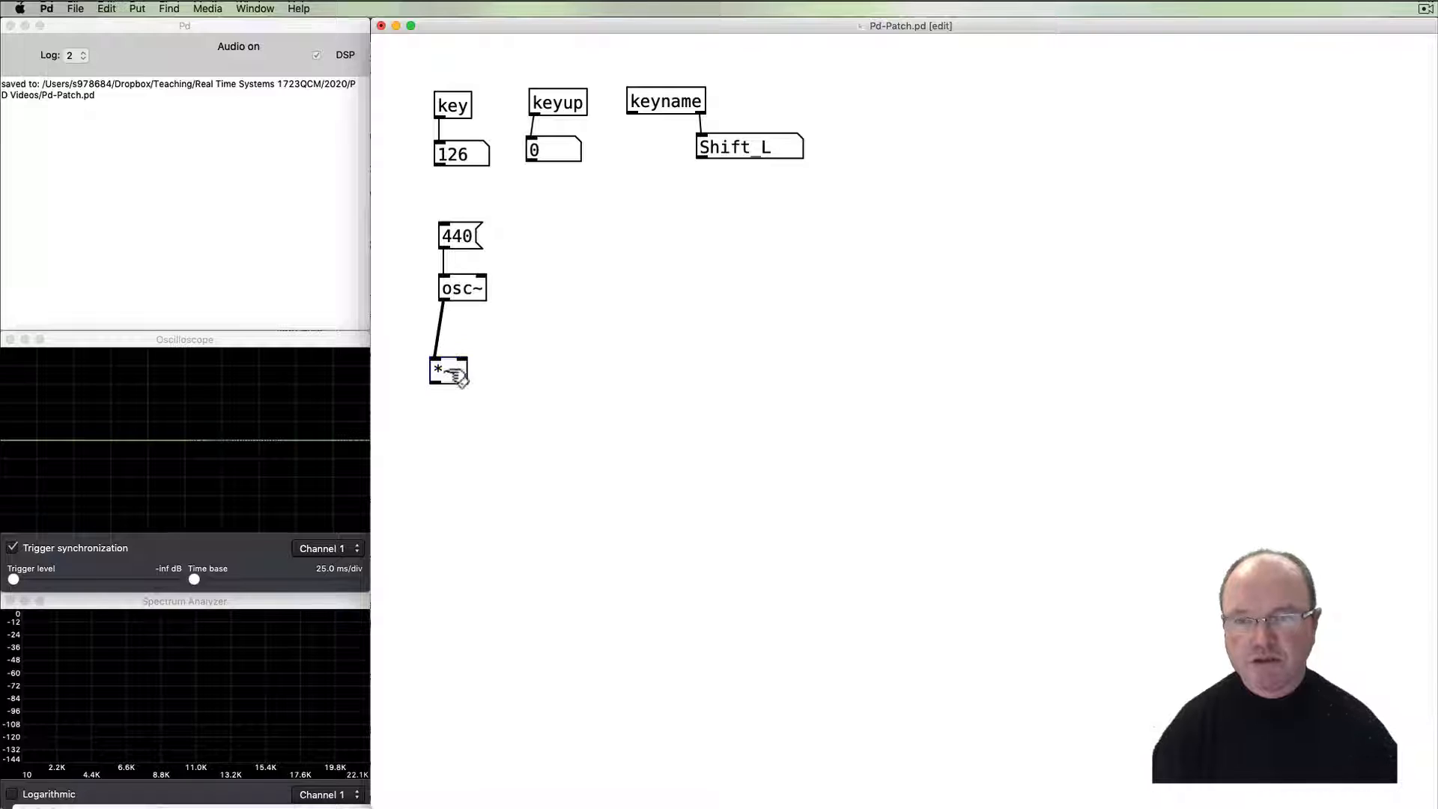
pyautogui.click(450, 370)
pyautogui.write('dac~')
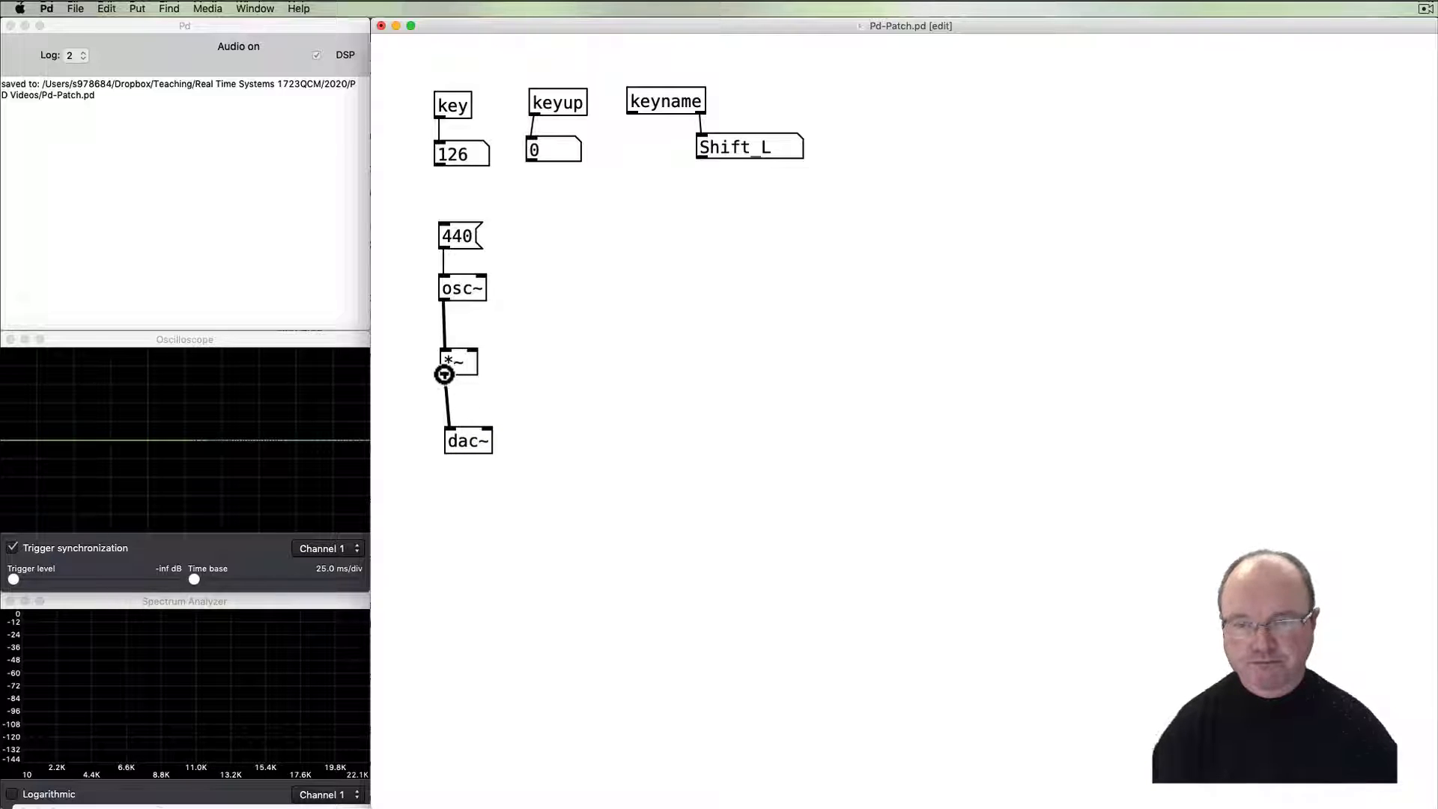
pyautogui.press('cmd')
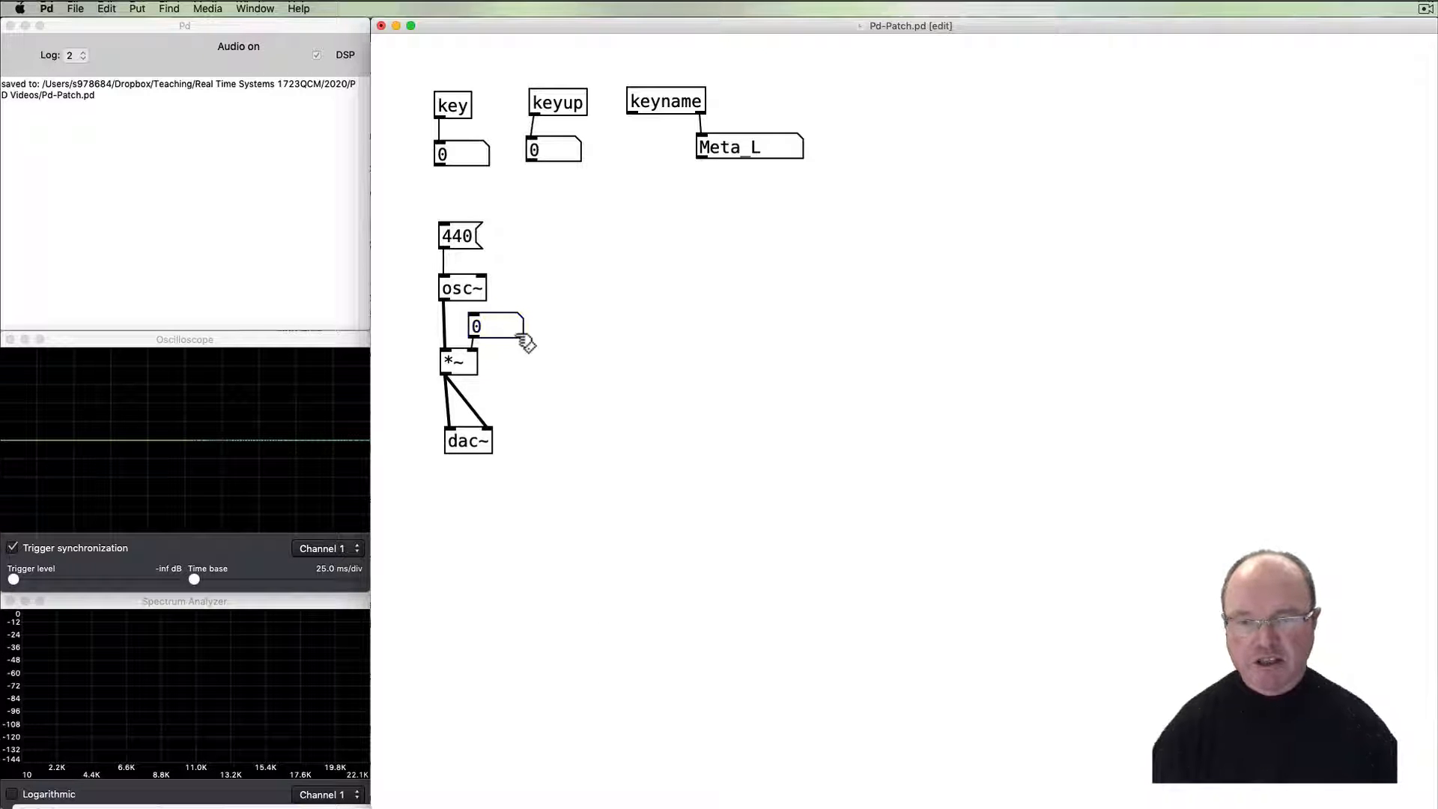
# Set the volume number box to width 5 with lower limit 0 and upper limit 1.
pyautogui.rightClick(496, 325)
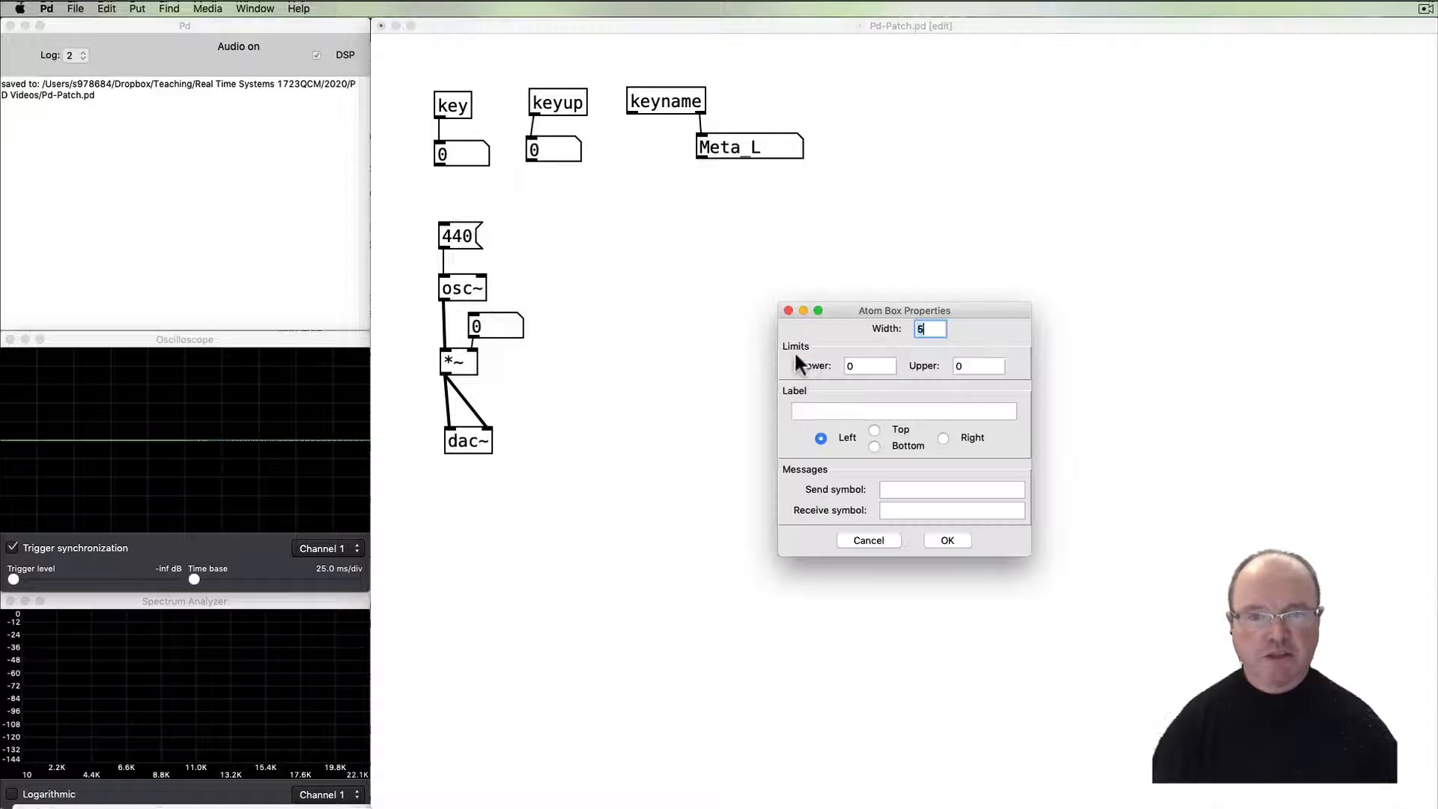
pyautogui.click(978, 366)
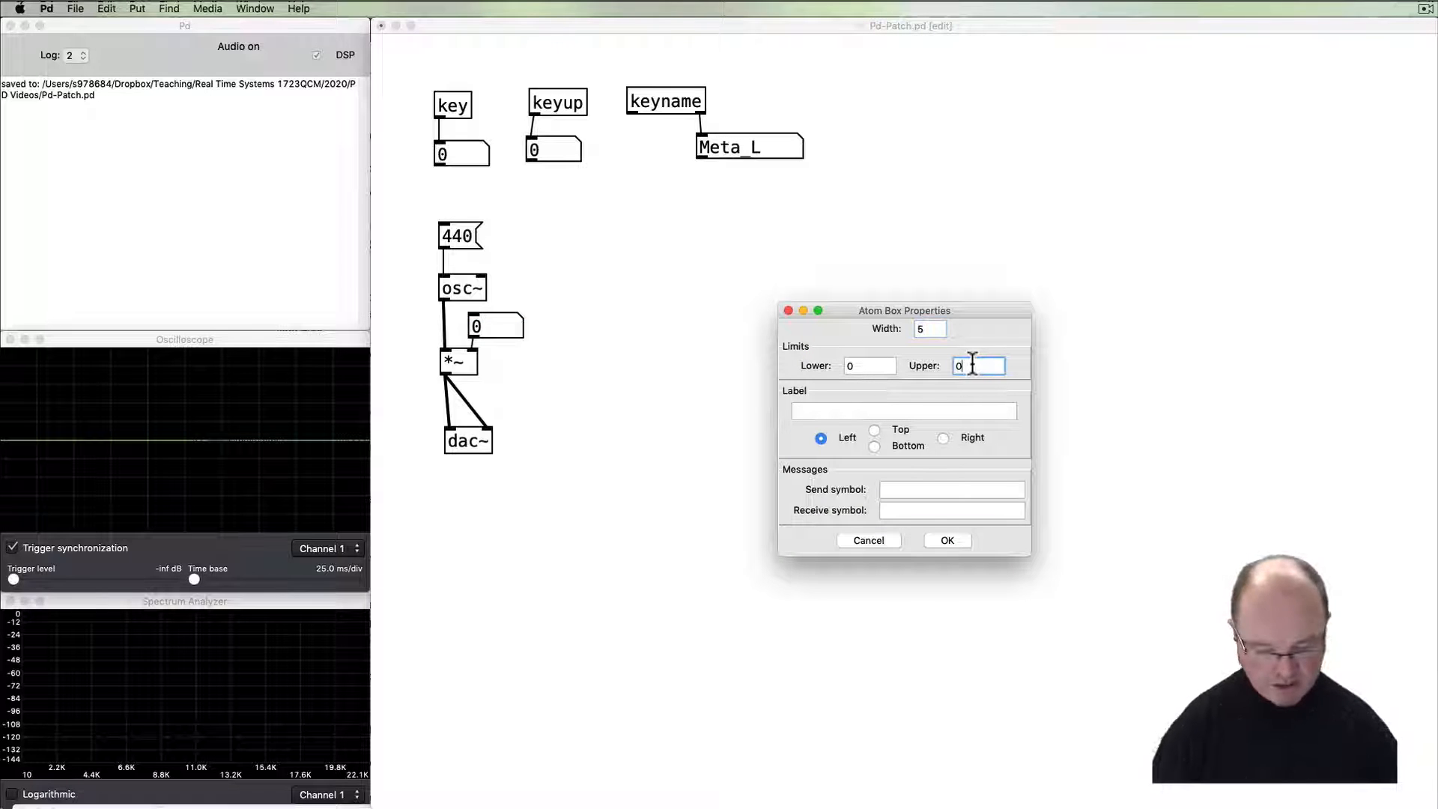
pyautogui.click(947, 539)
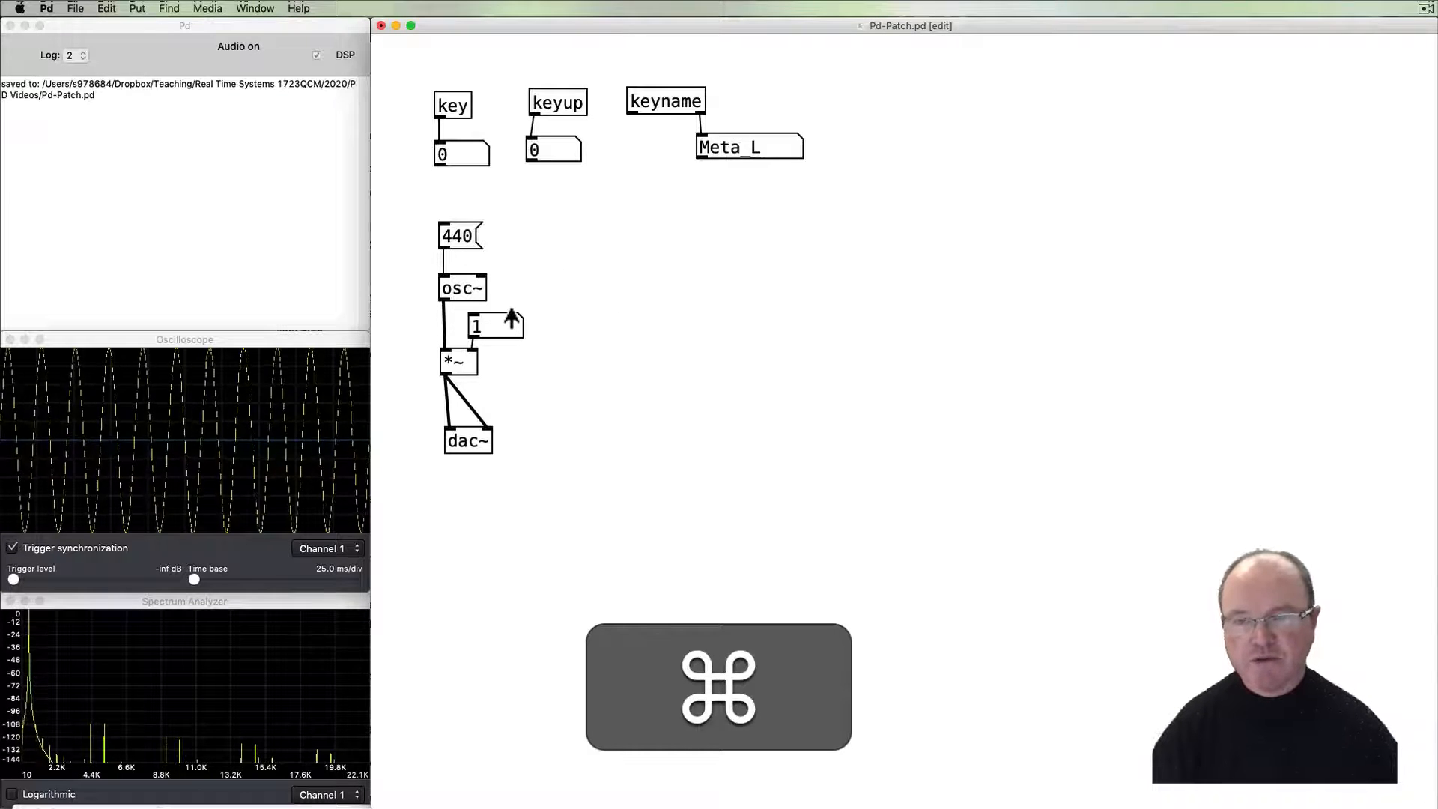
# Raise the volume box to 1 to hear the 440 Hz sine, then return to edit mode.
pyautogui.press('shift')
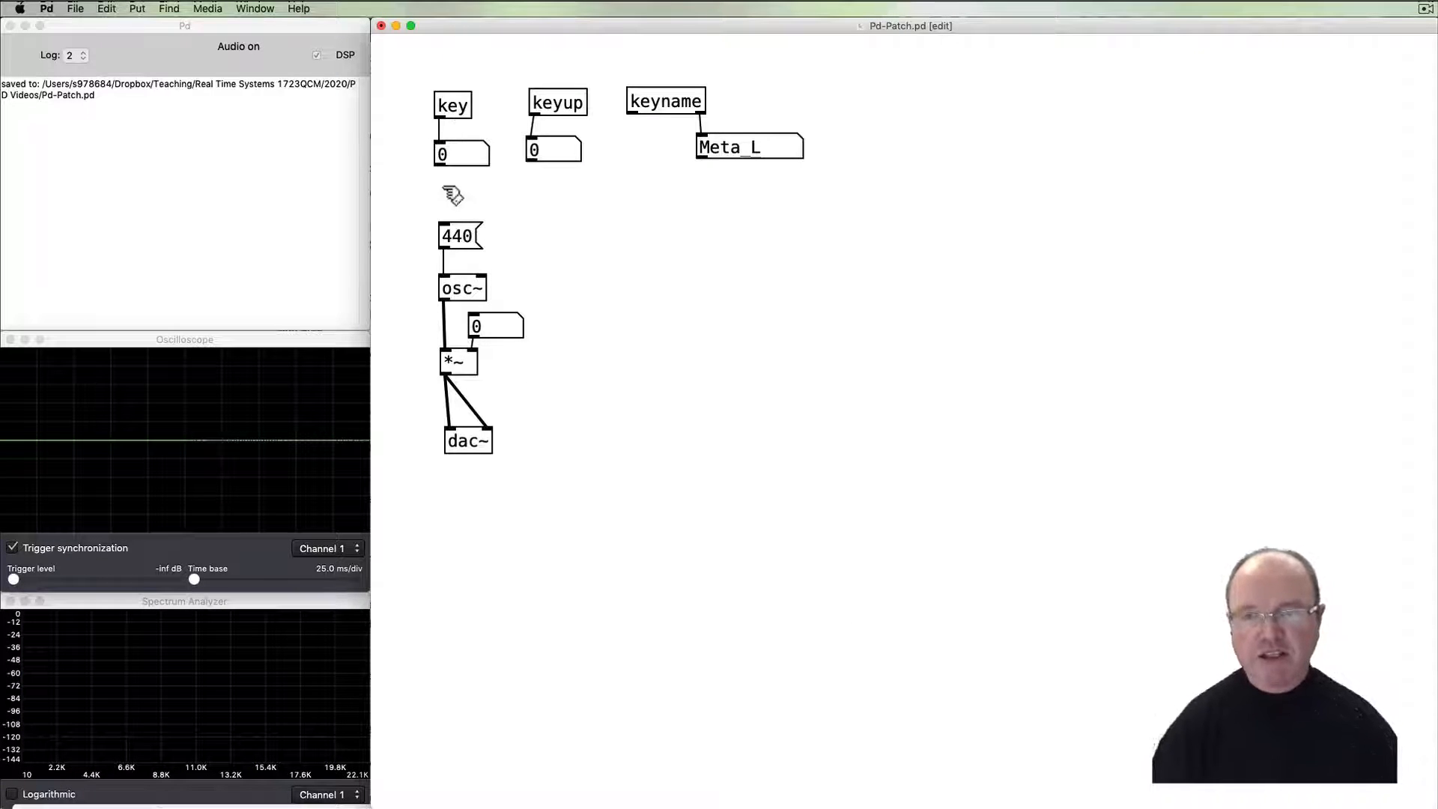
pyautogui.moveTo(527, 334)
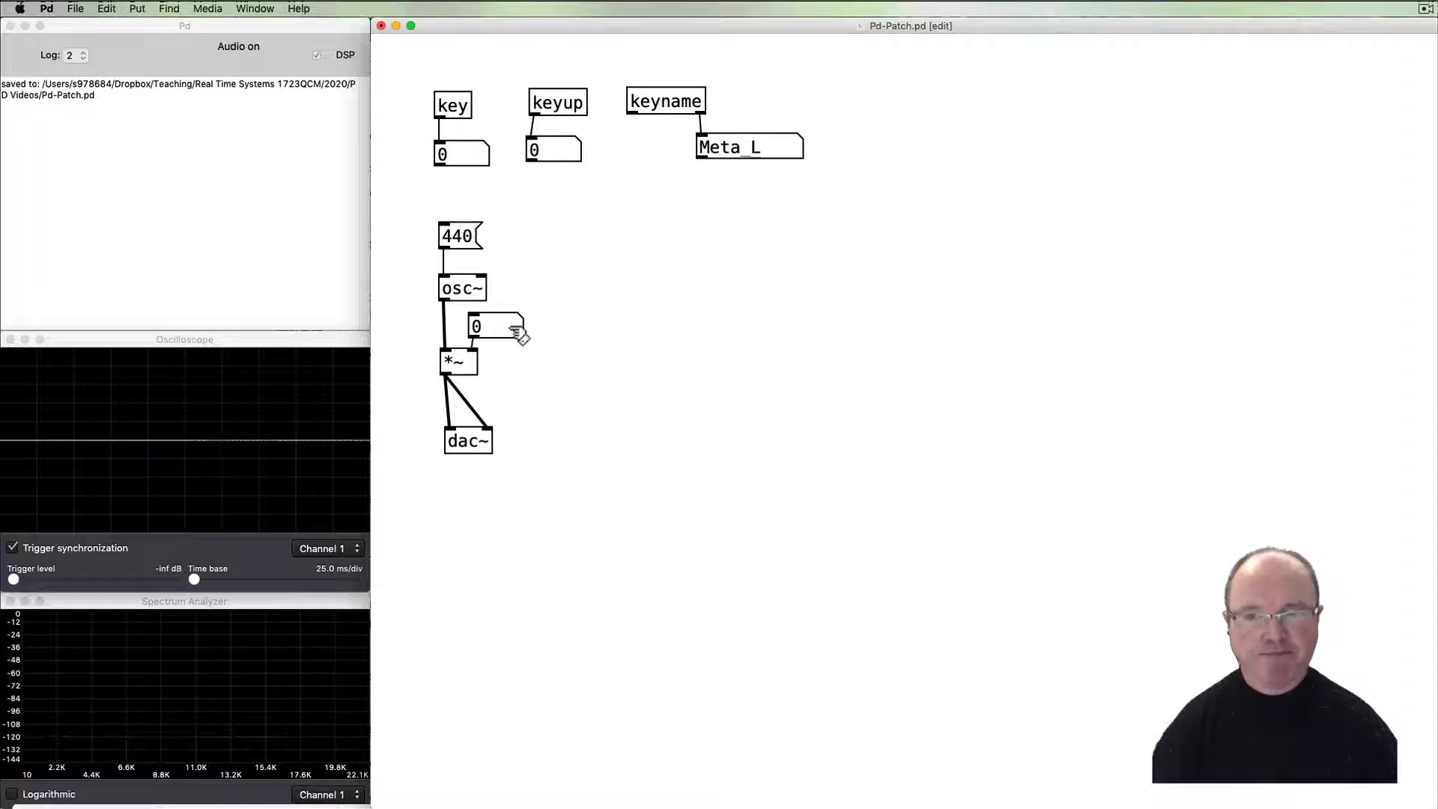
# Insert a select 97 object below the key number box.
pyautogui.press('cmd')
pyautogui.write('selec')
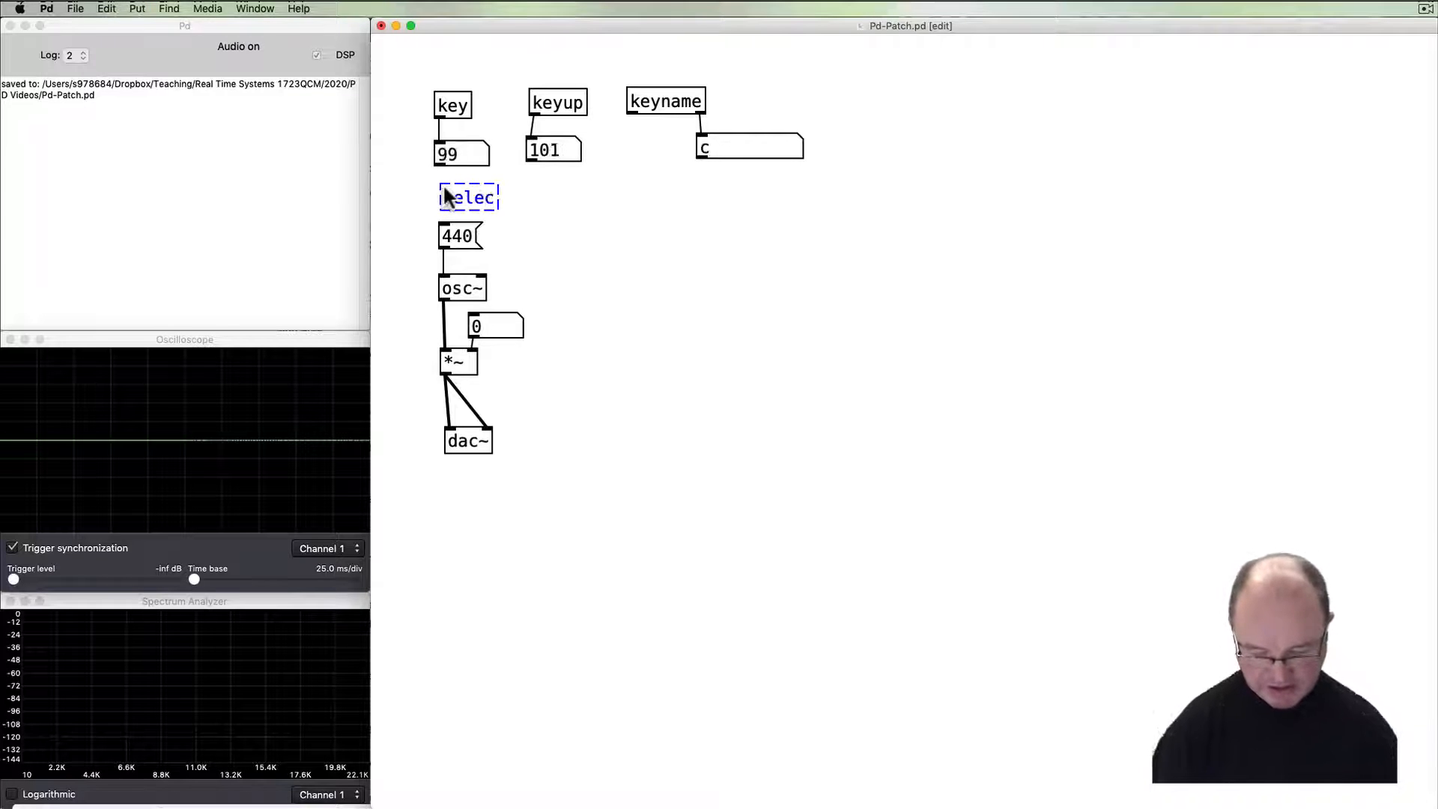
pyautogui.press('space')
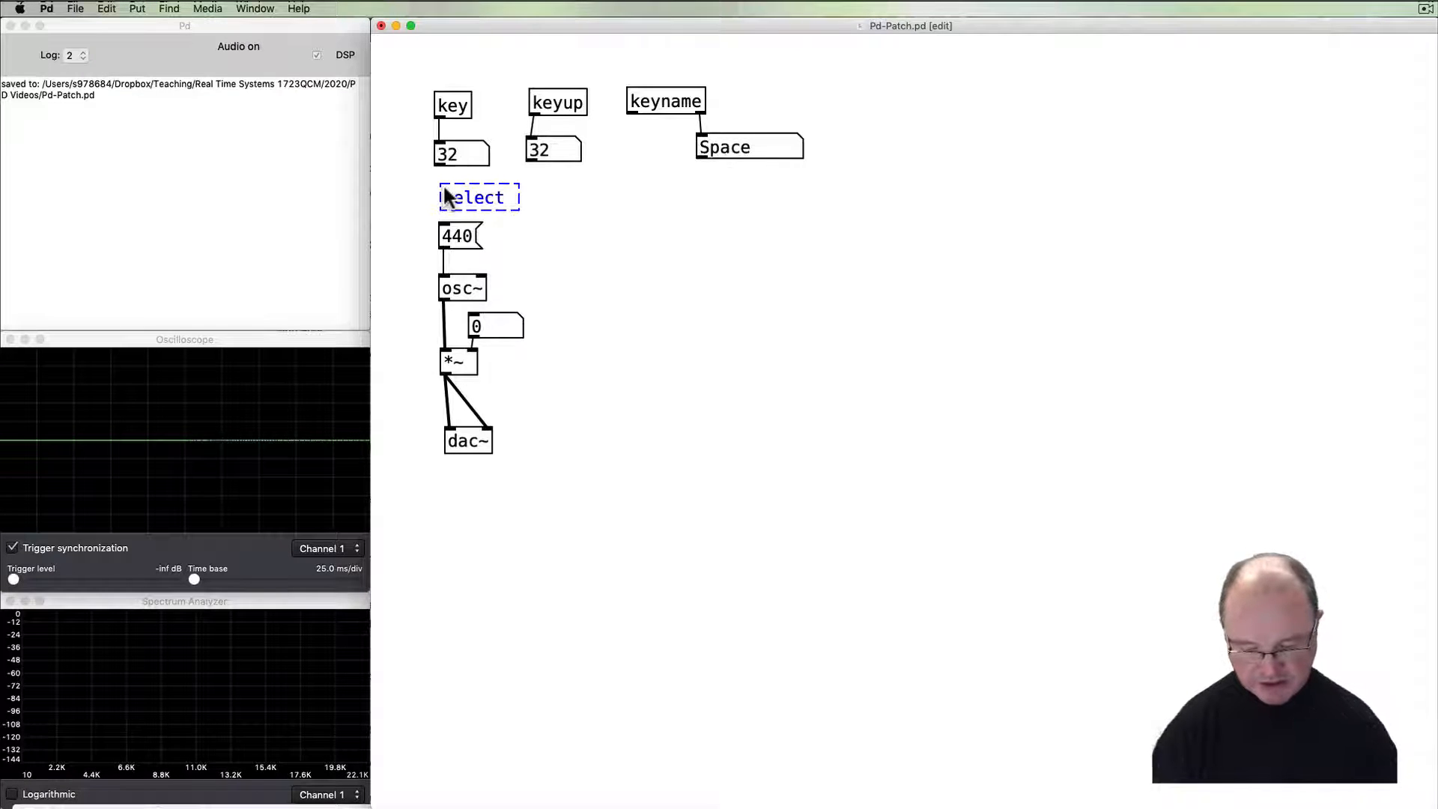
pyautogui.write('97')
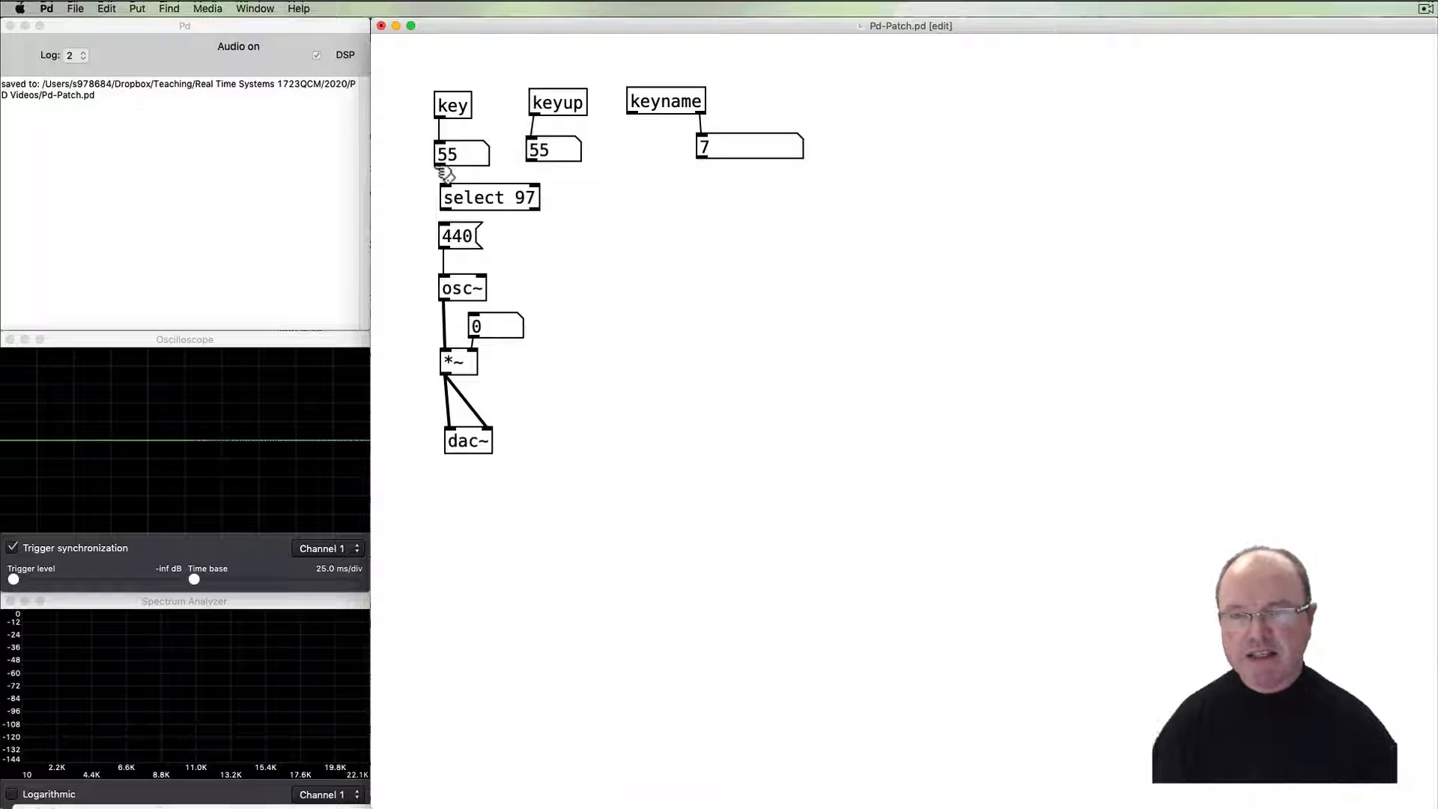
# Wire select 97 into the 440 message and add a 660 message feeding osc~.
pyautogui.click(489, 196)
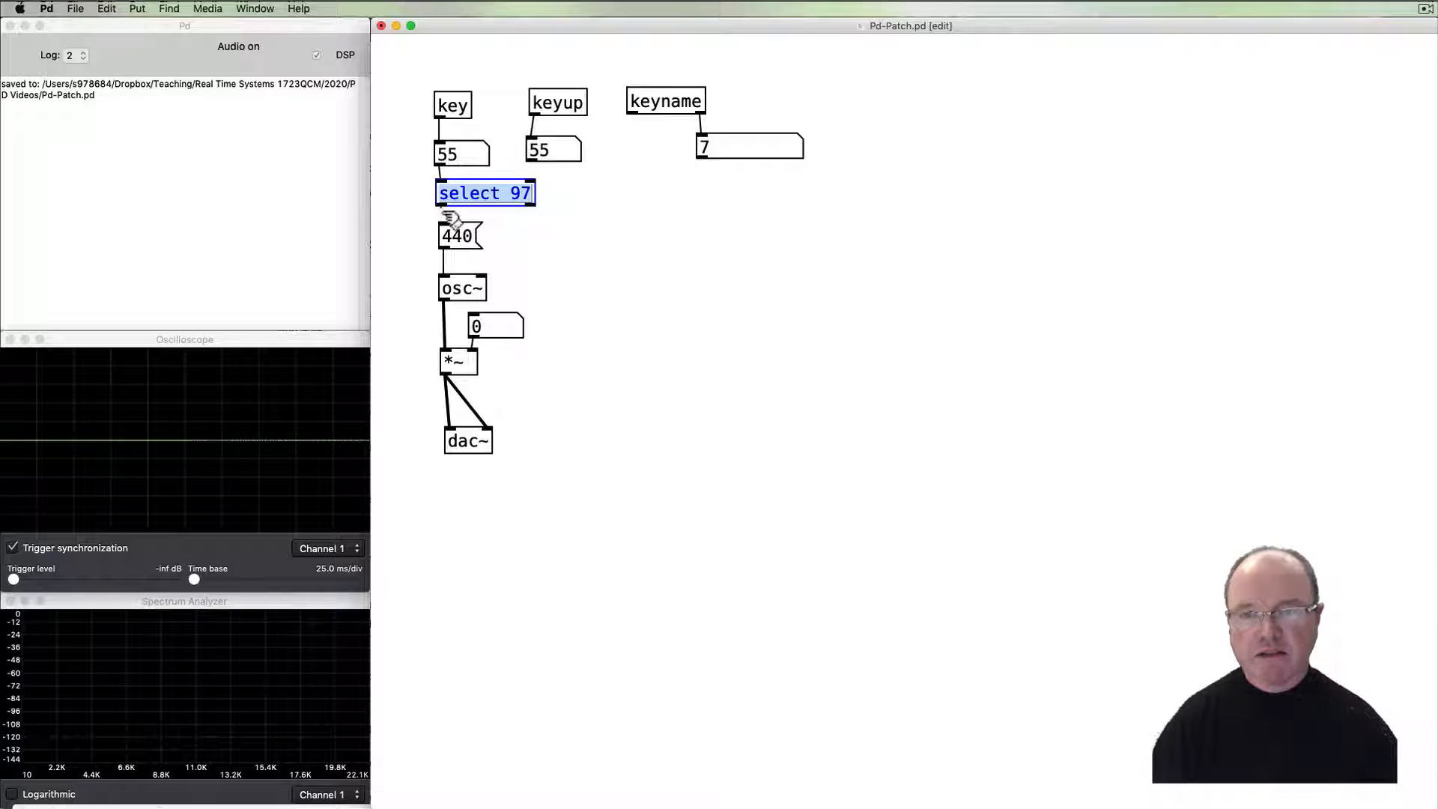
pyautogui.click(553, 228)
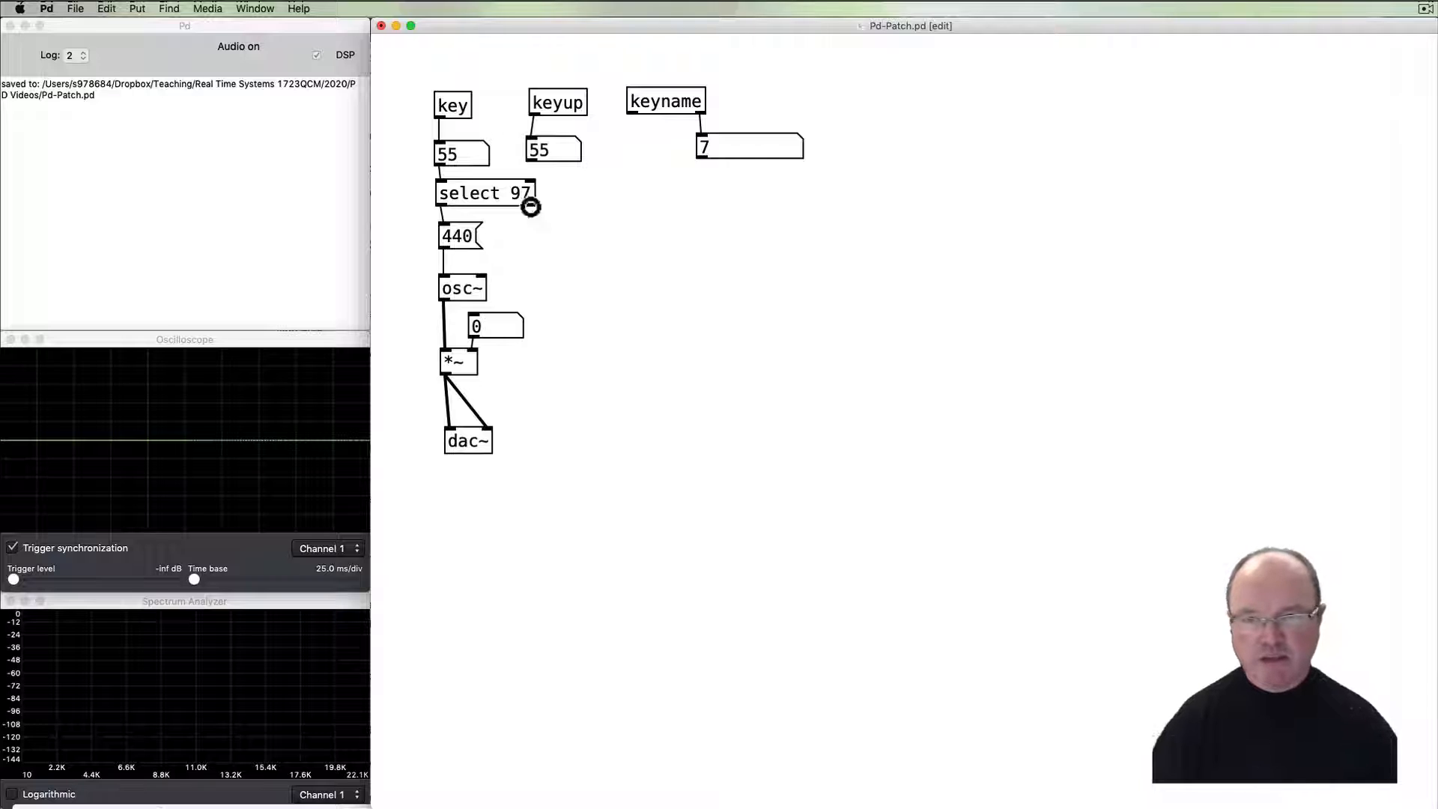
pyautogui.moveTo(585, 250)
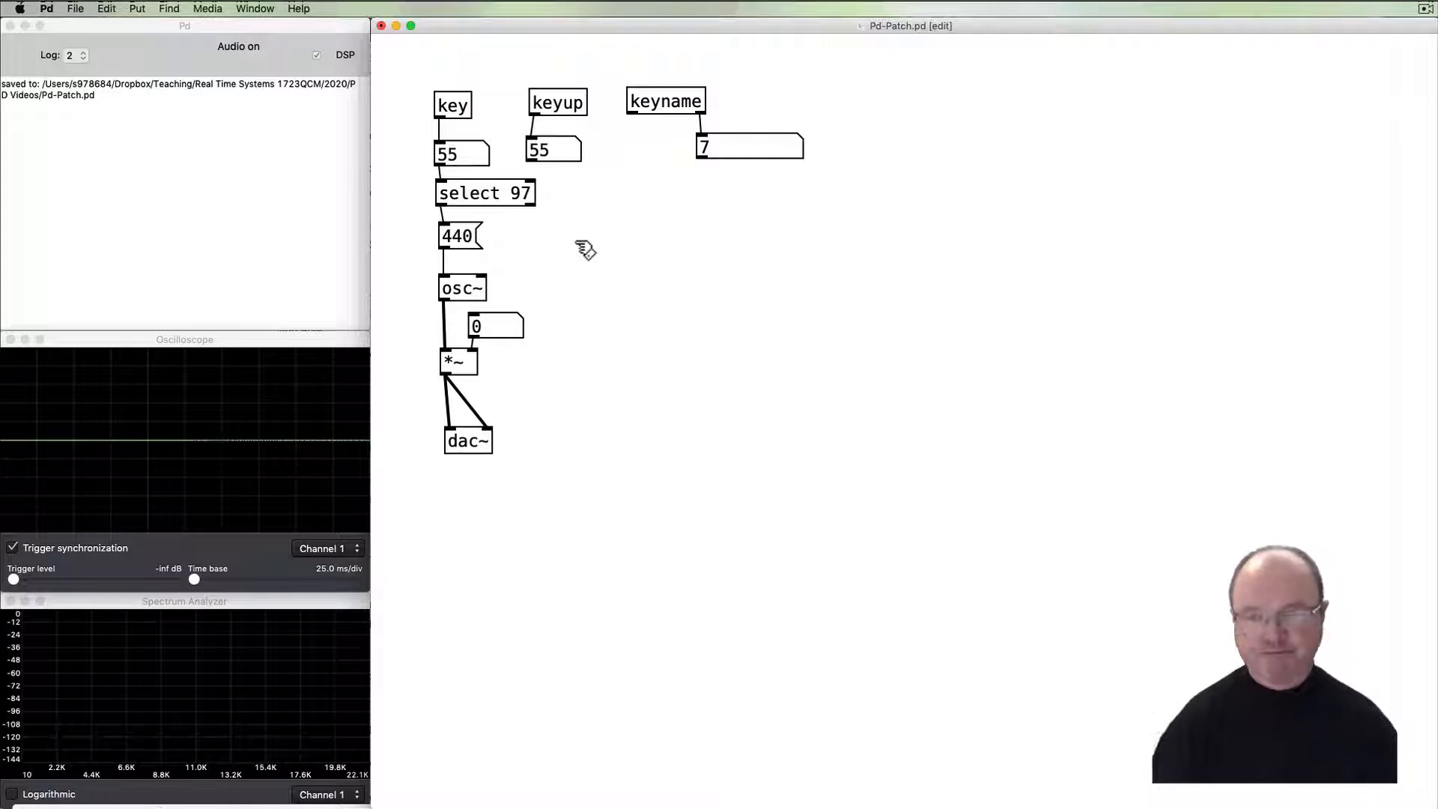
pyautogui.press('cmd')
pyautogui.write('660')
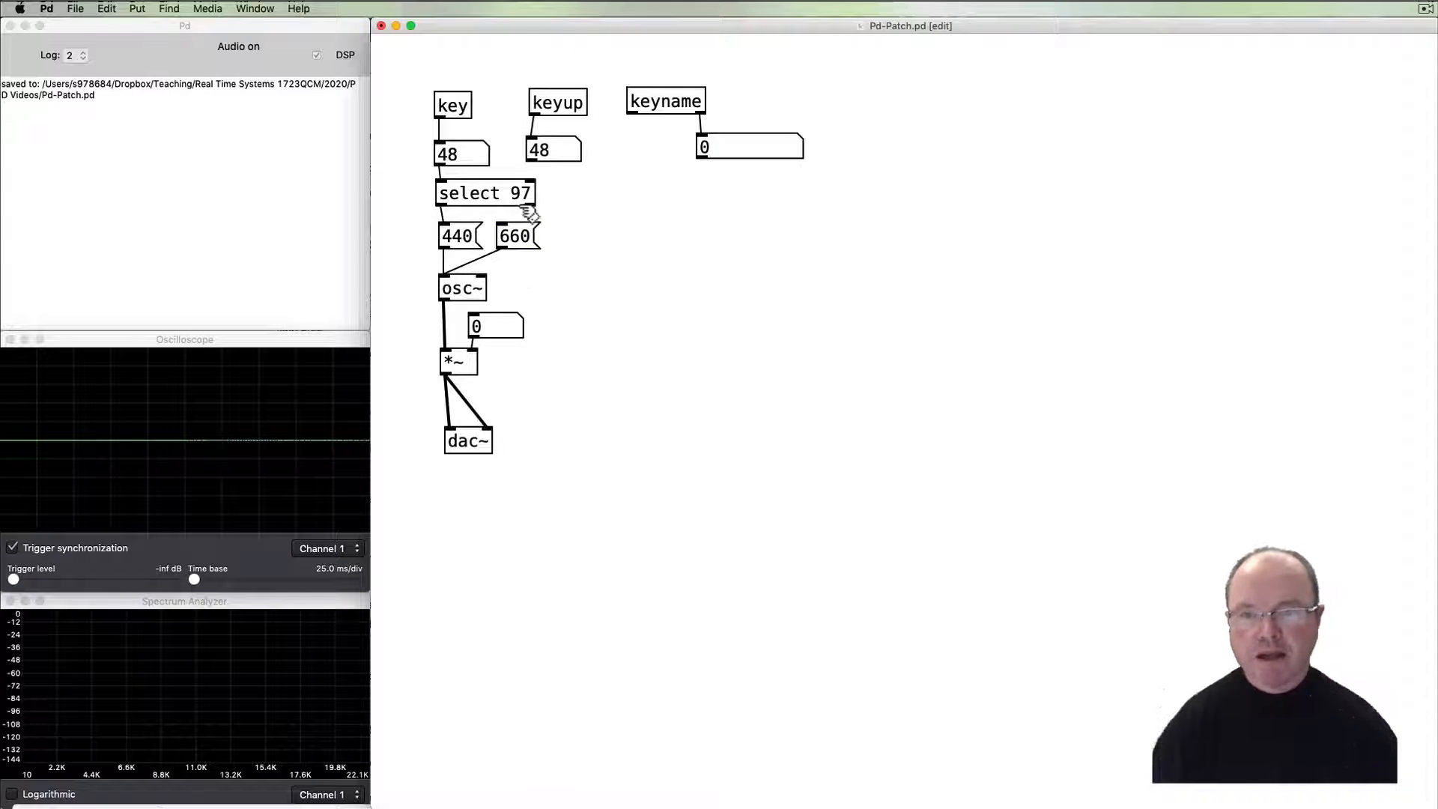
# Extend the select object to select 97 115 and play a tone at volume 0.35.
pyautogui.click(484, 194)
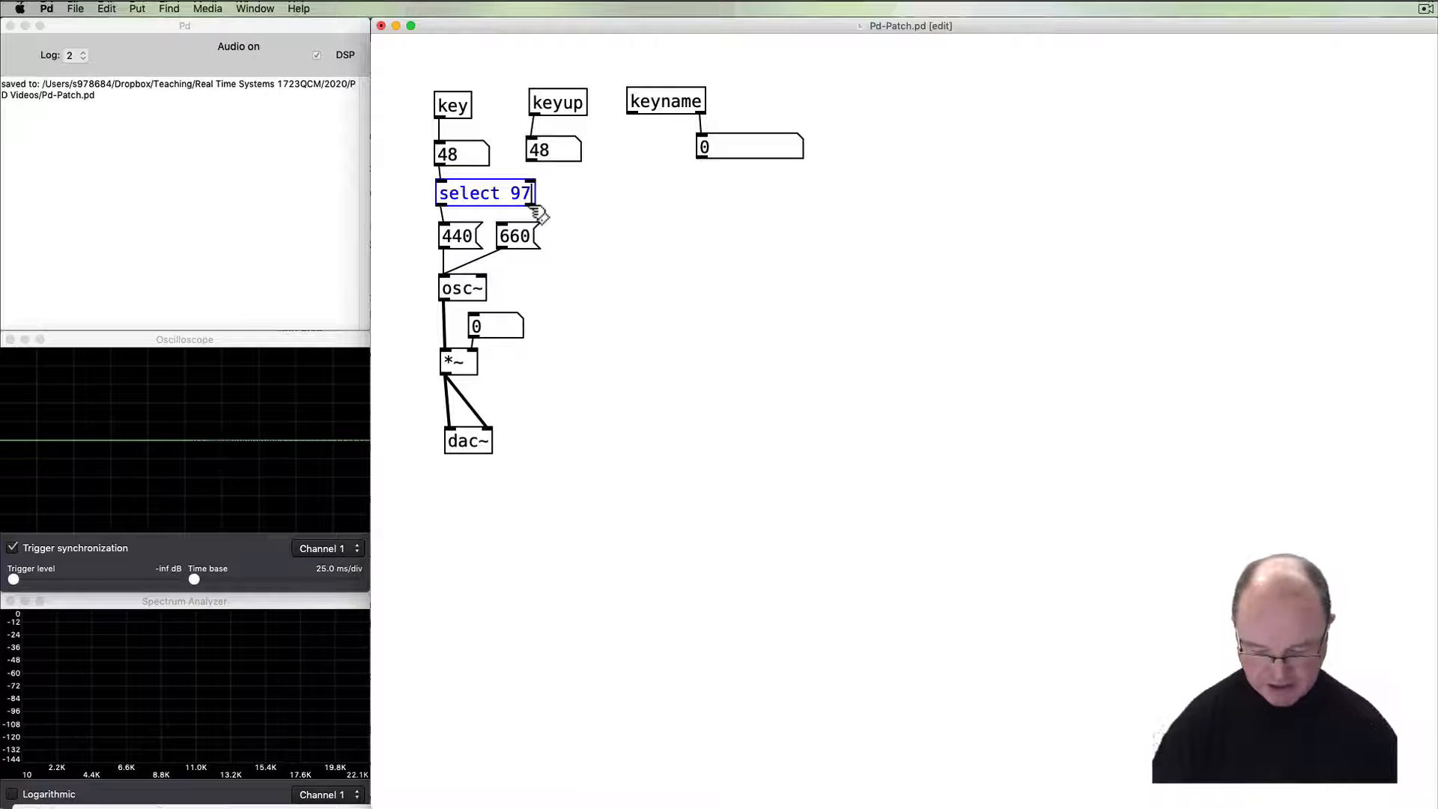
pyautogui.press('s')
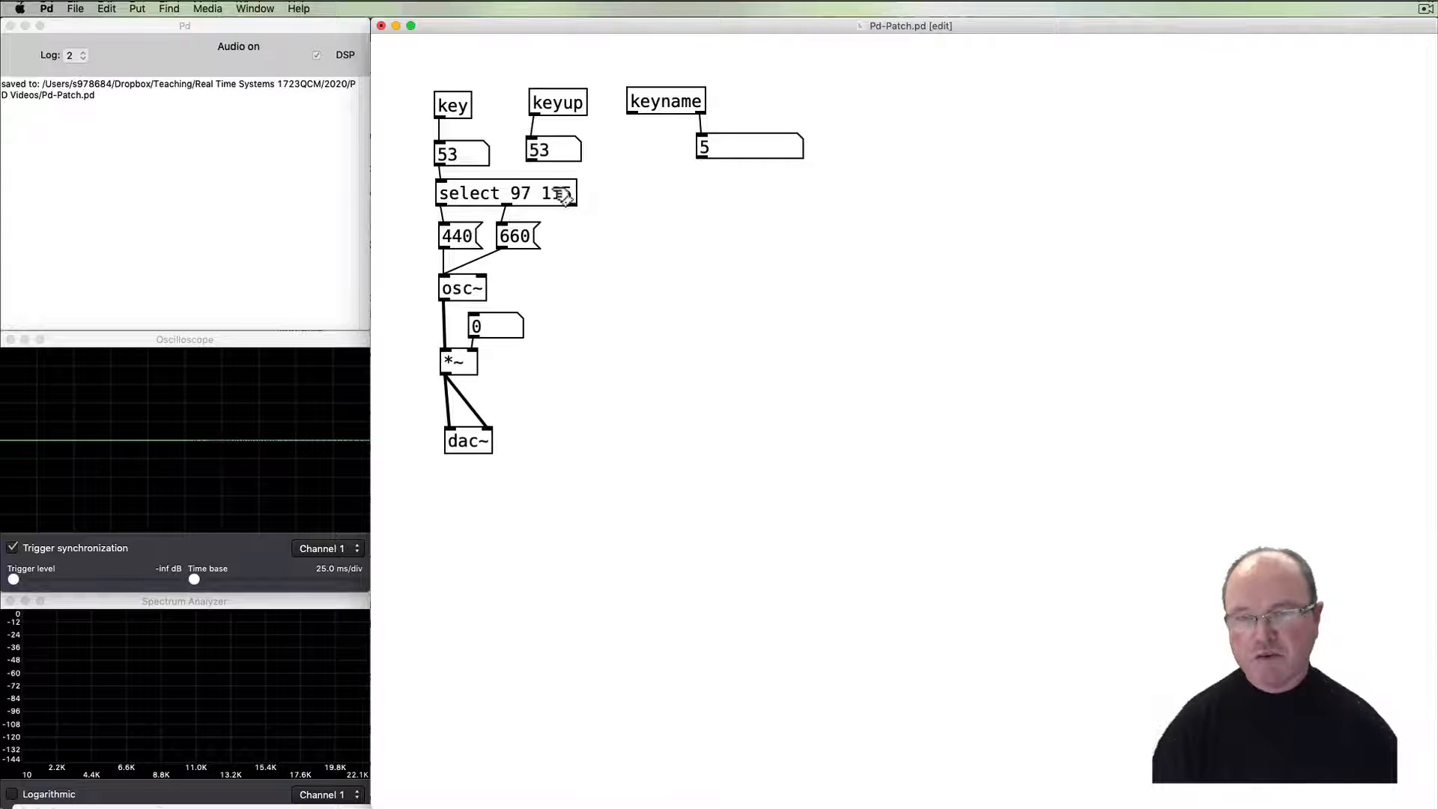
pyautogui.write('15')
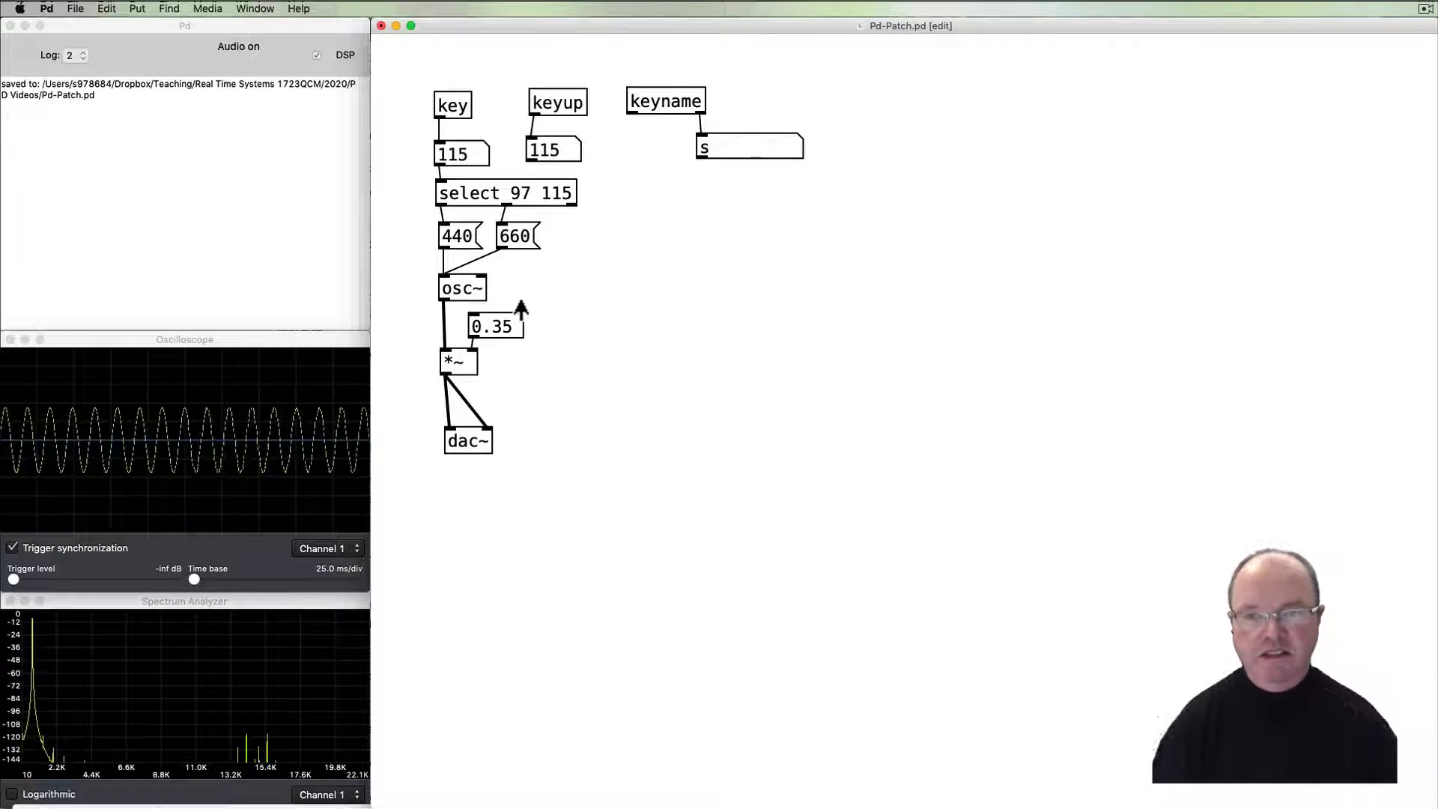
pyautogui.press('a')
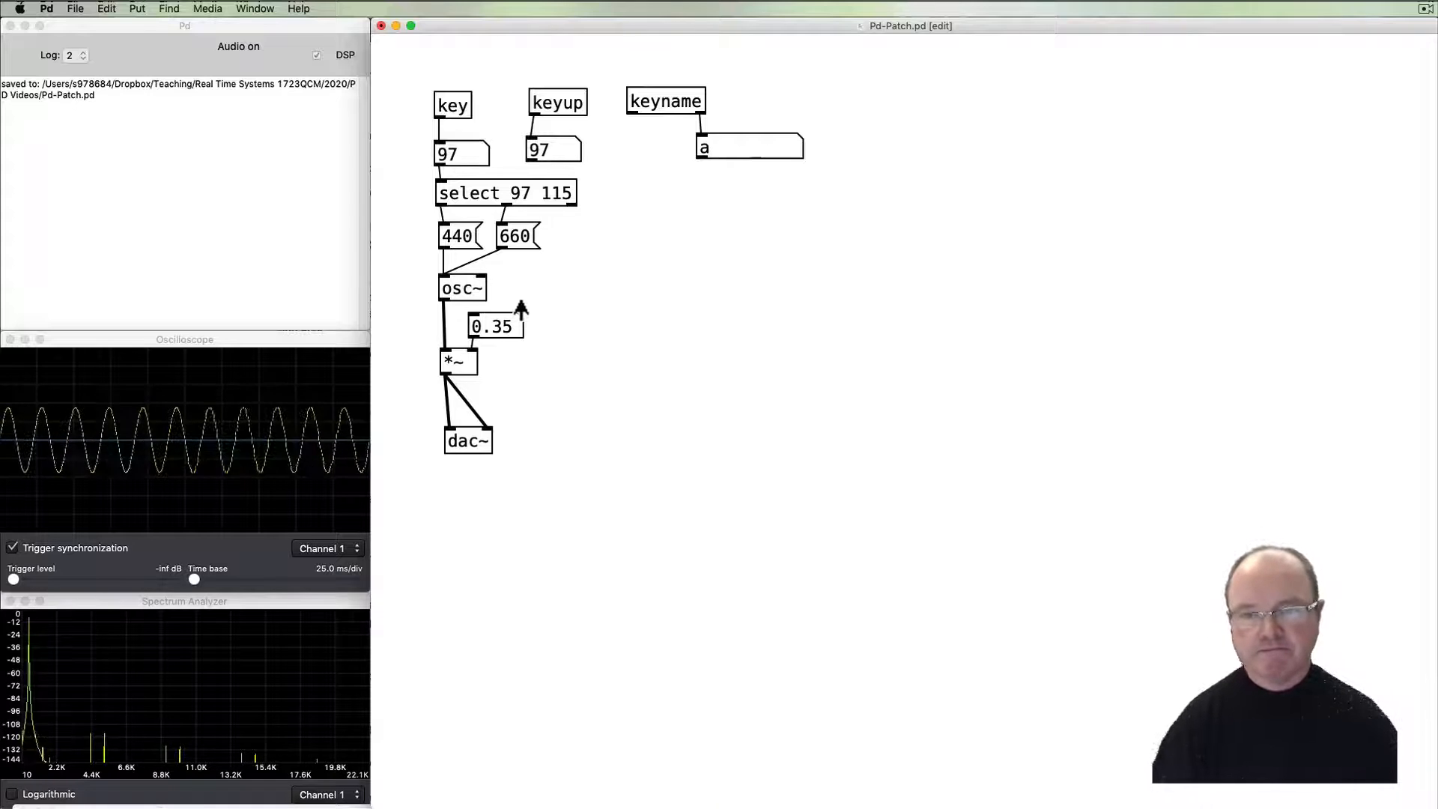
pyautogui.press('s')
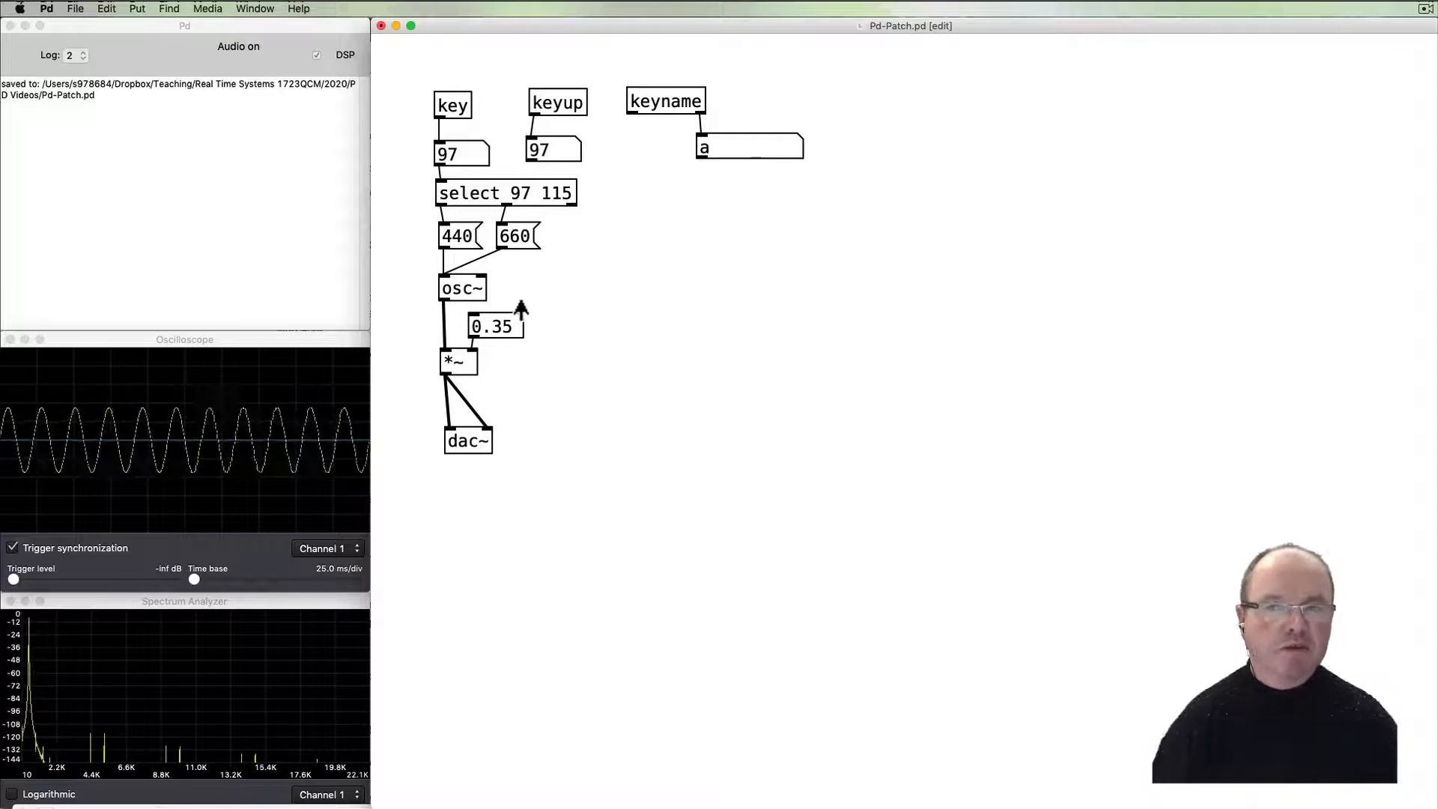
pyautogui.moveTo(532, 304)
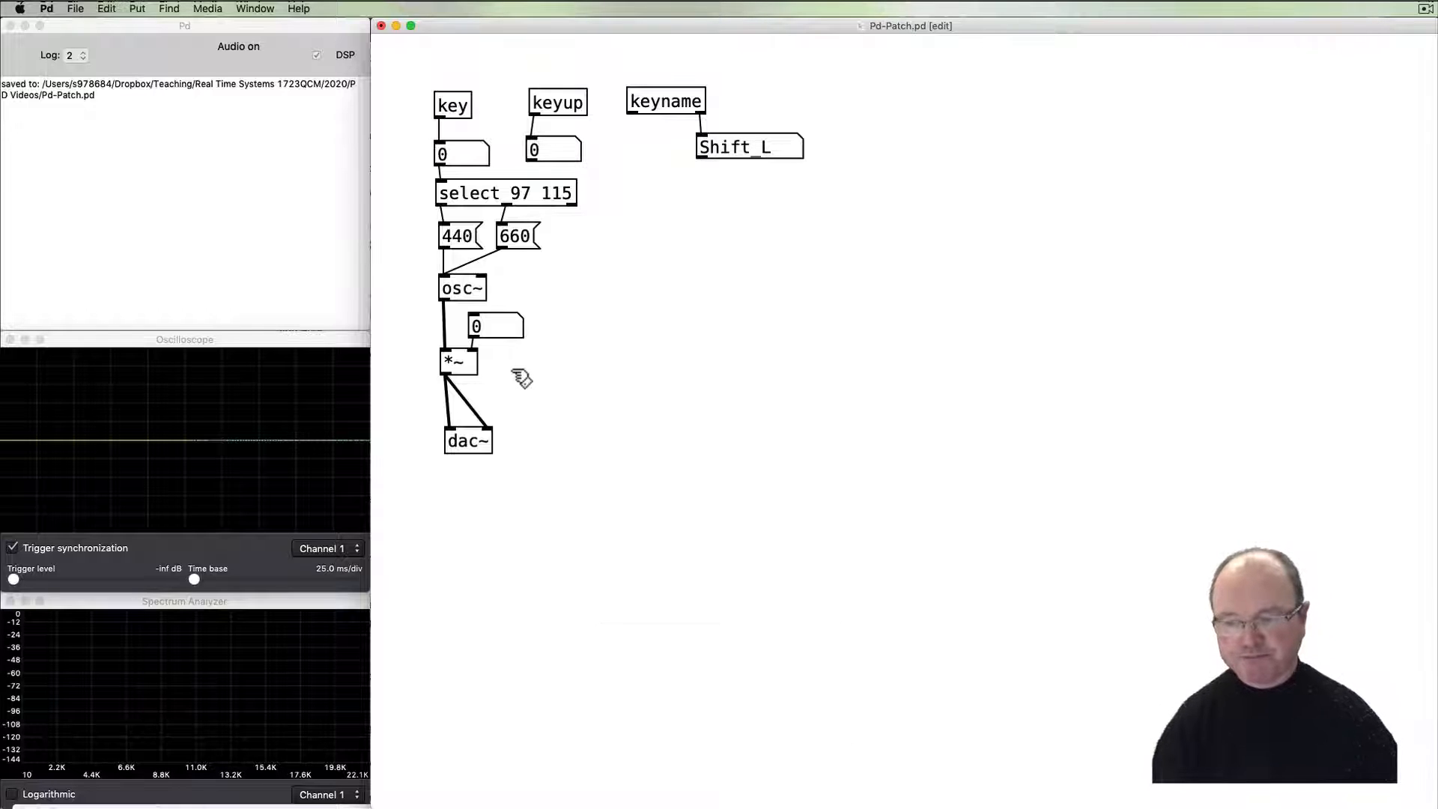
pyautogui.moveTo(789, 351)
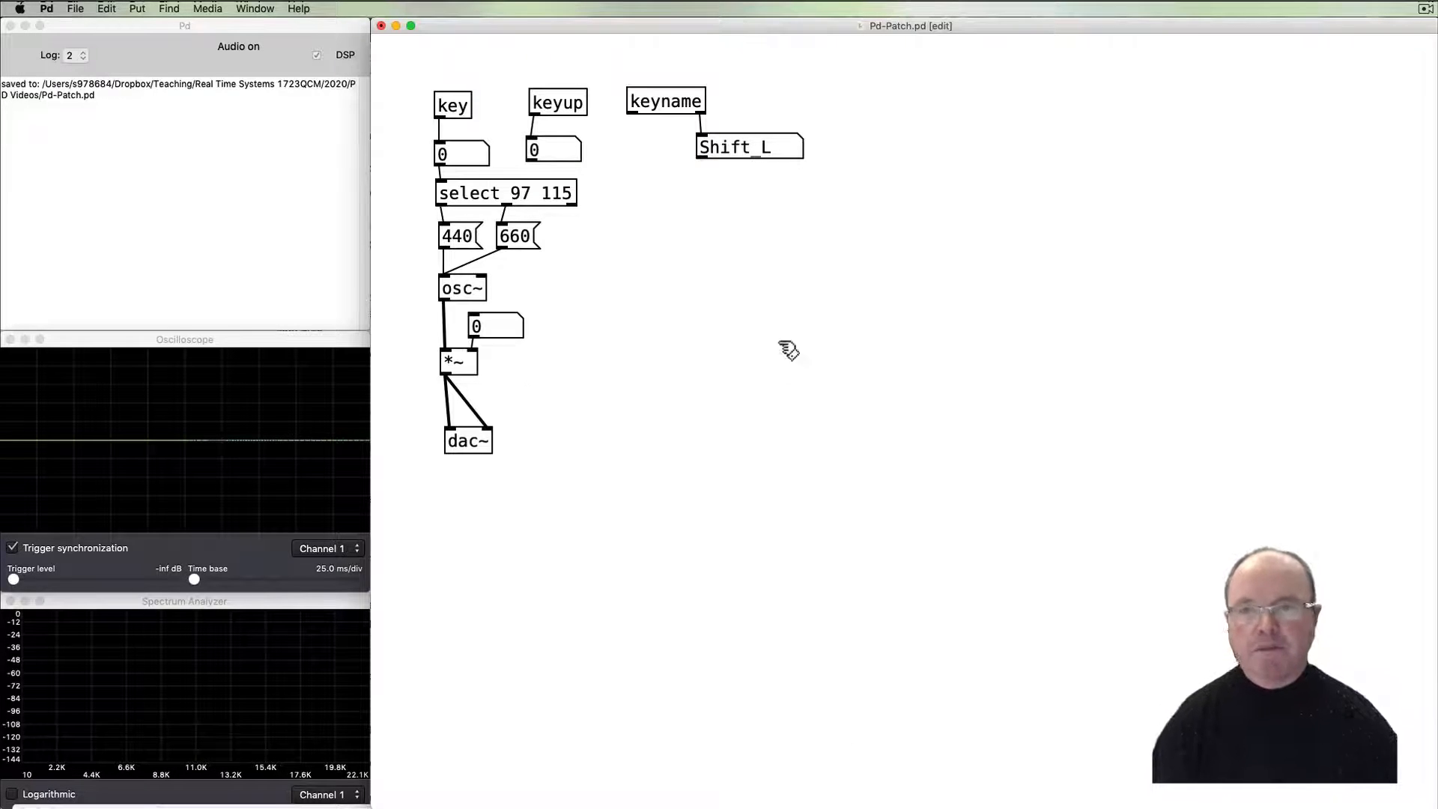
pyautogui.moveTo(691, 359)
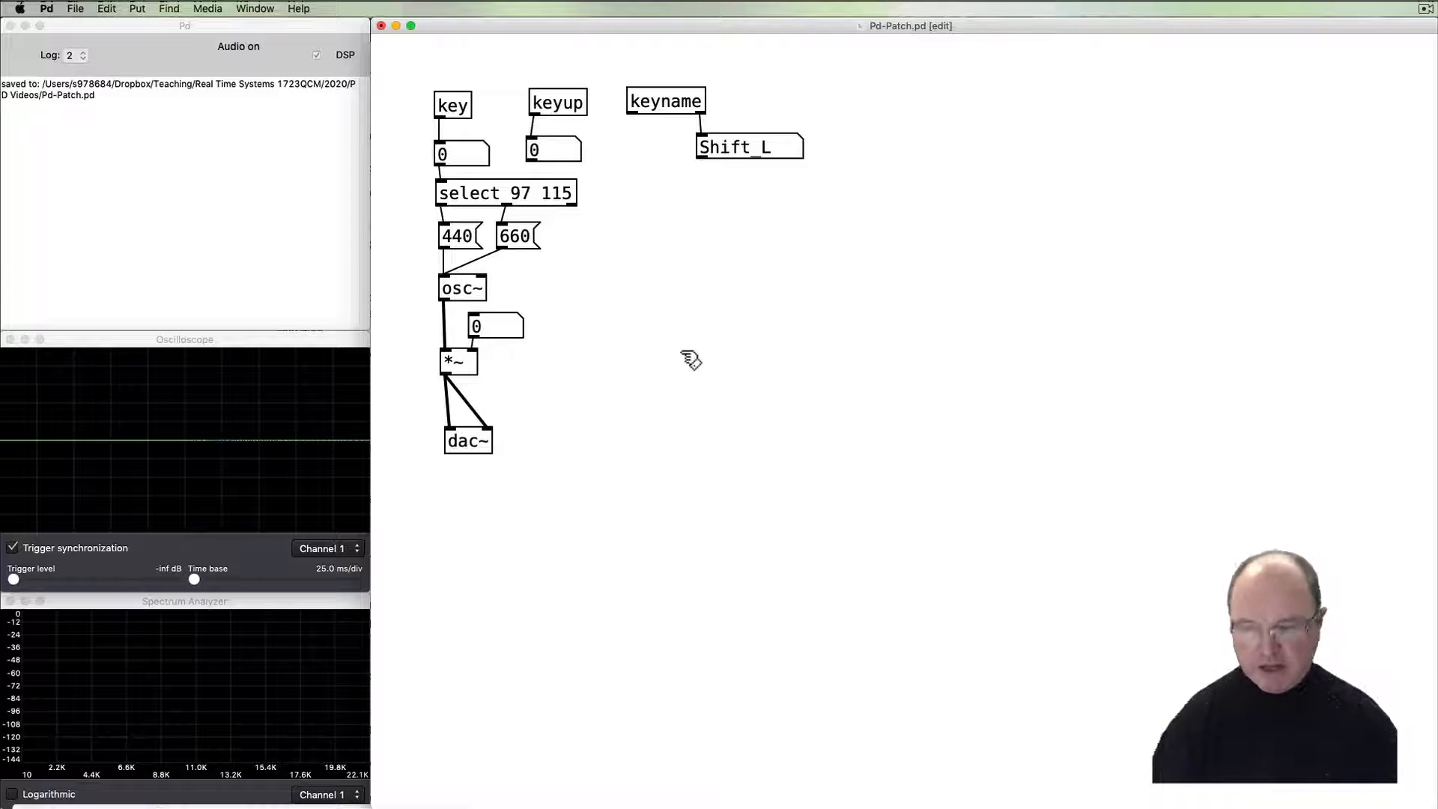
pyautogui.moveTo(639, 388)
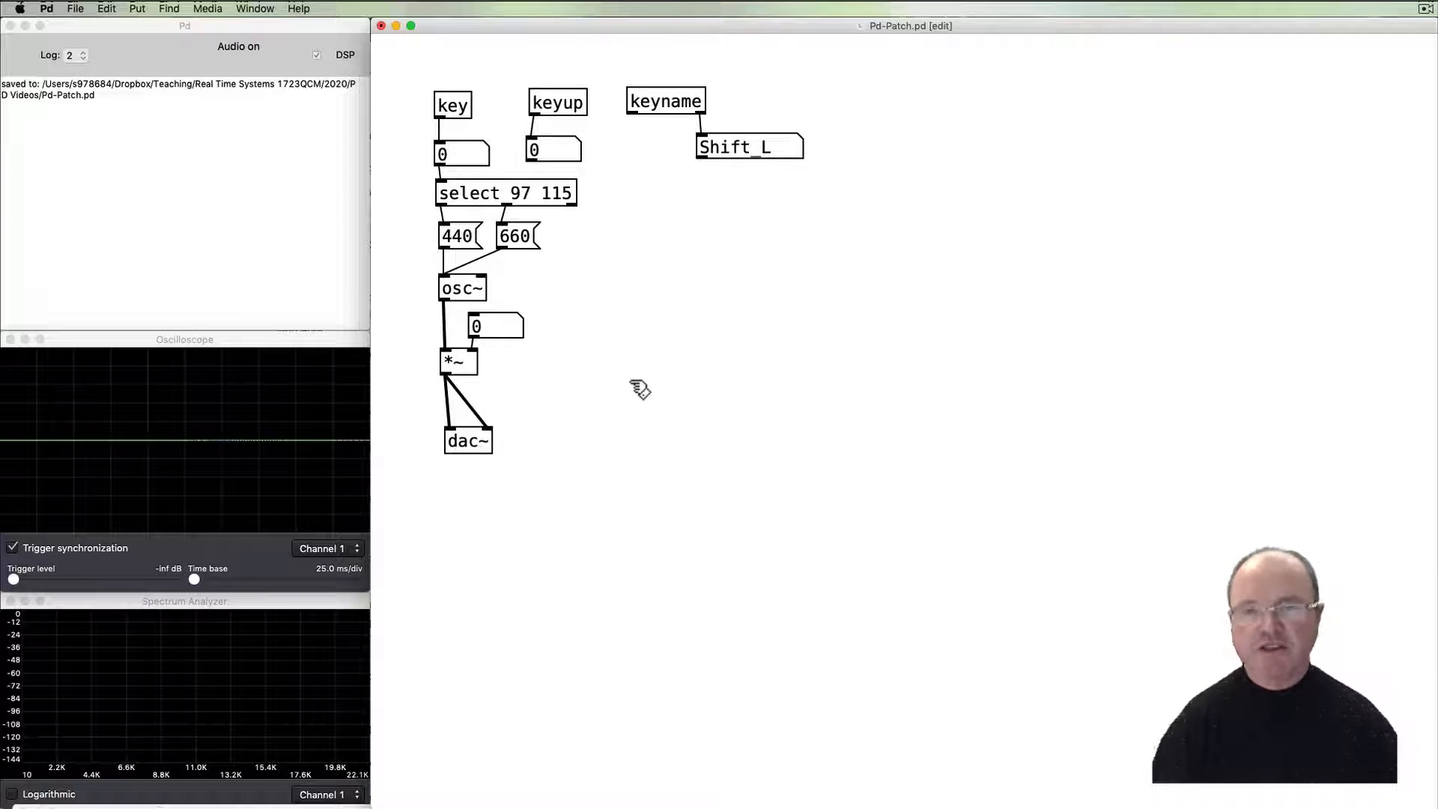
pyautogui.moveTo(361, 109)
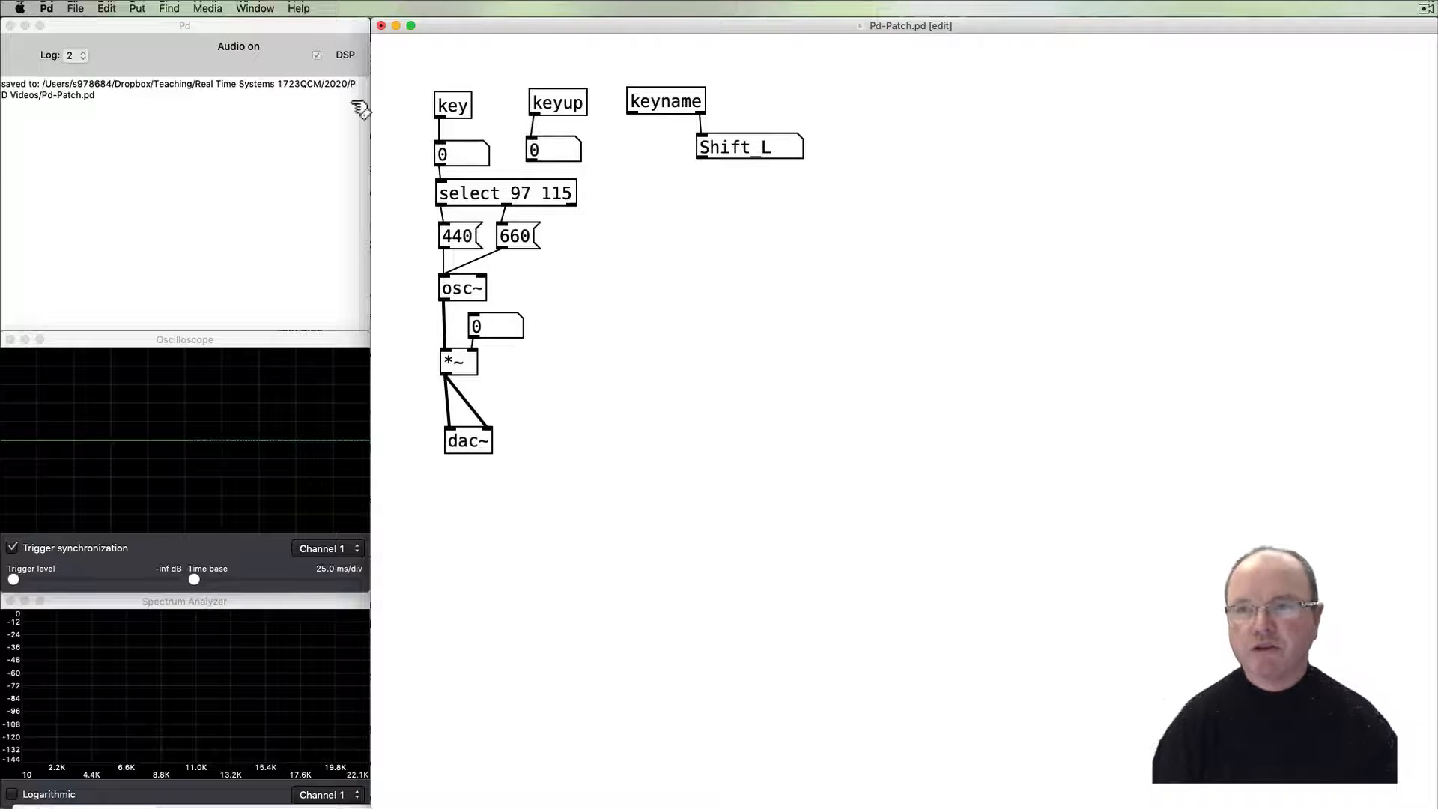
# In MIDI Settings, choose Circuit as Input Device 1, leave output at none, and confirm.
pyautogui.click(207, 9)
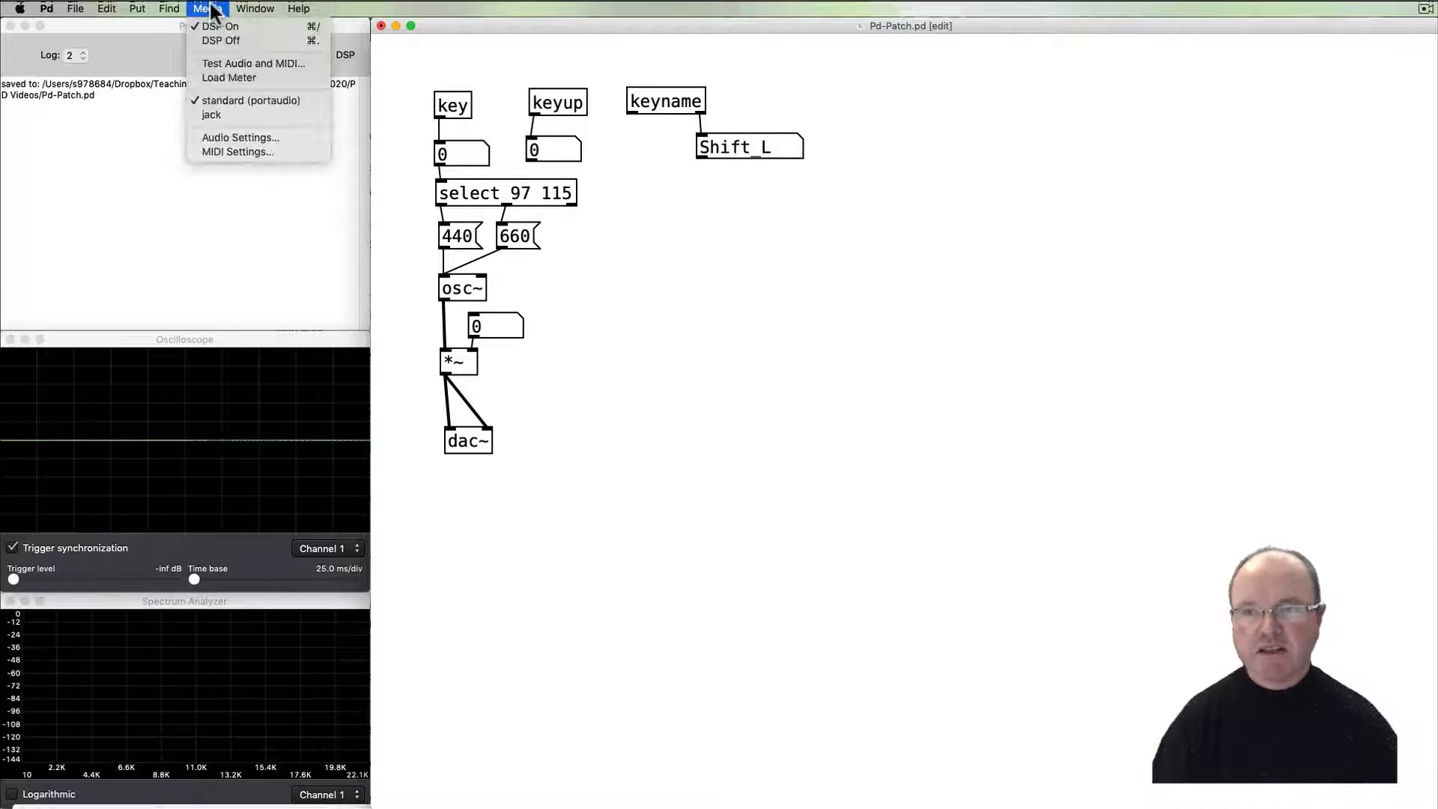
pyautogui.moveTo(237, 151)
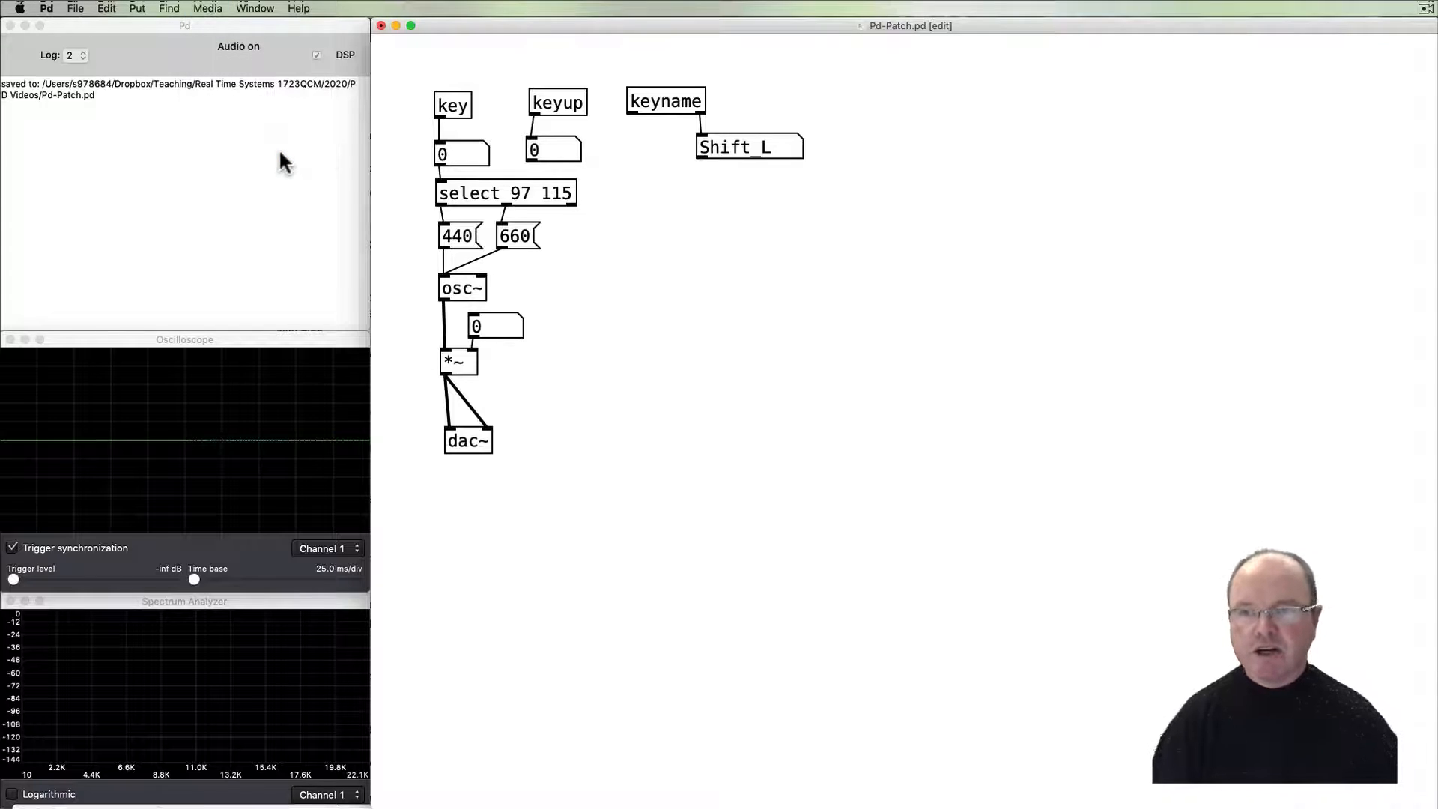
pyautogui.moveTo(255, 172)
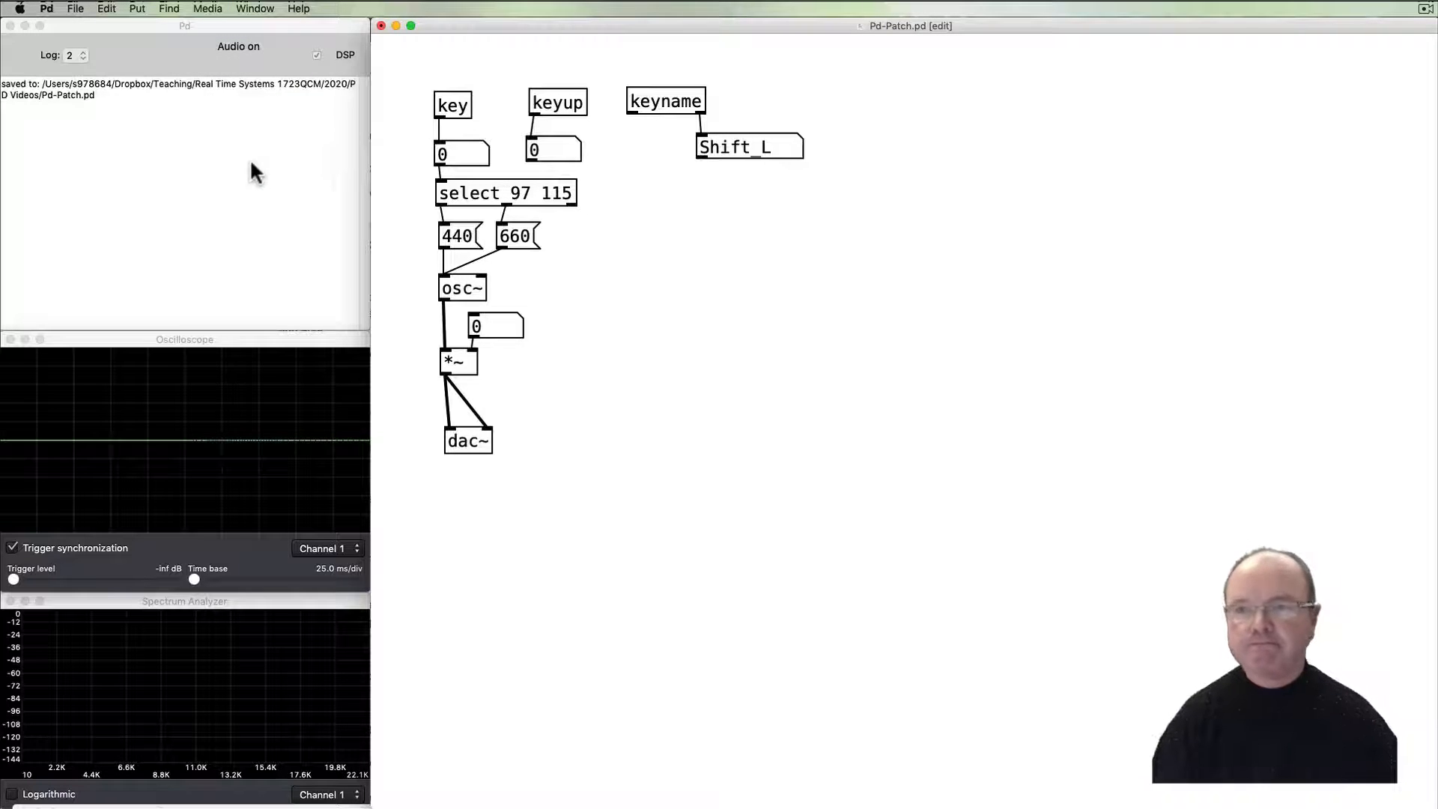
pyautogui.click(207, 9)
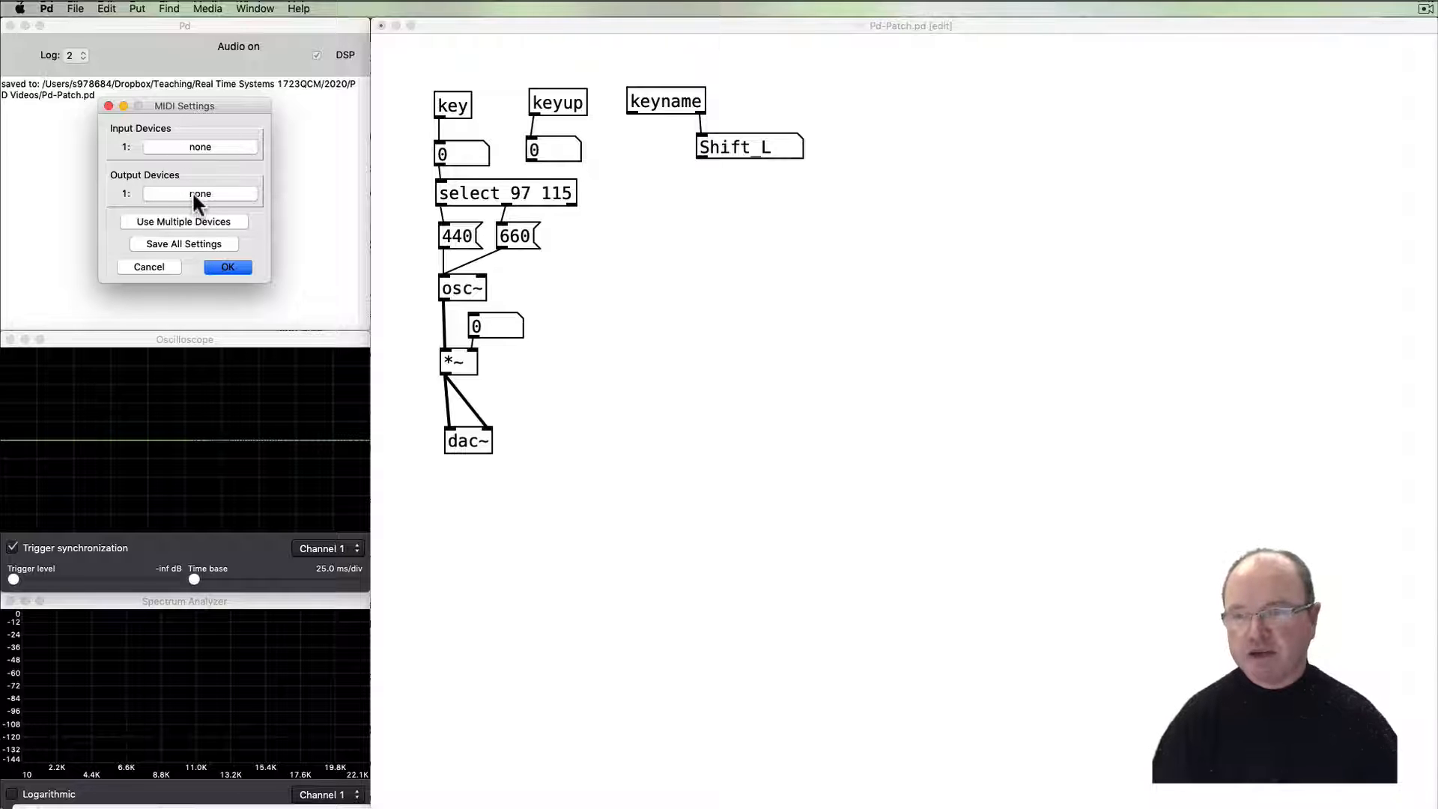
pyautogui.click(199, 147)
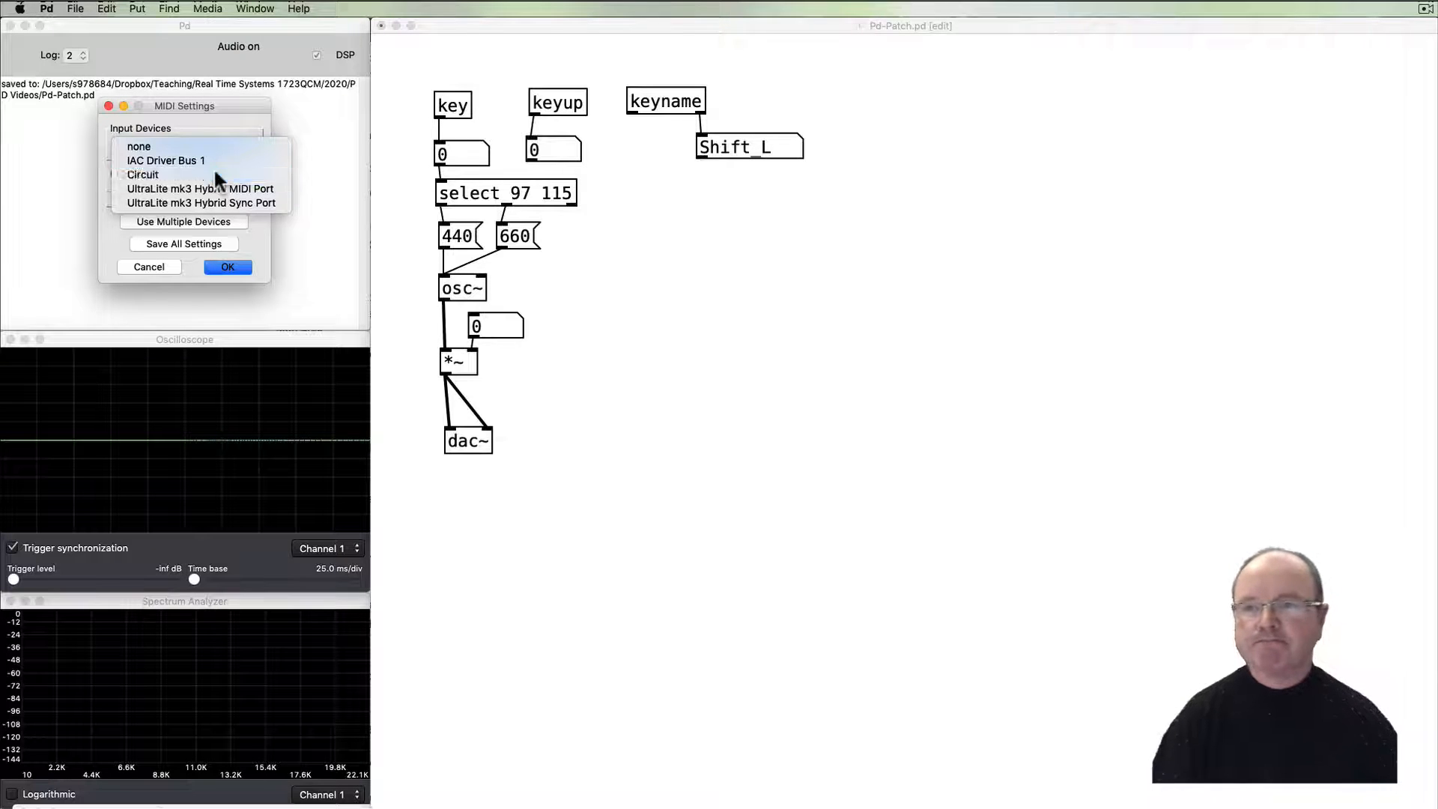
pyautogui.click(142, 174)
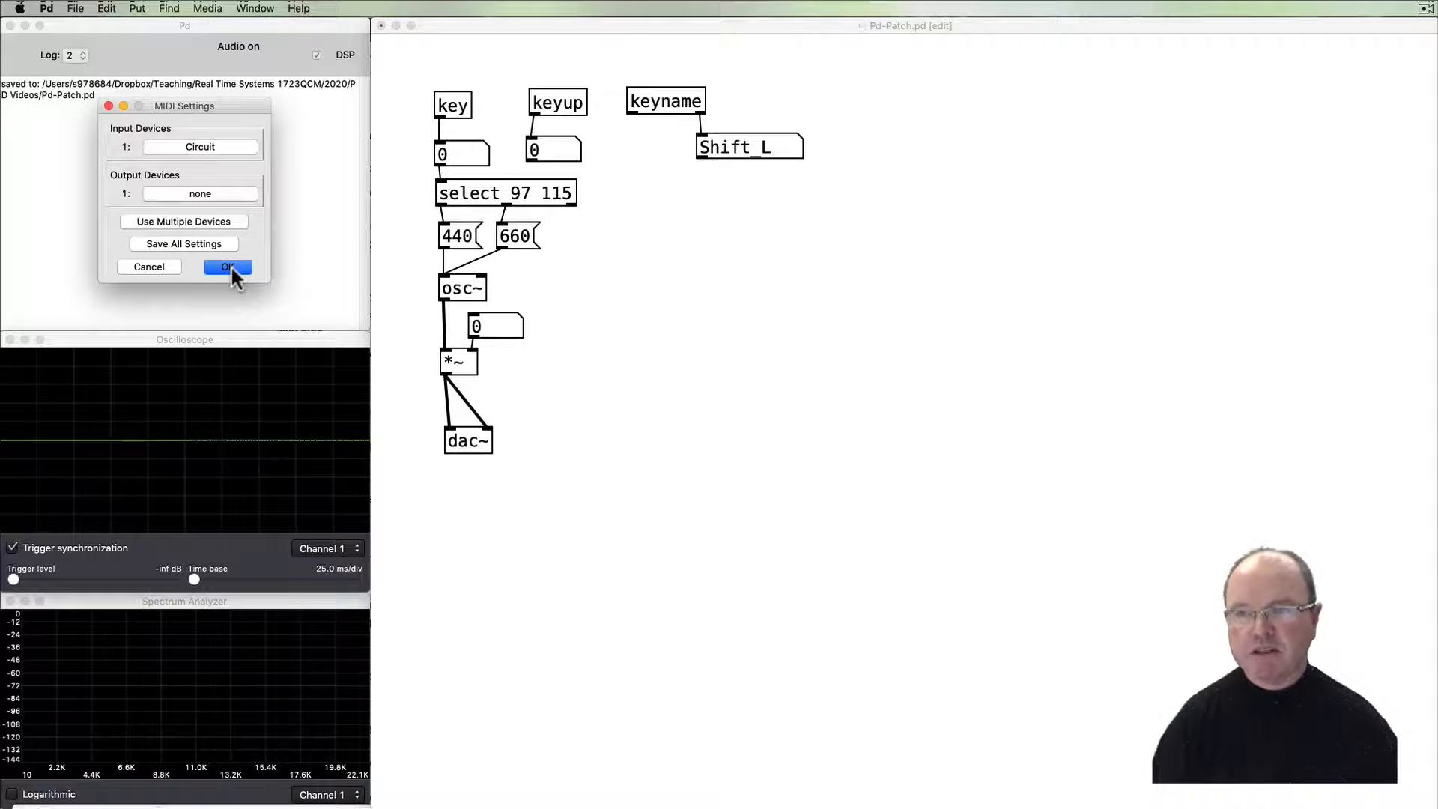
pyautogui.click(228, 267)
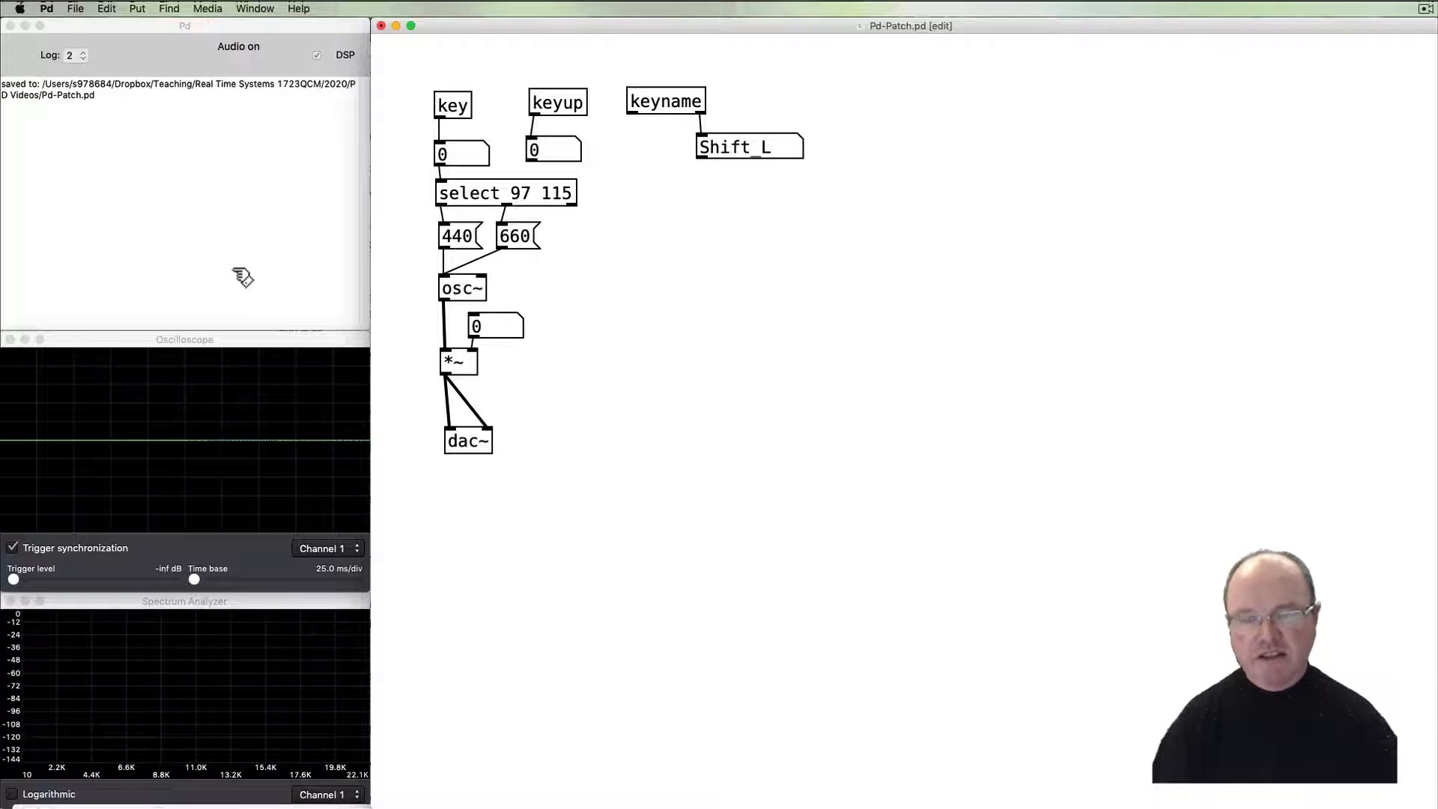
pyautogui.moveTo(620, 315)
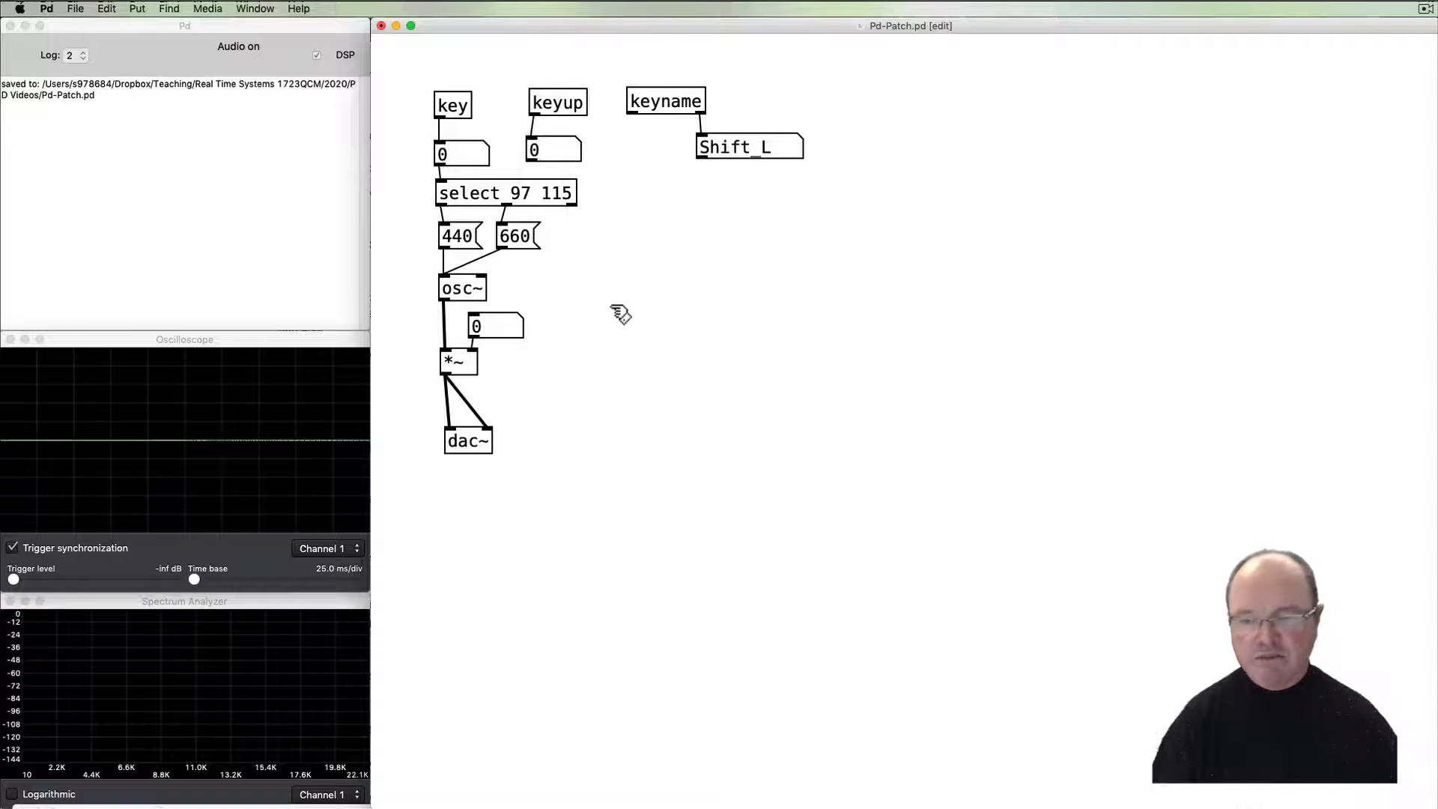
pyautogui.moveTo(647, 271)
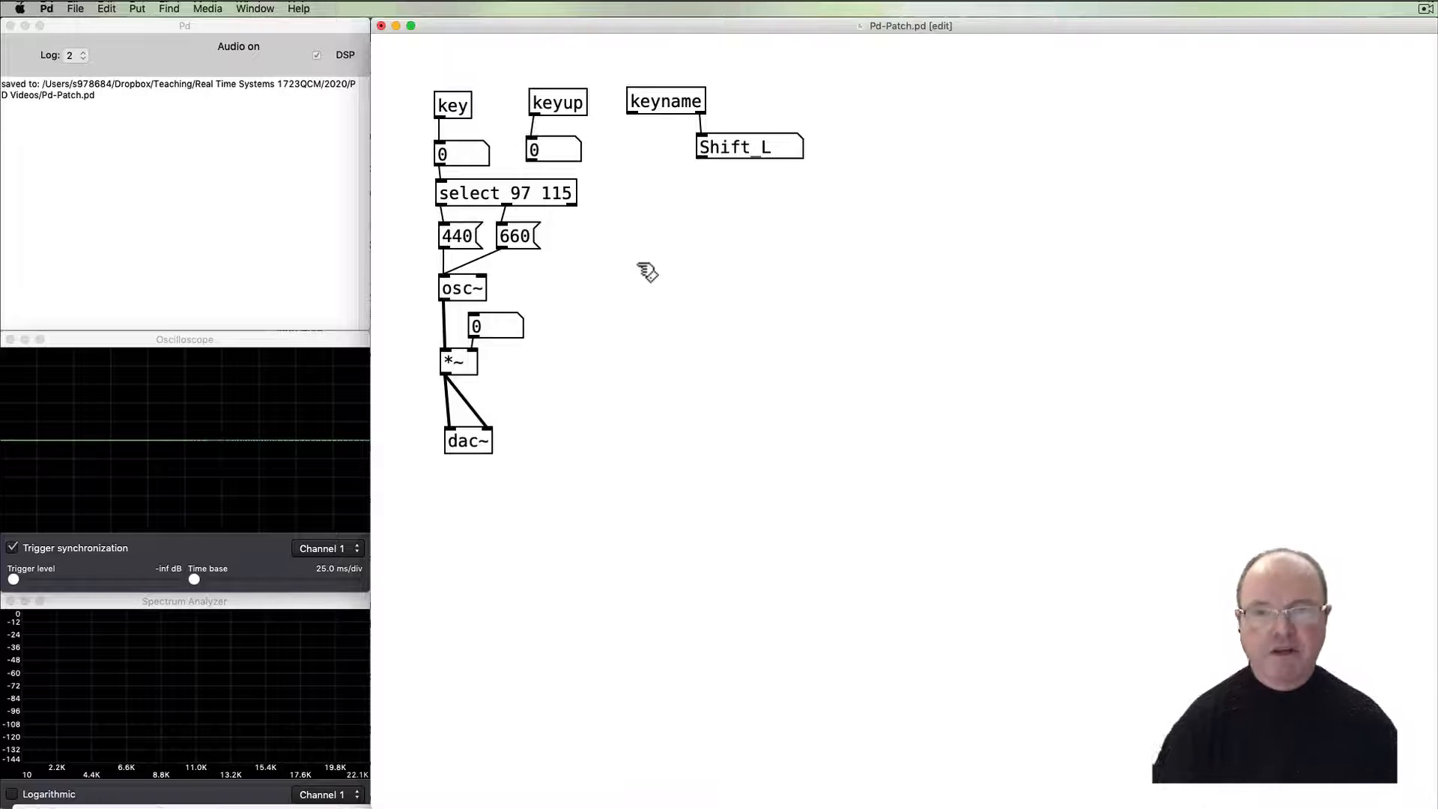
# Place a new midiin object beside the tone chain for a number box below it.
pyautogui.press('cmd')
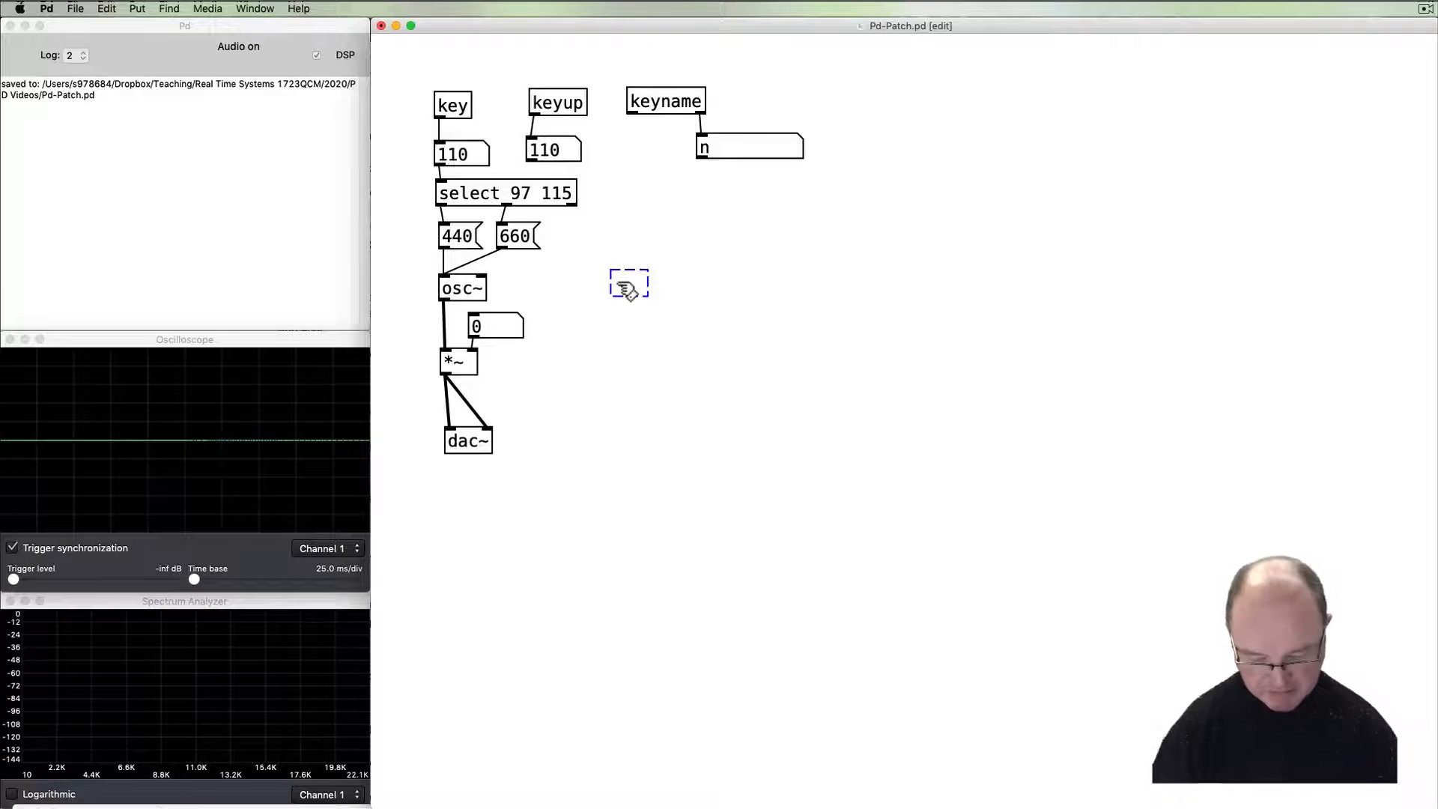
pyautogui.write('midin')
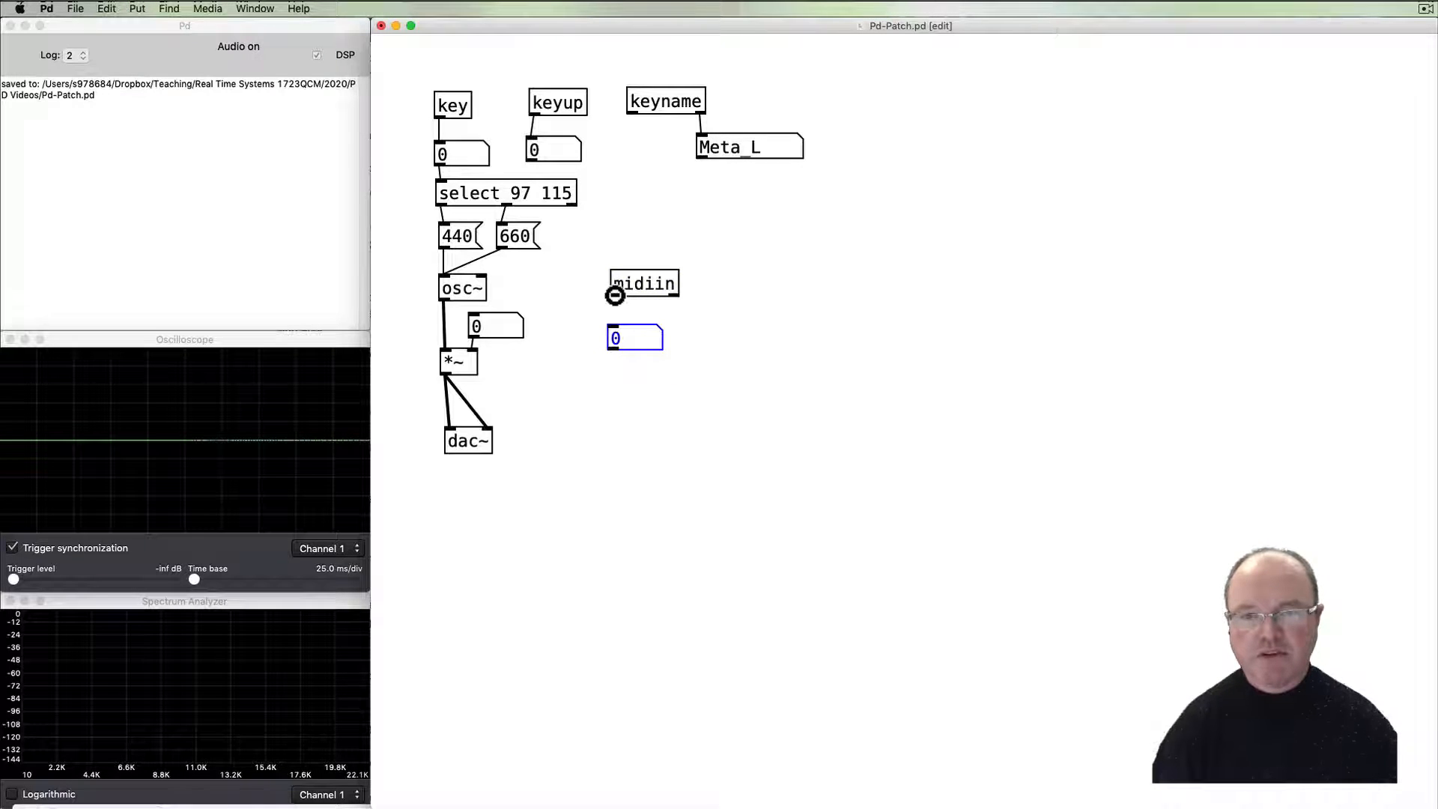
pyautogui.moveTo(686, 346)
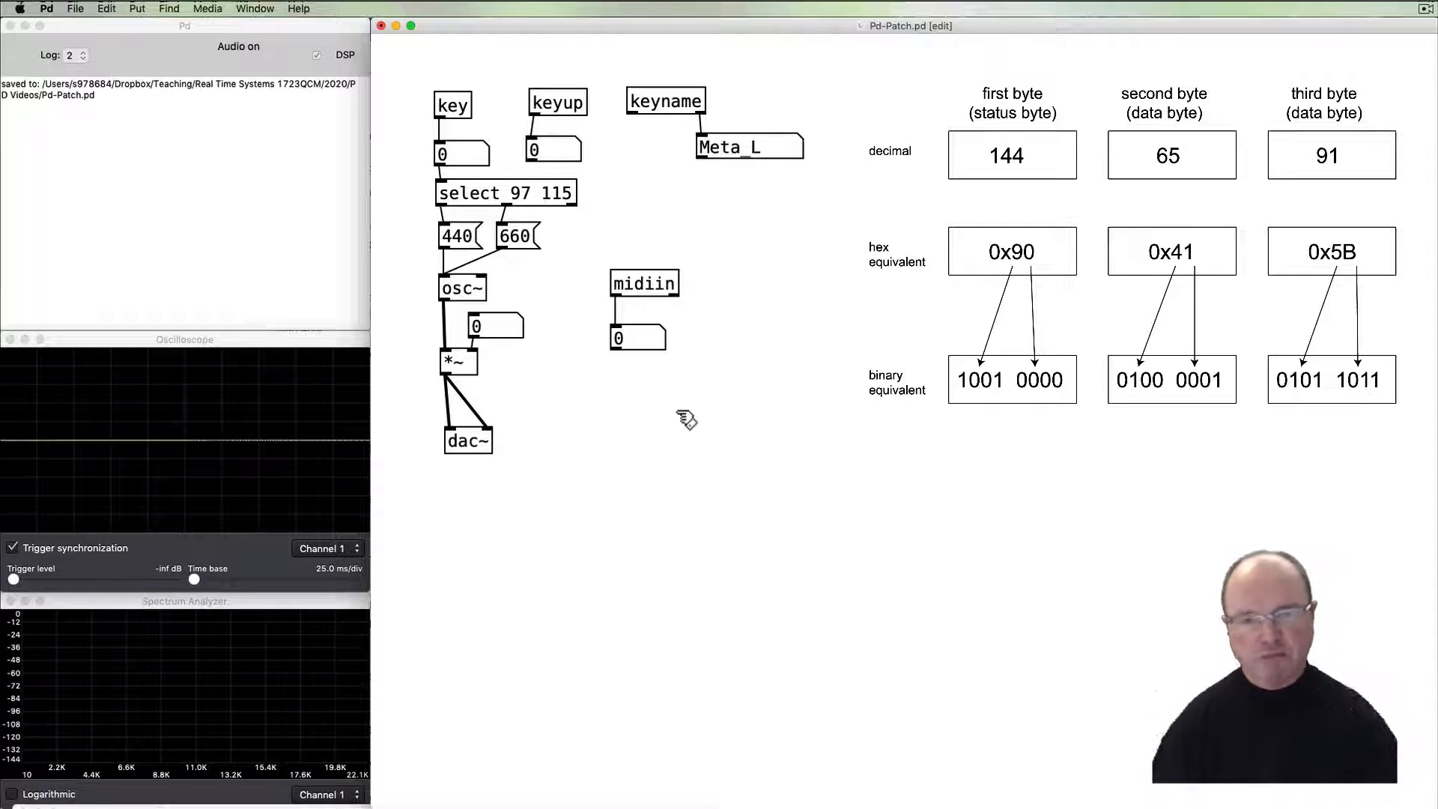
pyautogui.moveTo(665, 393)
pyautogui.write('print')
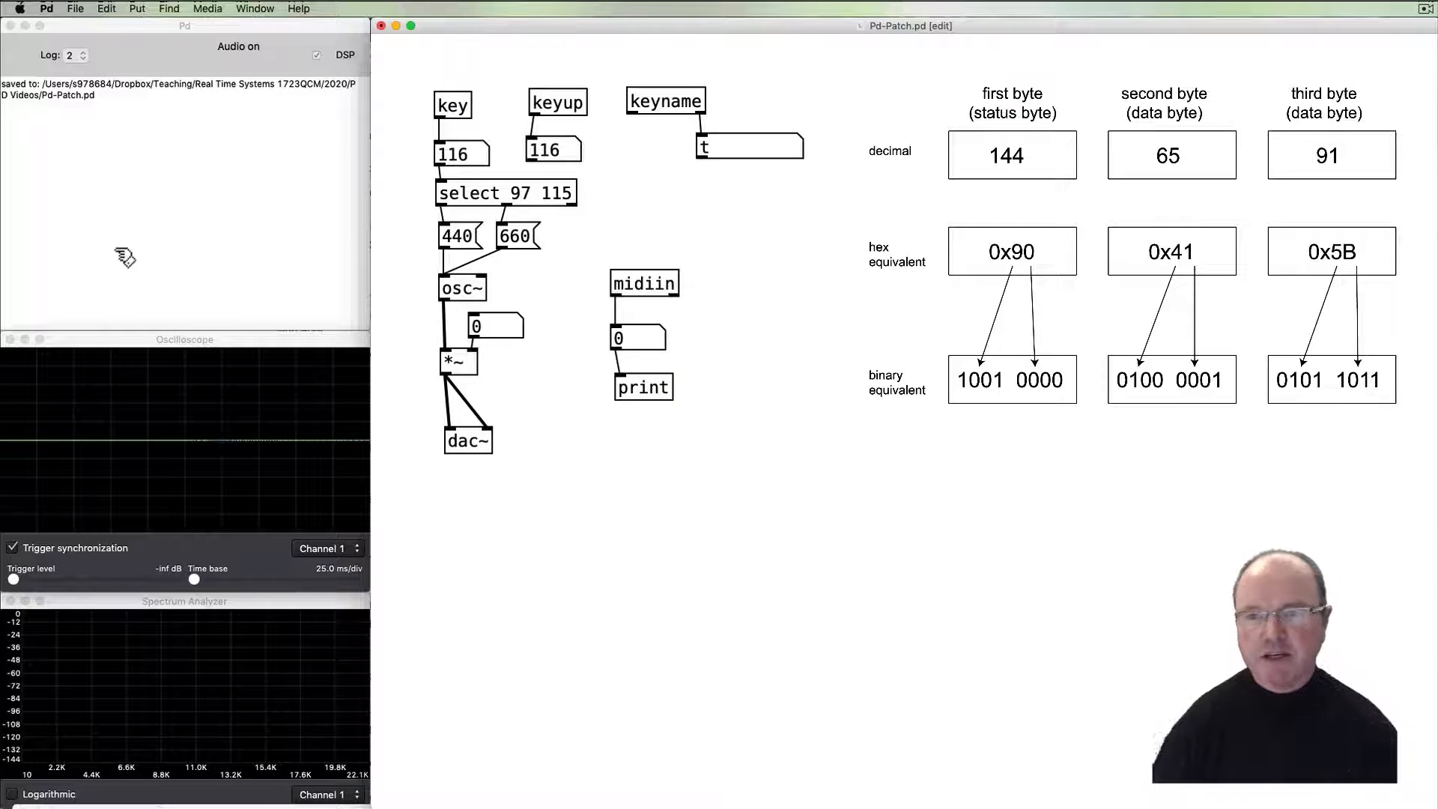
pyautogui.moveTo(683, 548)
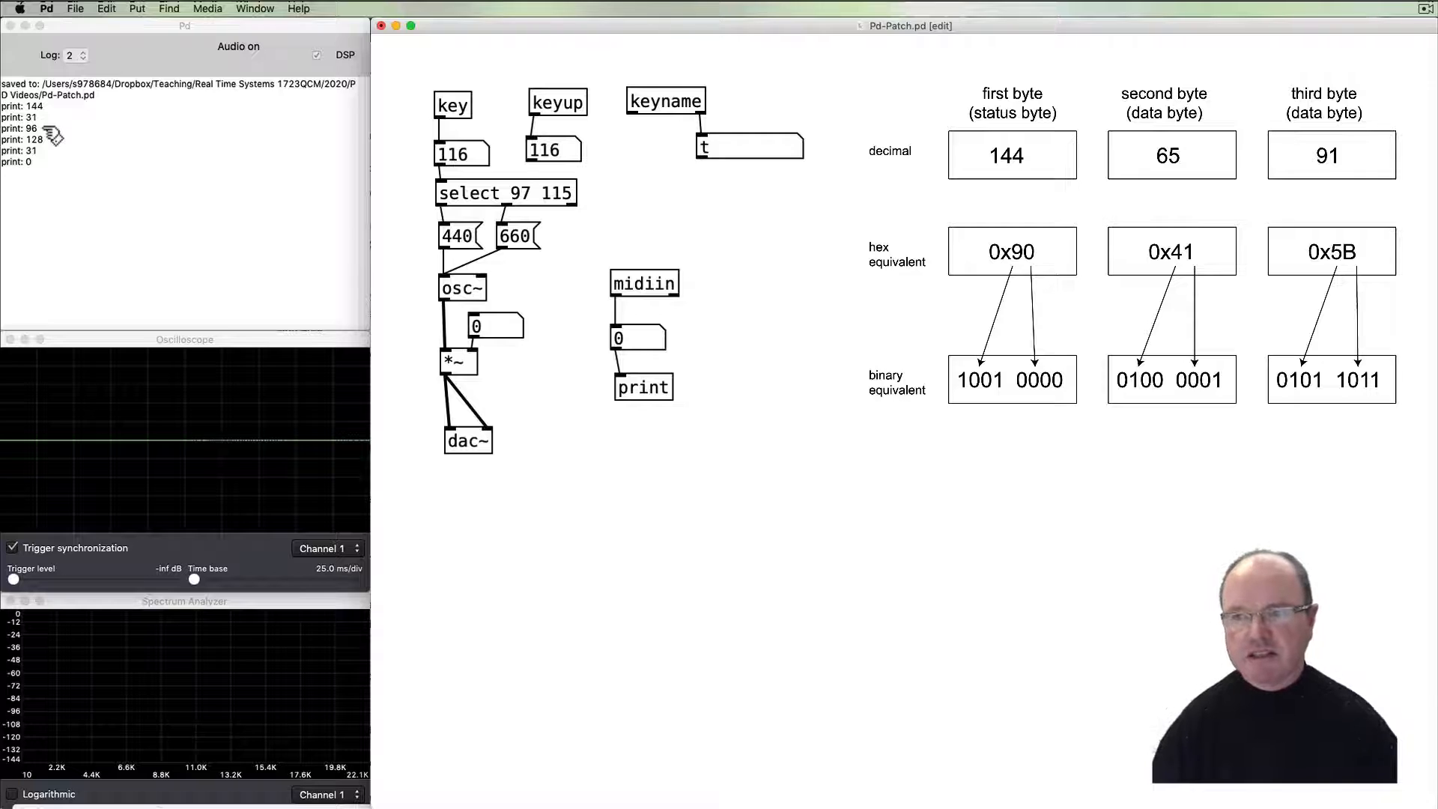
pyautogui.moveTo(57, 149)
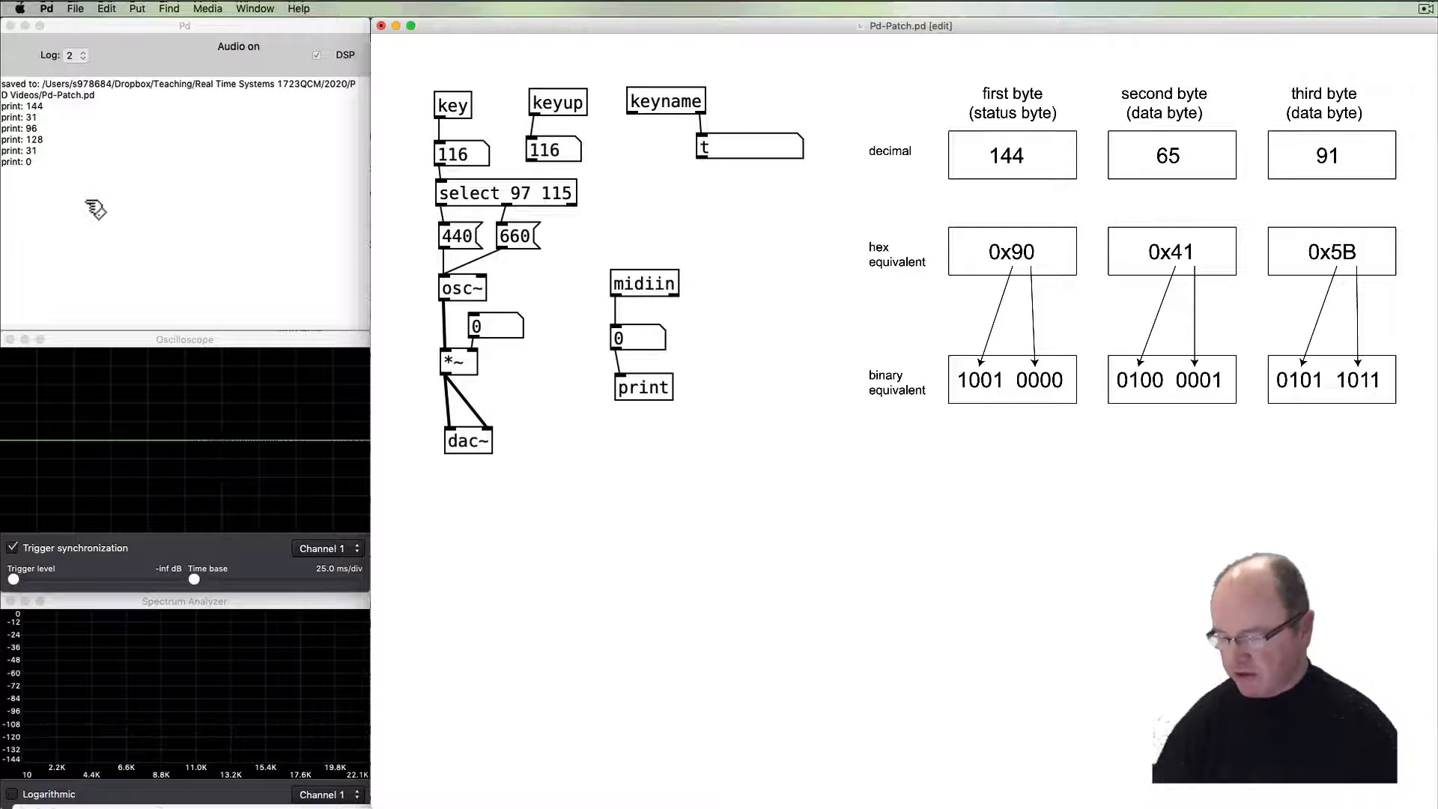
pyautogui.moveTo(743, 463)
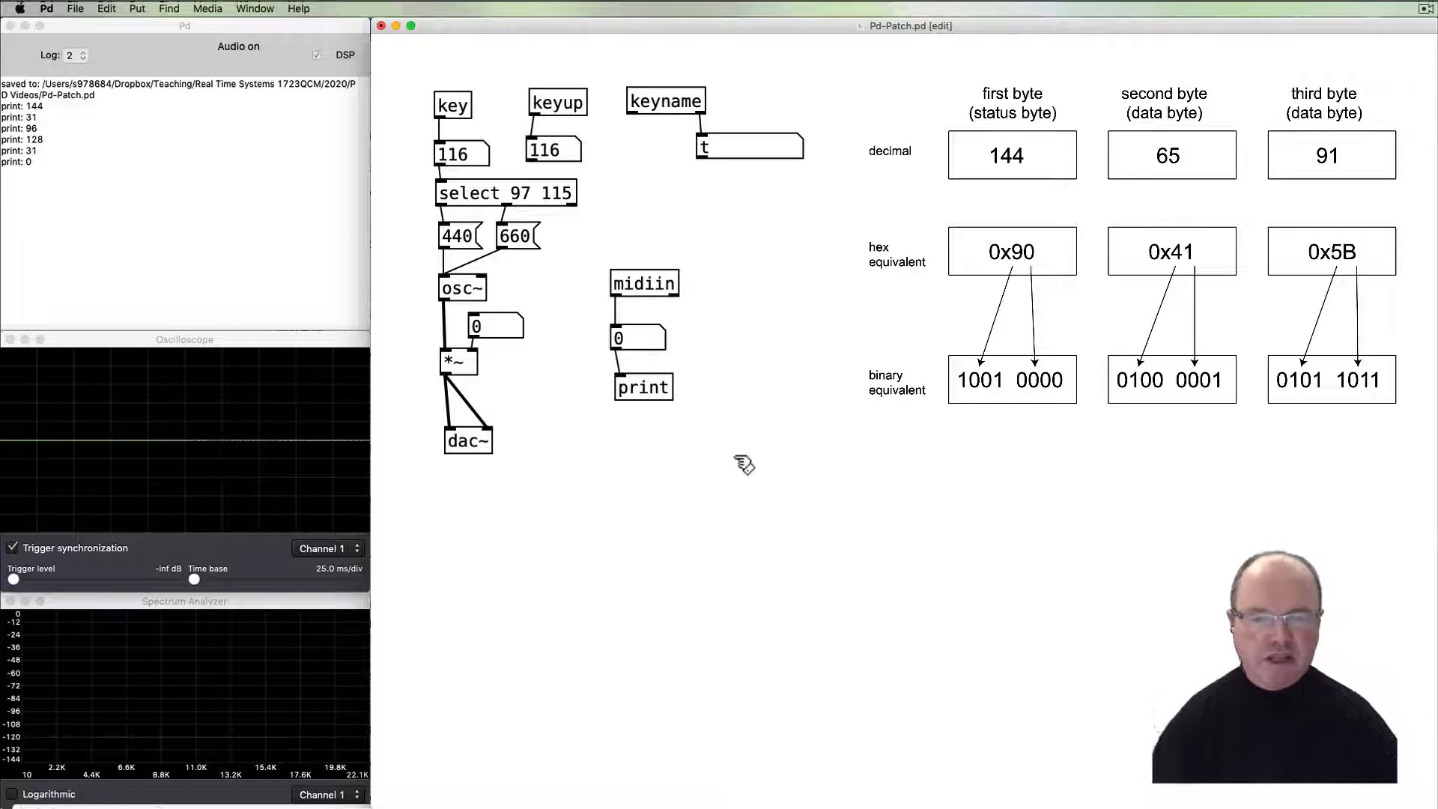
pyautogui.moveTo(238, 307)
pyautogui.write('notein')
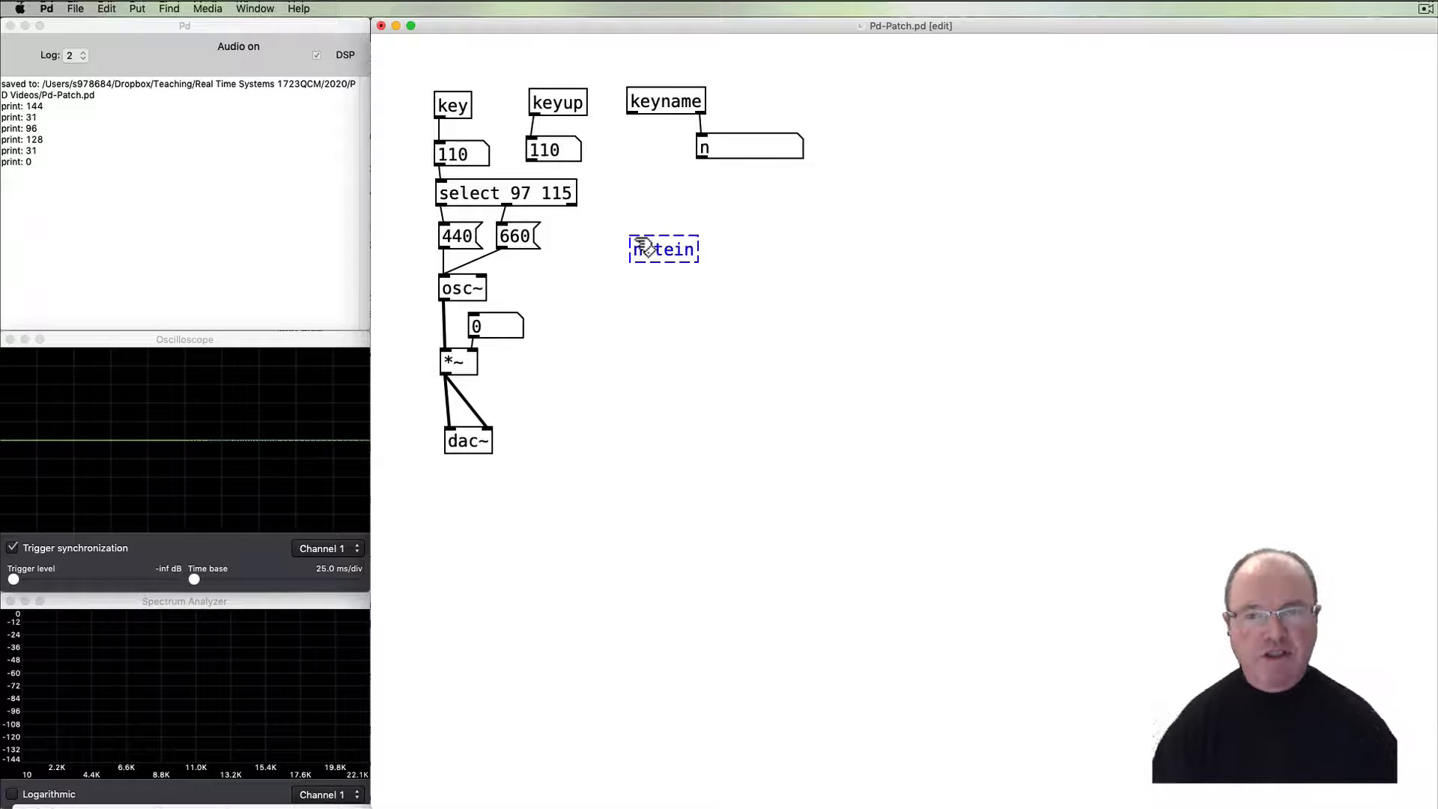
# Finish the notein object and add number boxes for its note, velocity and channel outlets.
pyautogui.click(659, 341)
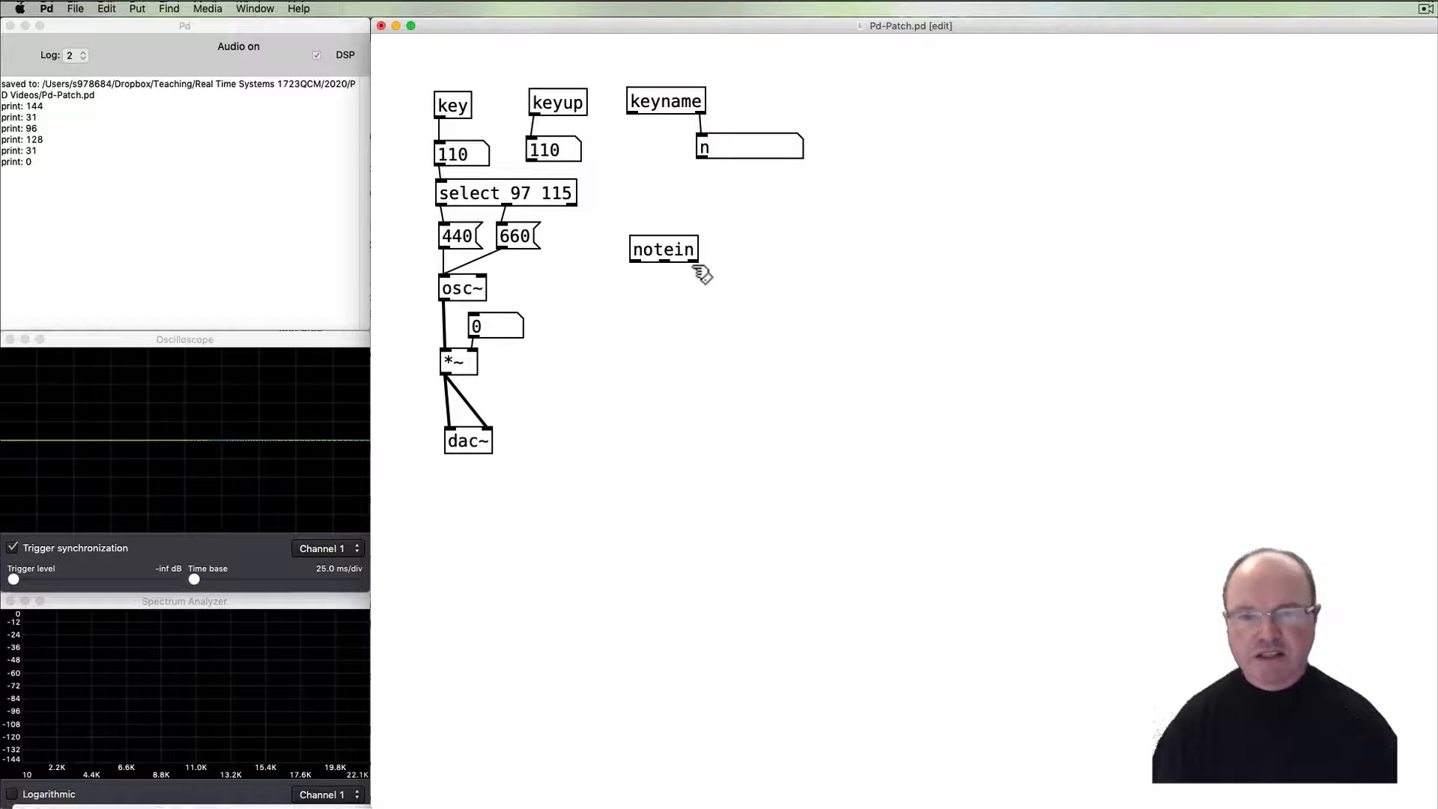
pyautogui.moveTo(653, 354)
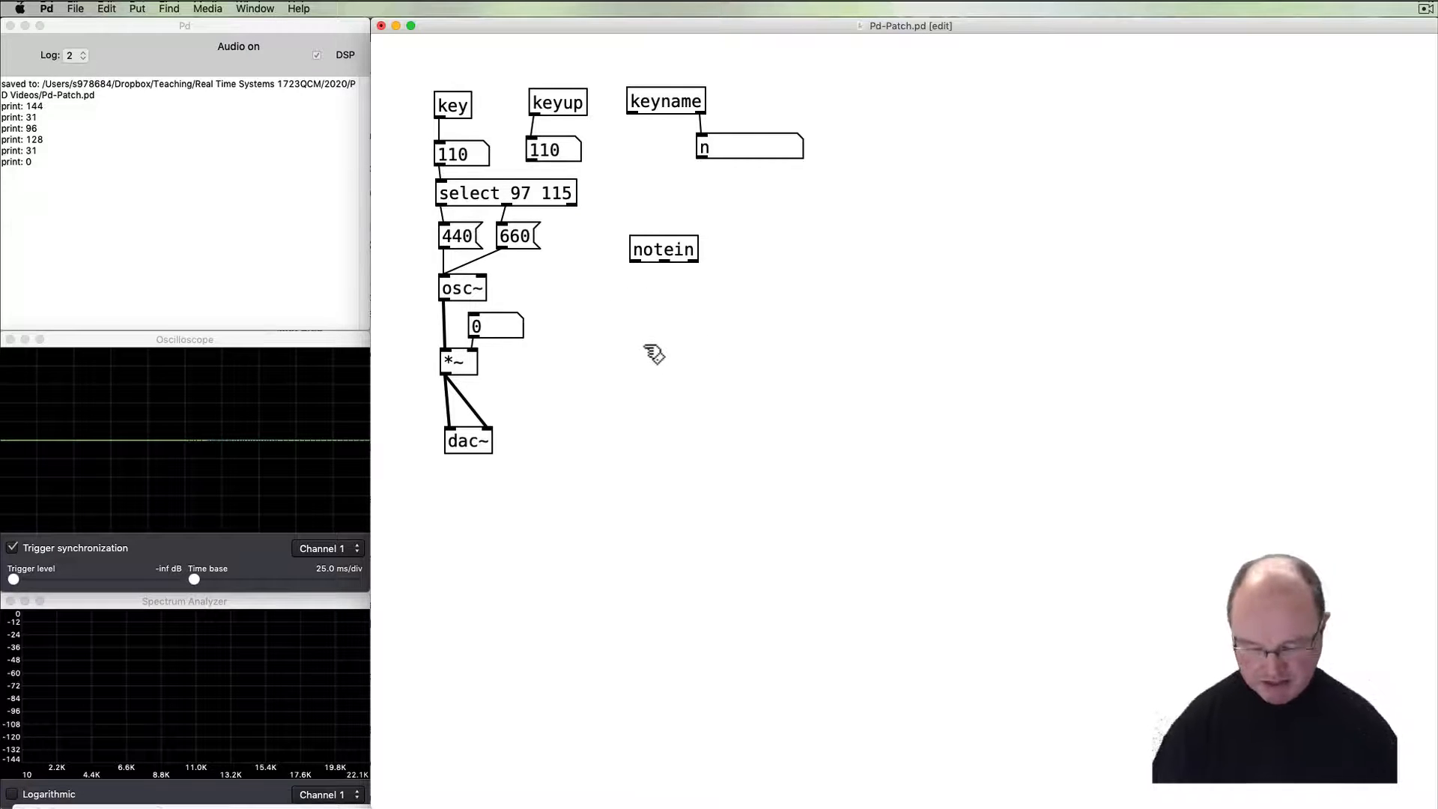
pyautogui.press('cmd')
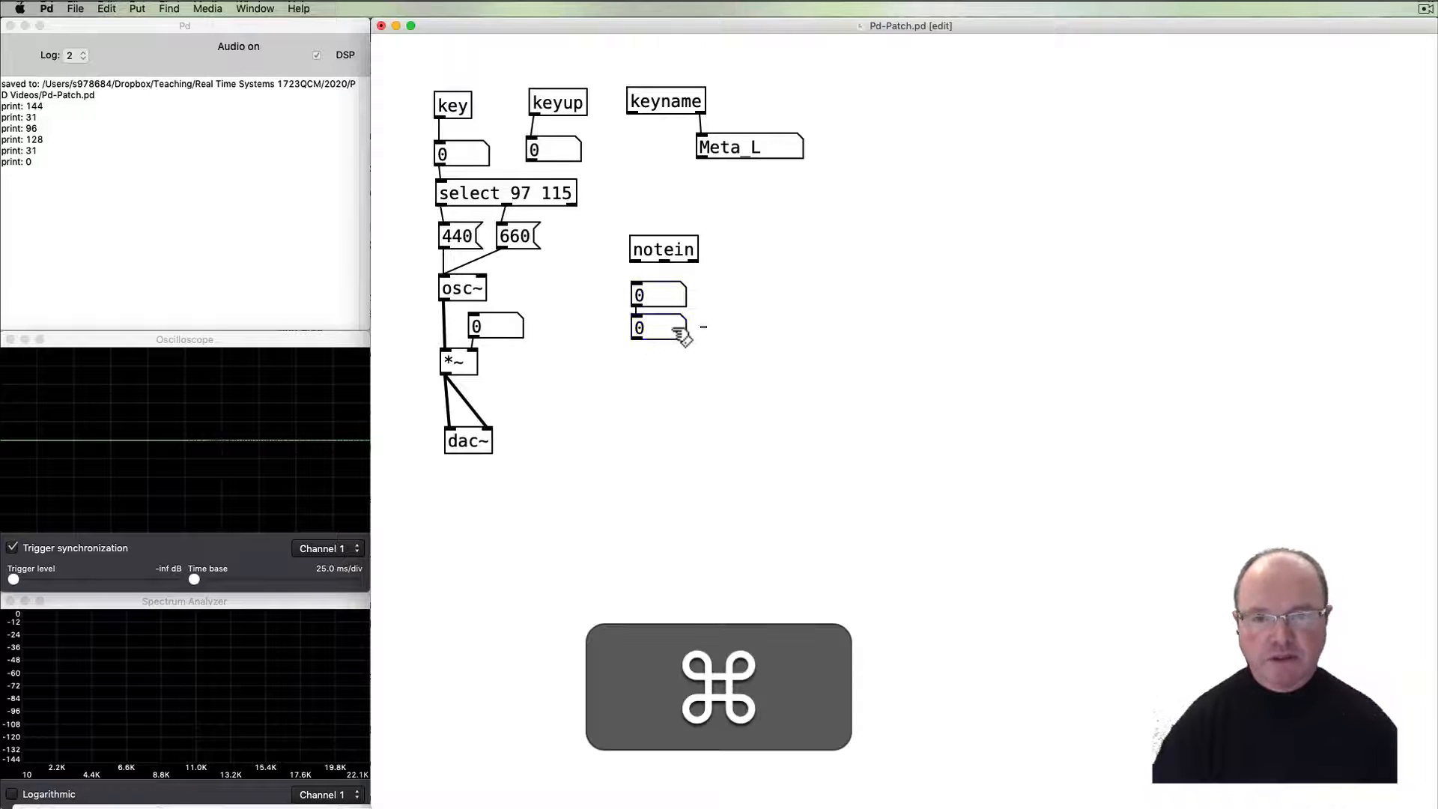
pyautogui.press('backspace')
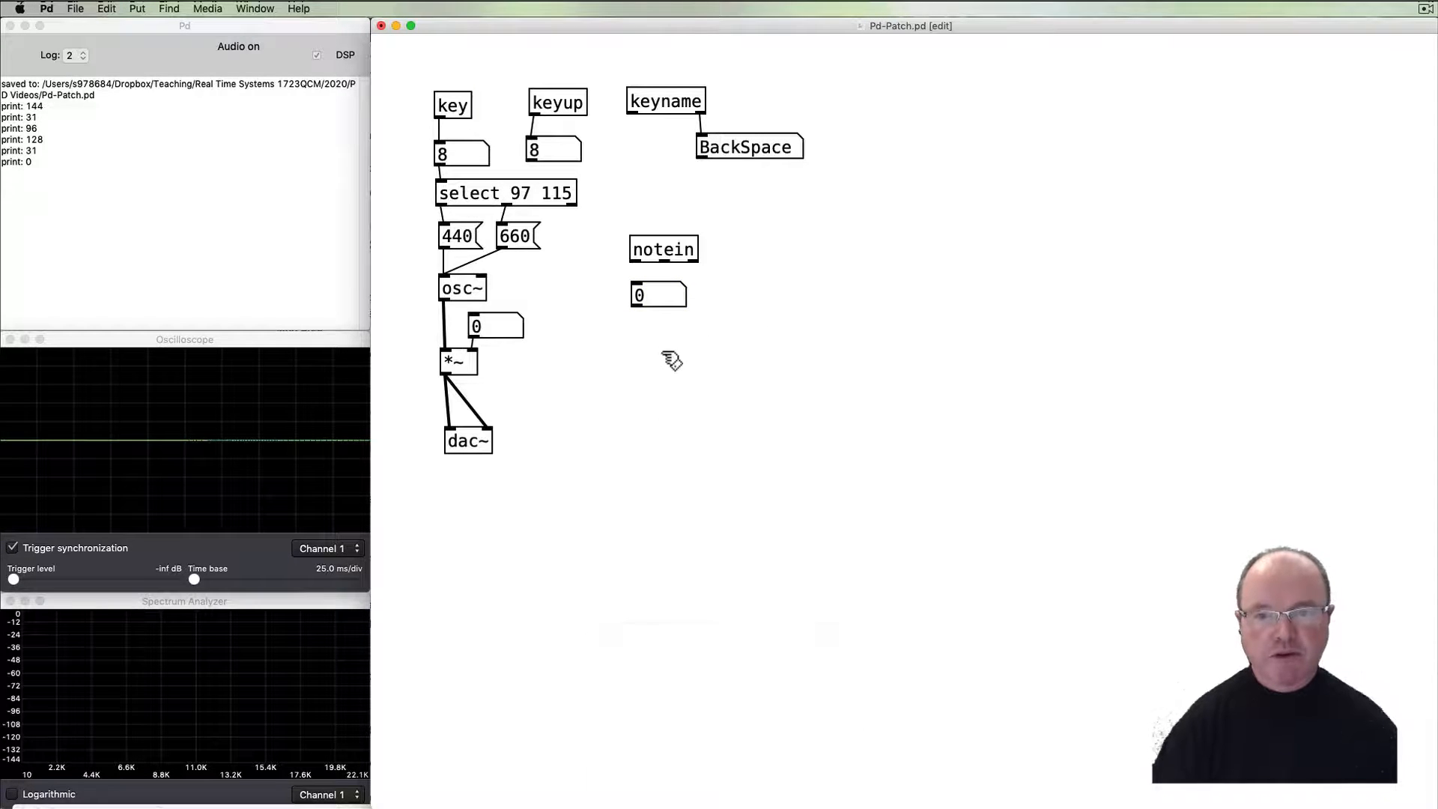
pyautogui.press('cmd')
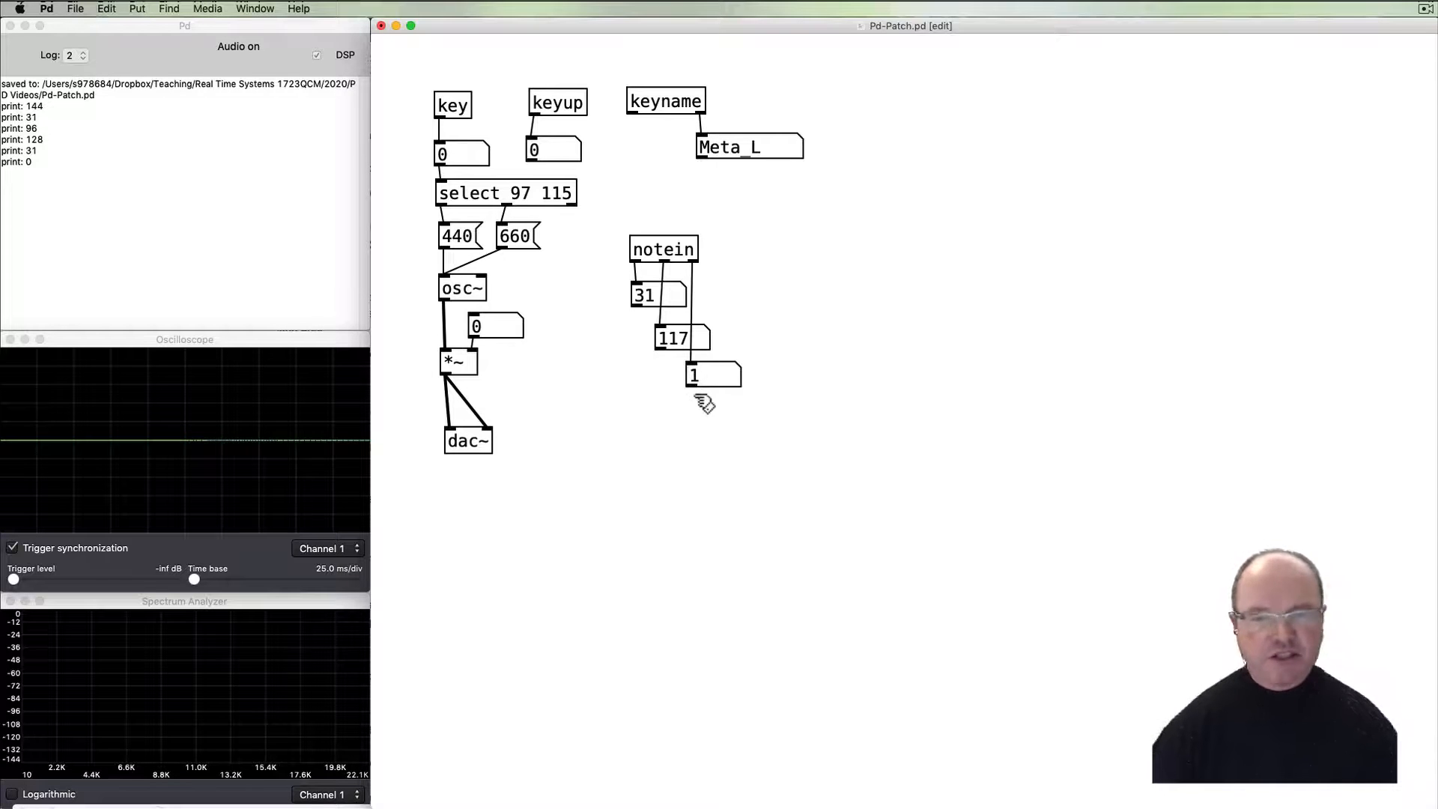
pyautogui.moveTo(704, 424)
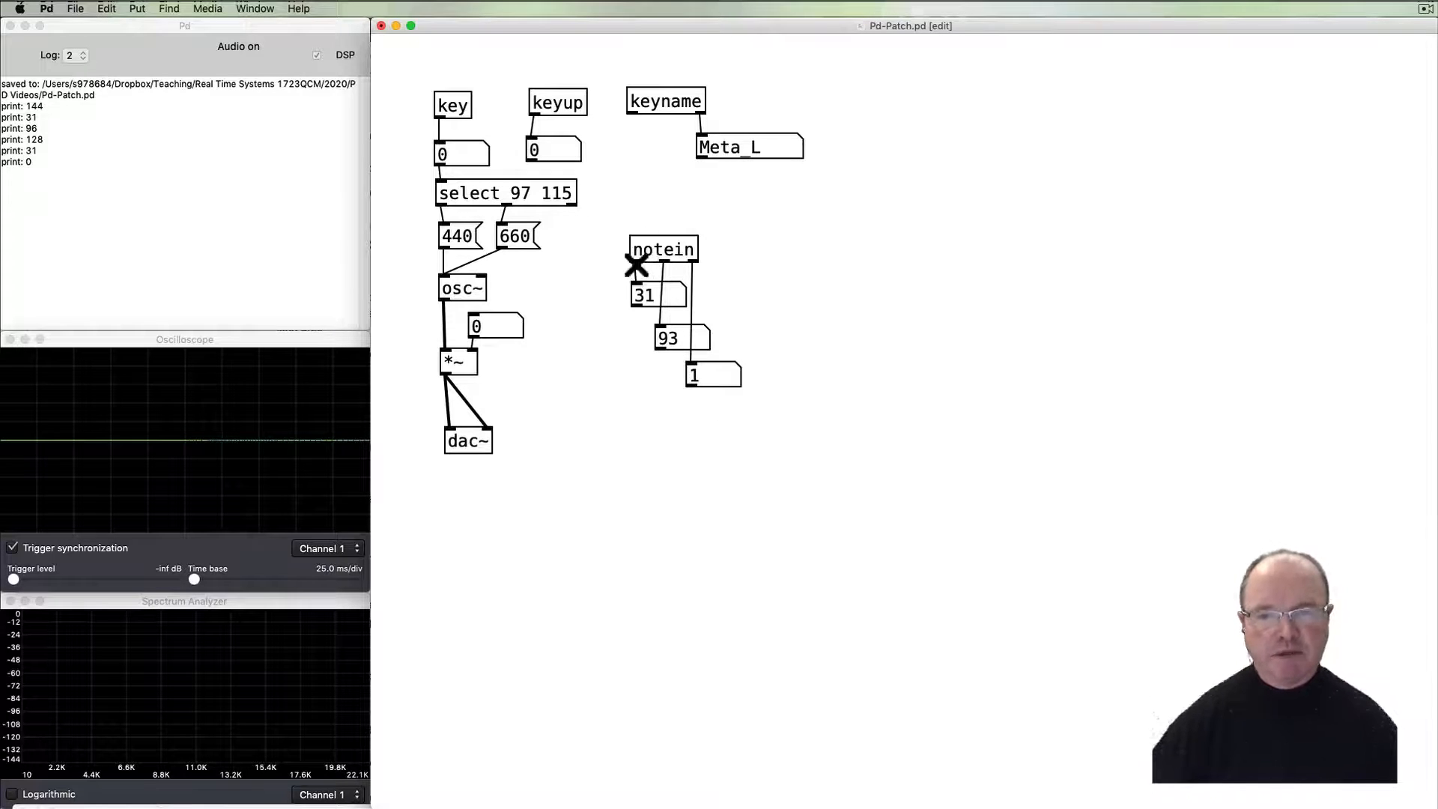
pyautogui.moveTo(659, 264)
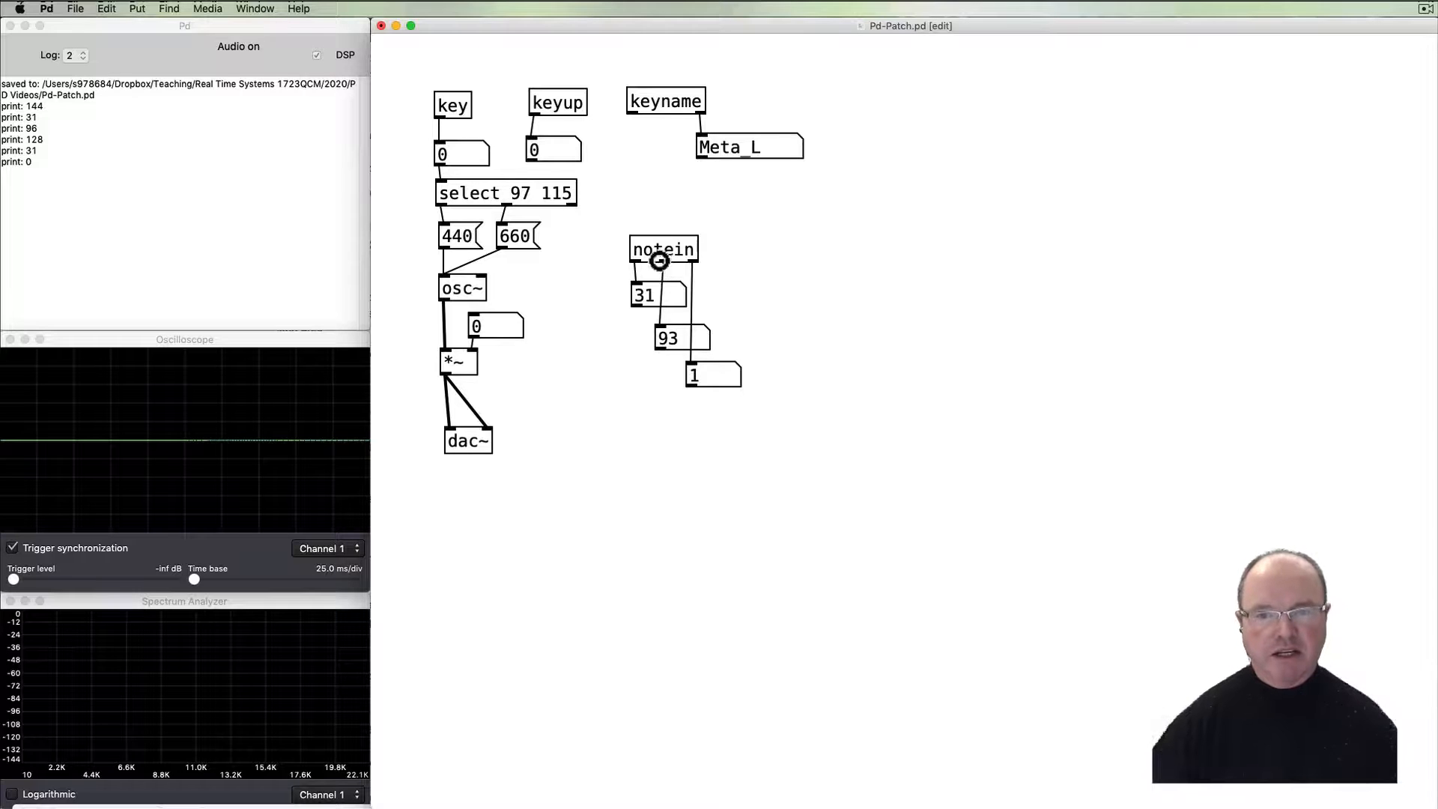
pyautogui.moveTo(700, 267)
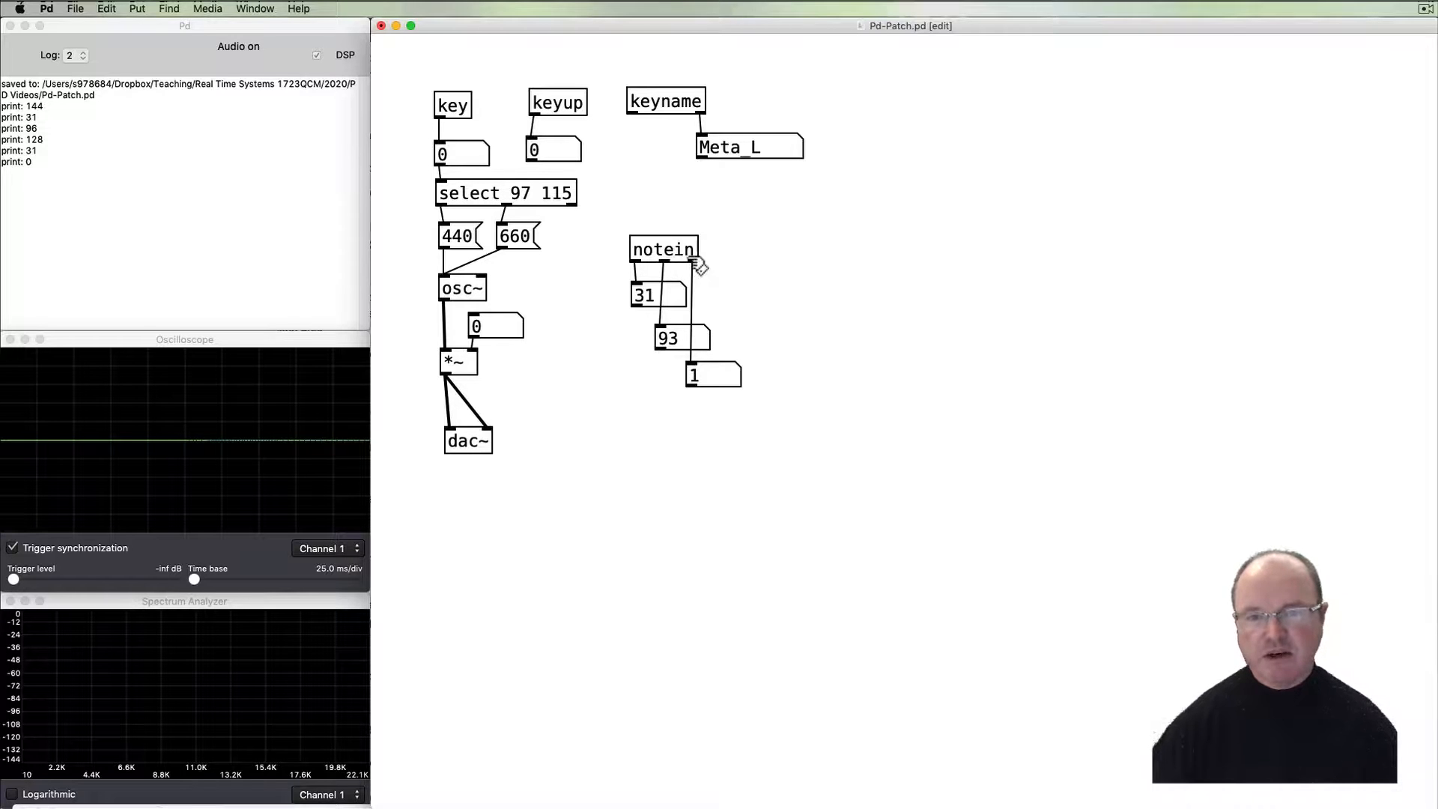
pyautogui.moveTo(759, 320)
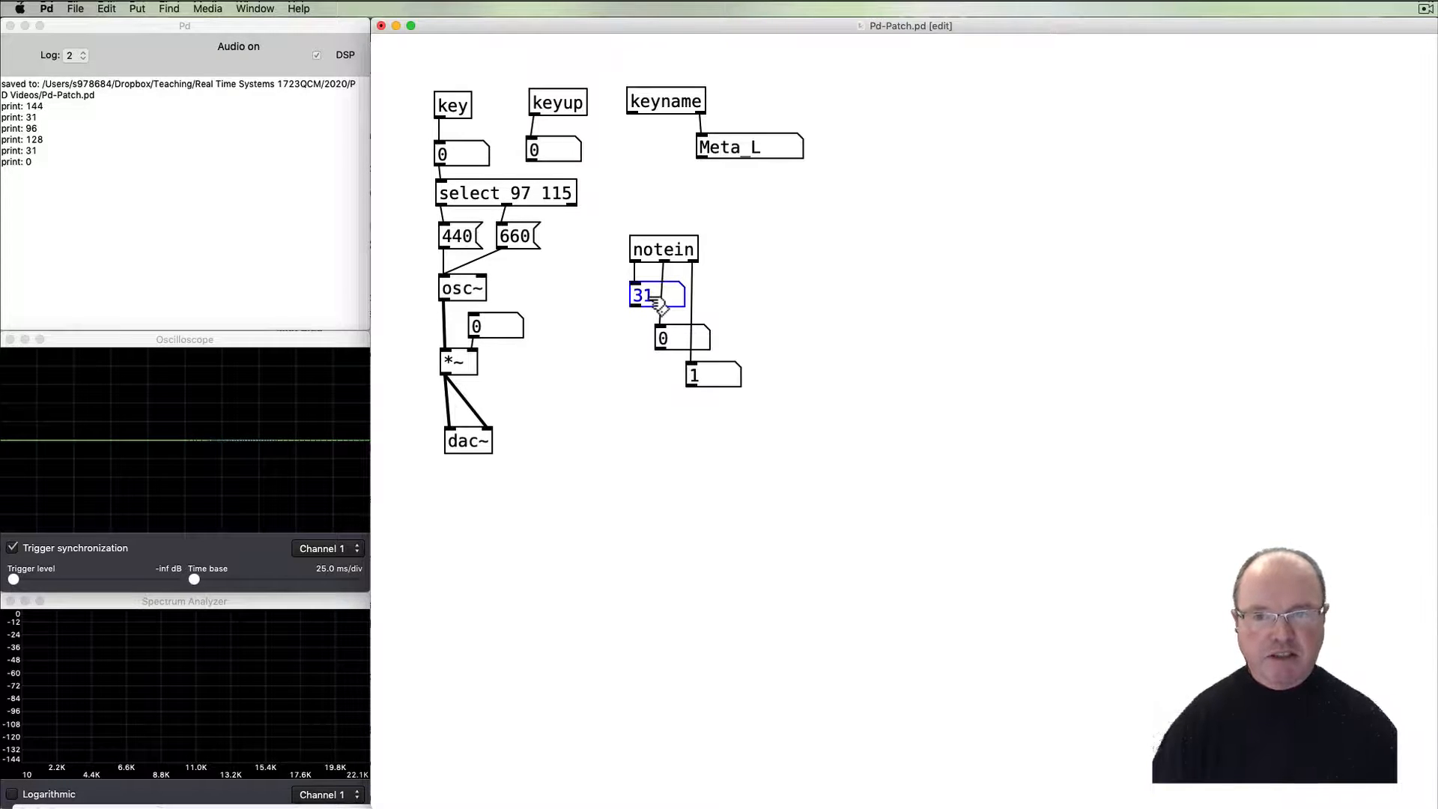
# Create an mtof object beside notein's number boxes to convert the note number to frequency.
pyautogui.click(610, 349)
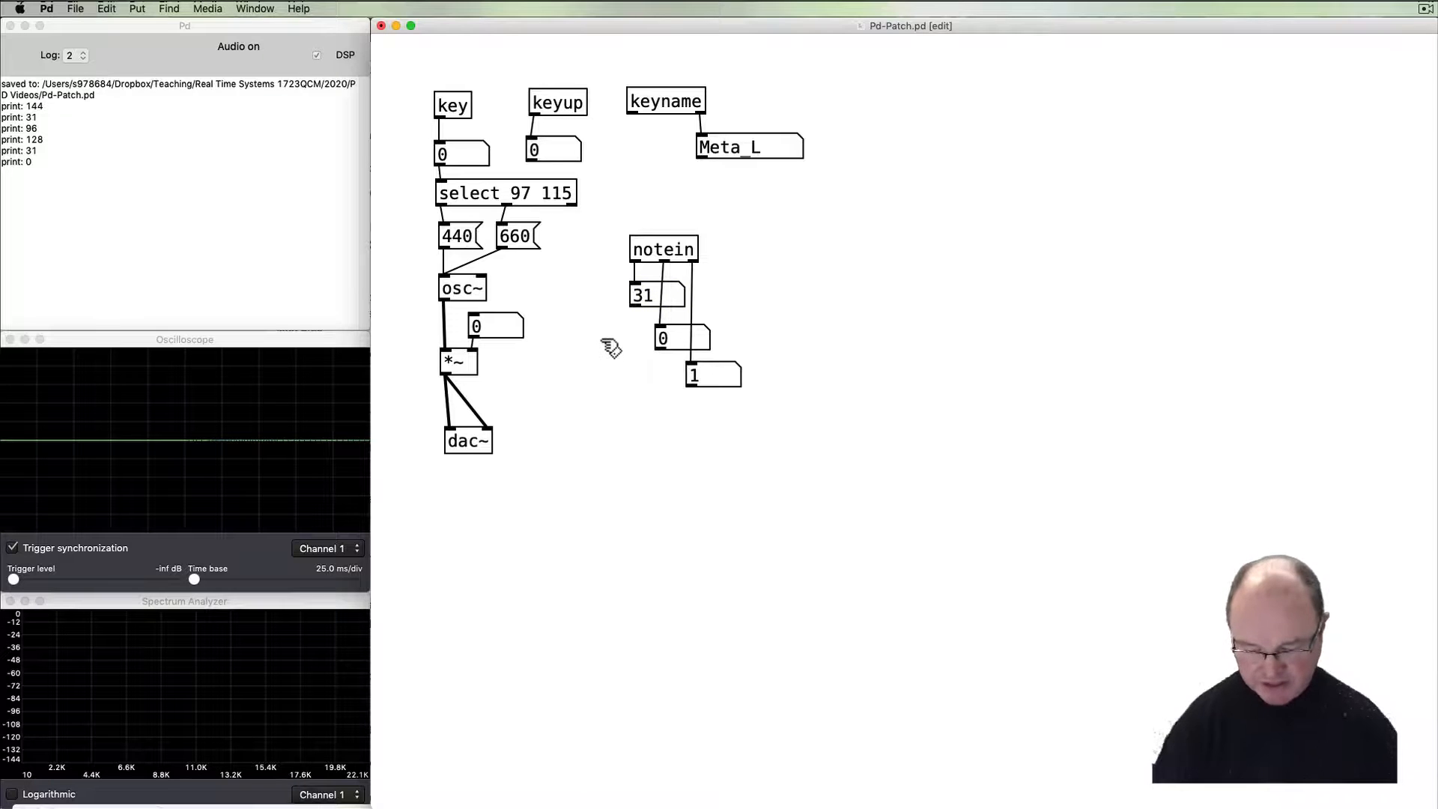
pyautogui.moveTo(595, 354)
pyautogui.write('sto')
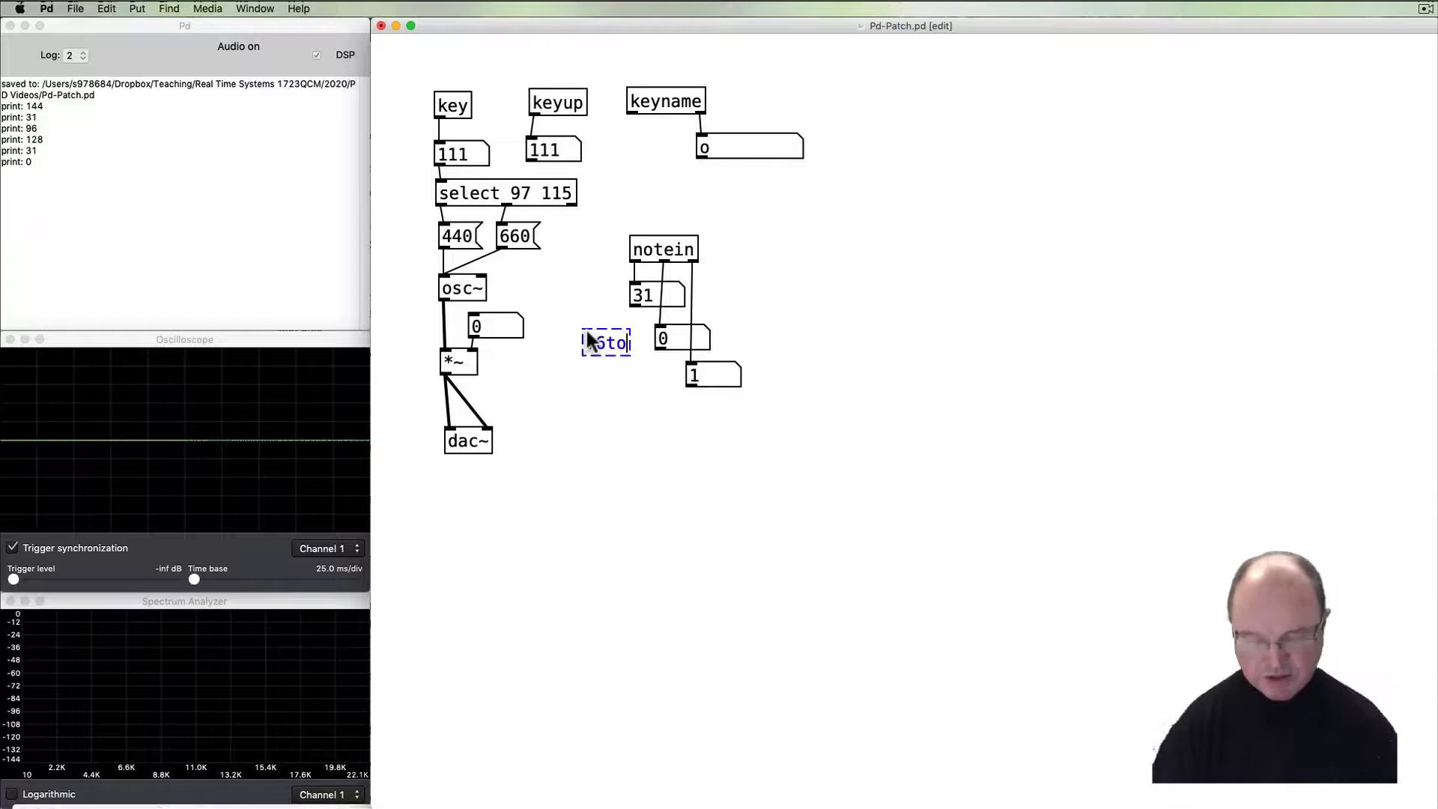
pyautogui.press('Backspace')
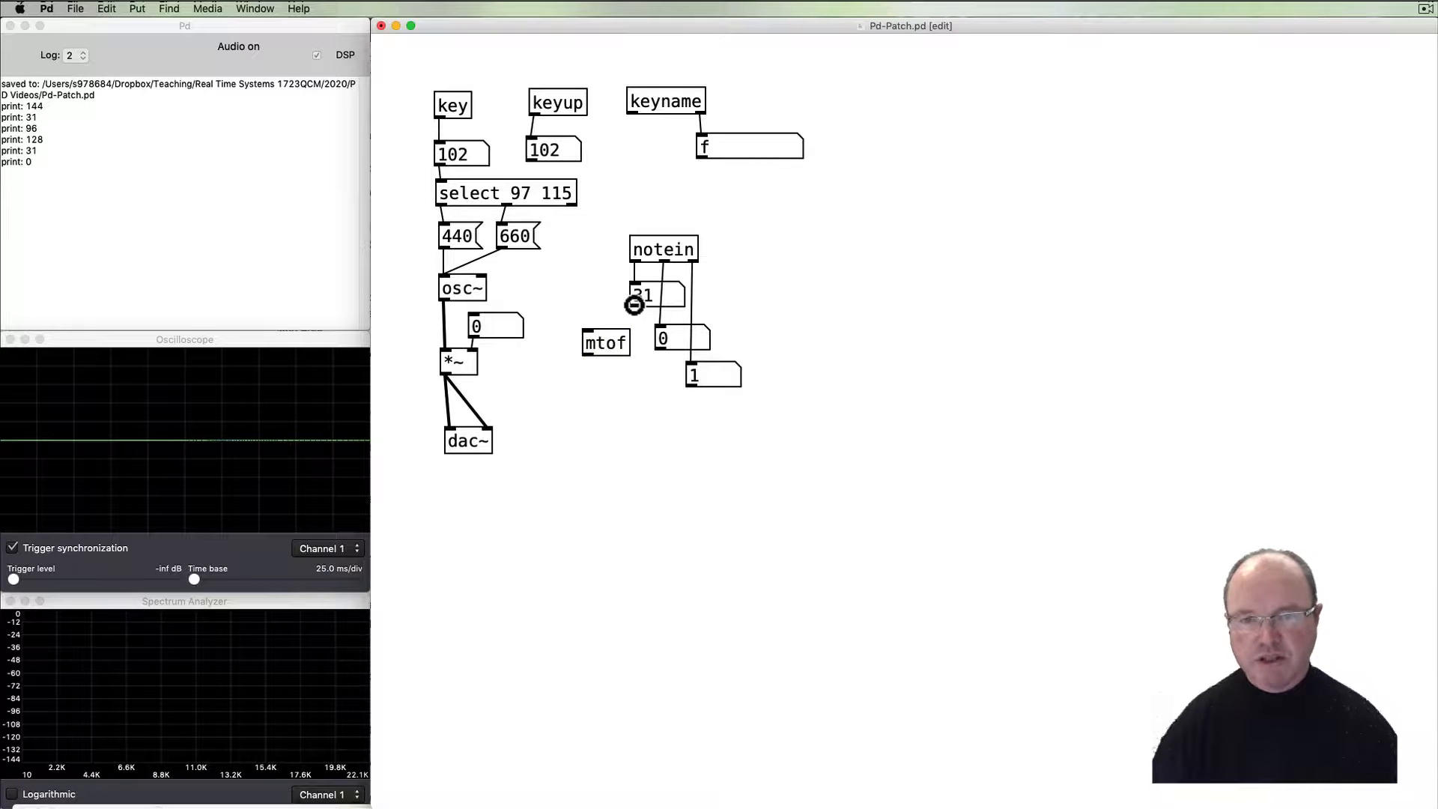
pyautogui.moveTo(603, 418)
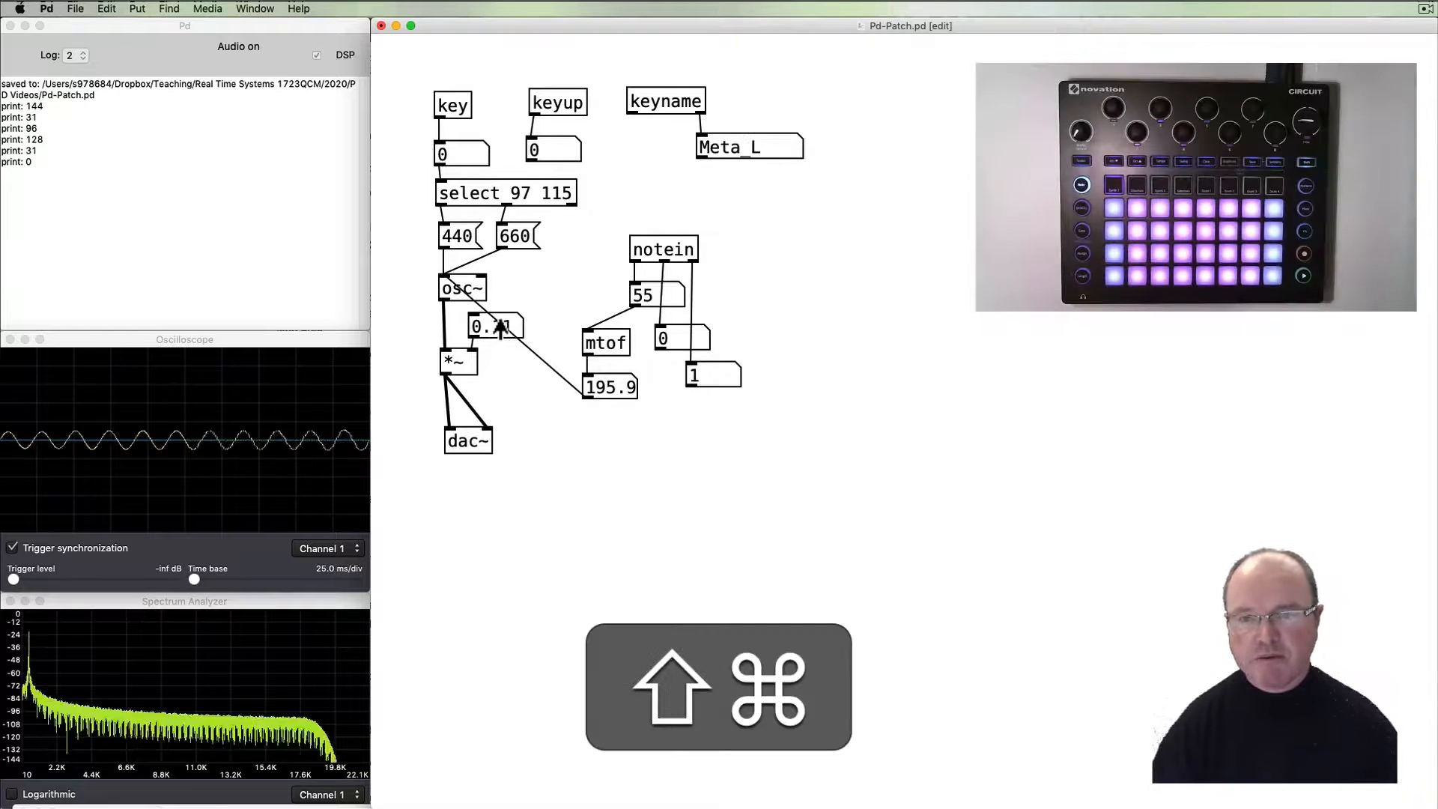
# Shift-drag the *~ volume box so note 65 sounds at 349.2 Hz, then return it to 0.
pyautogui.press('shift')
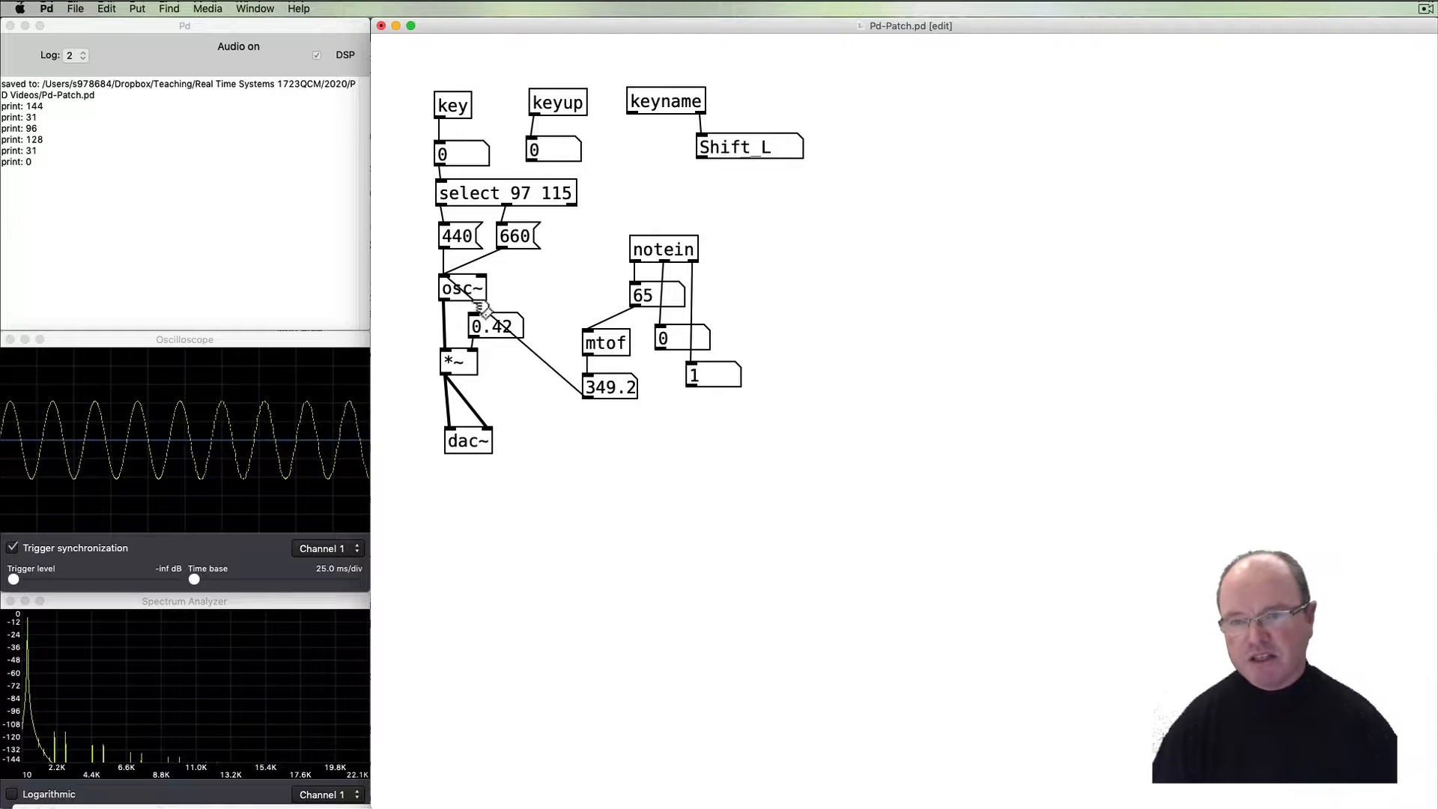
pyautogui.moveTo(508, 341)
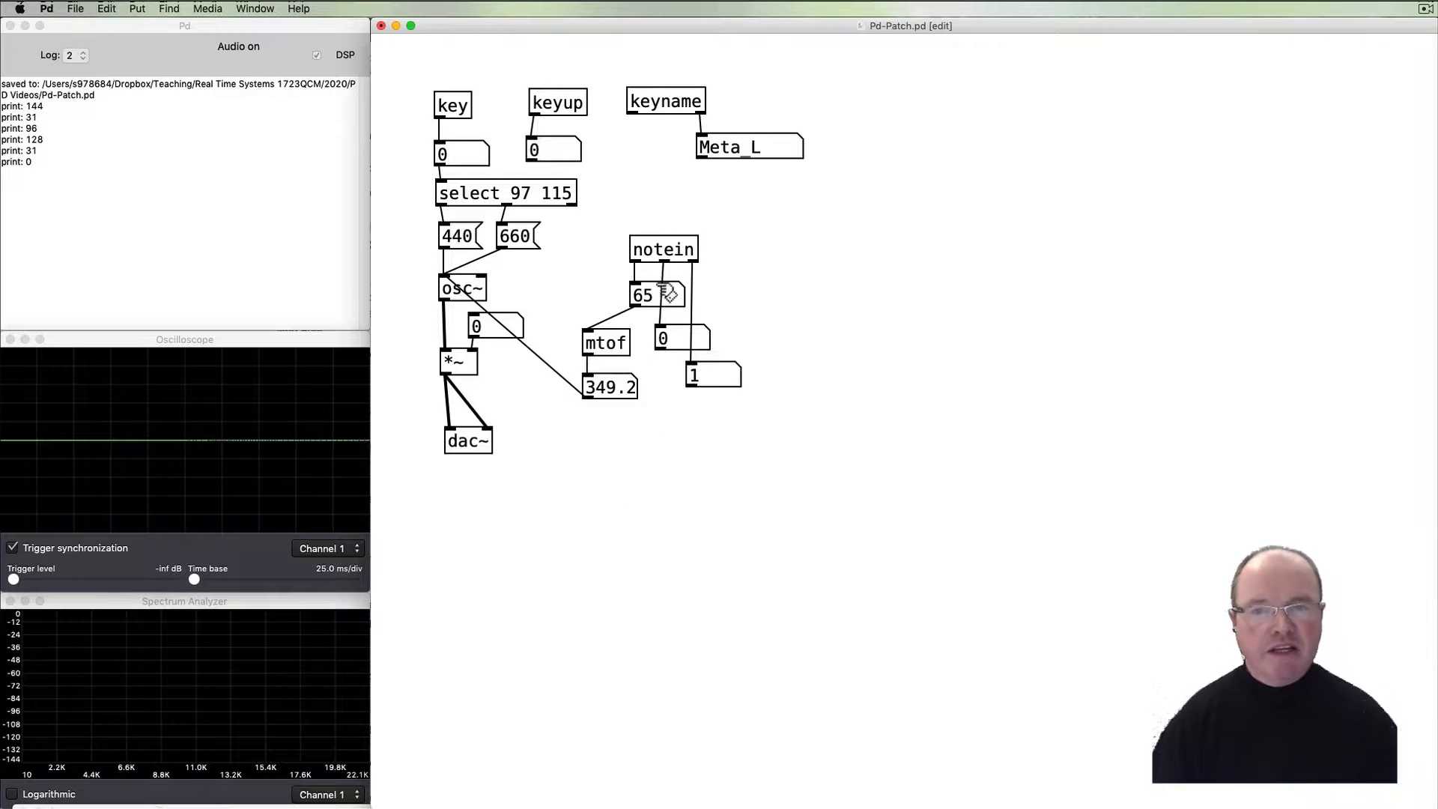
pyautogui.moveTo(676, 541)
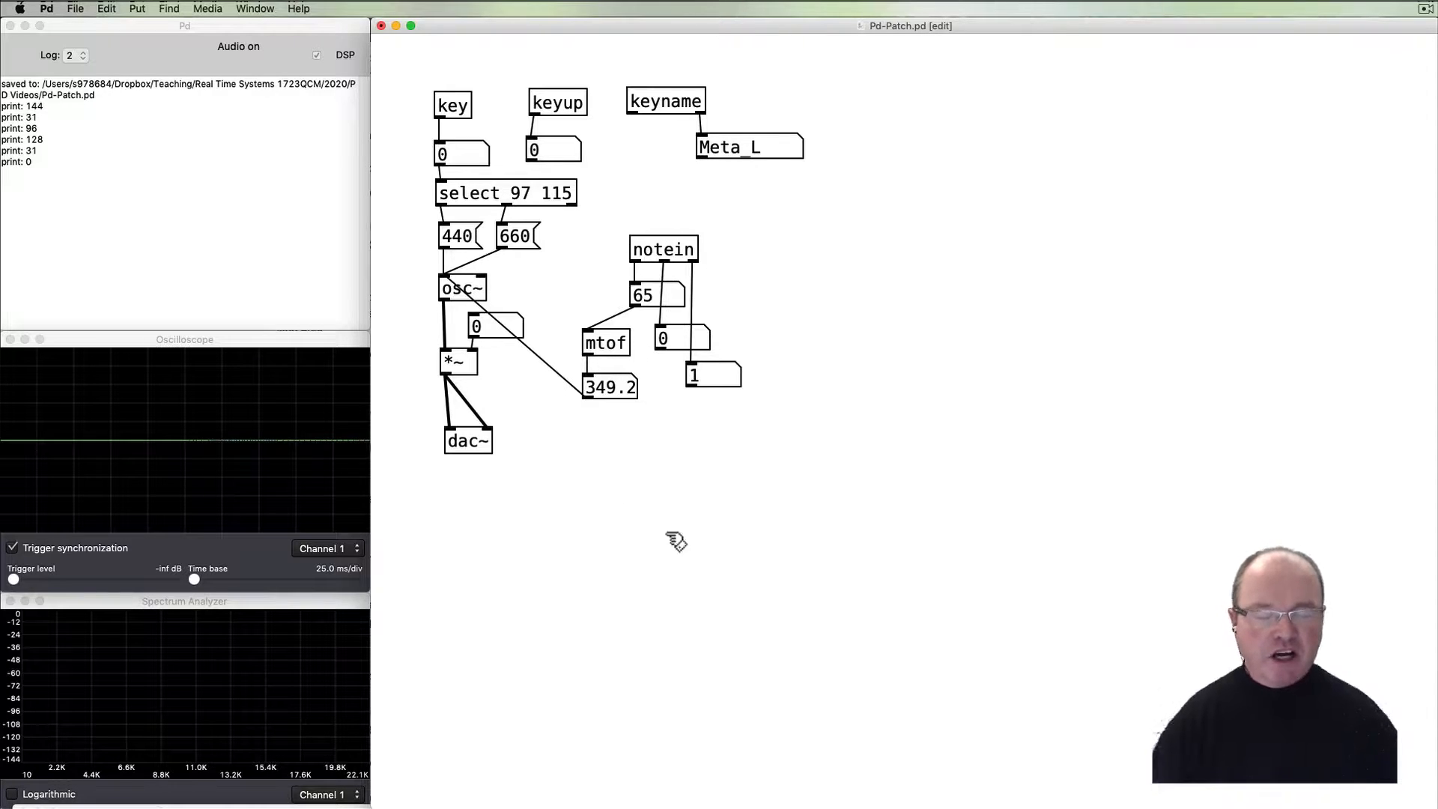
pyautogui.moveTo(610, 523)
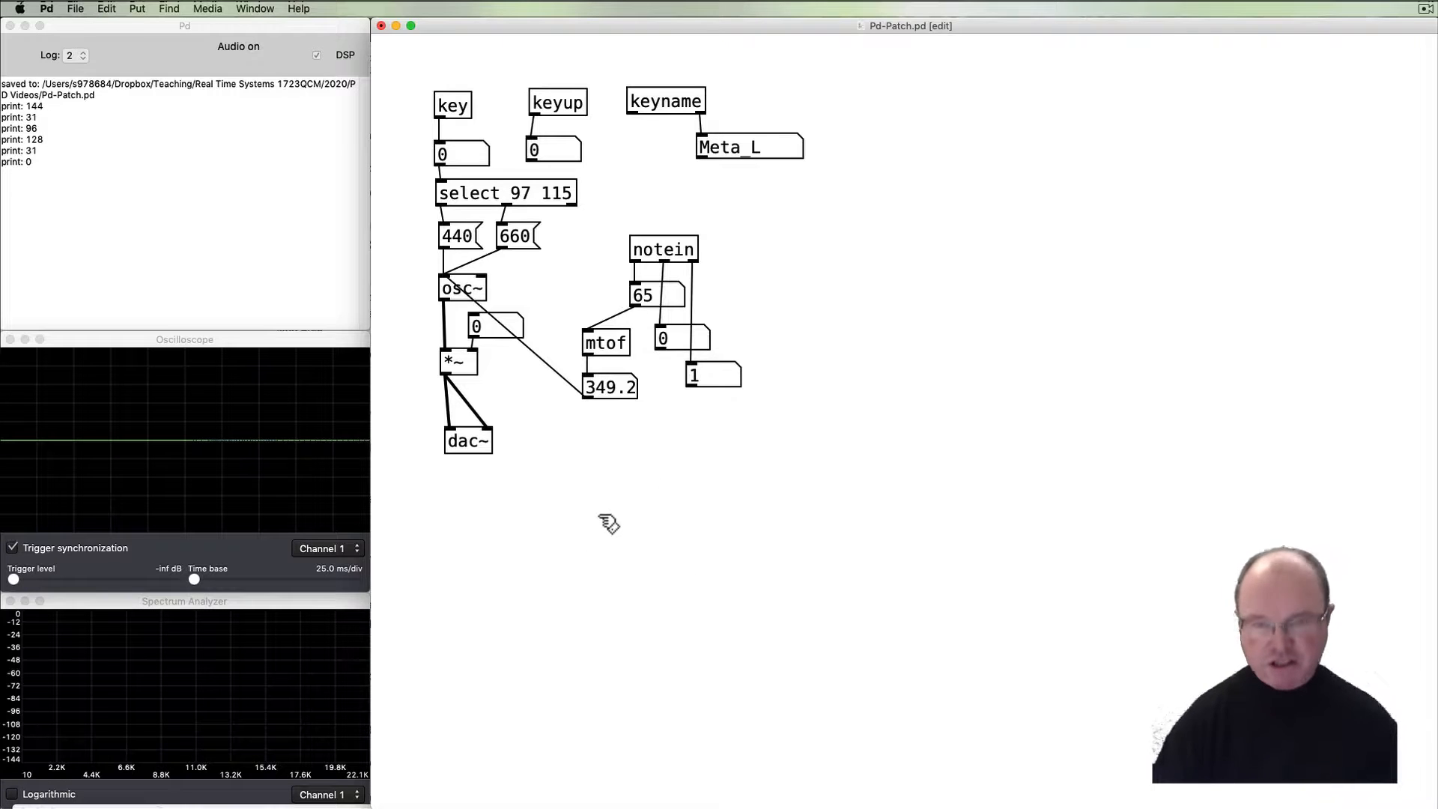
# Create a ctlin object below the patch to read controller knob values.
pyautogui.click(610, 448)
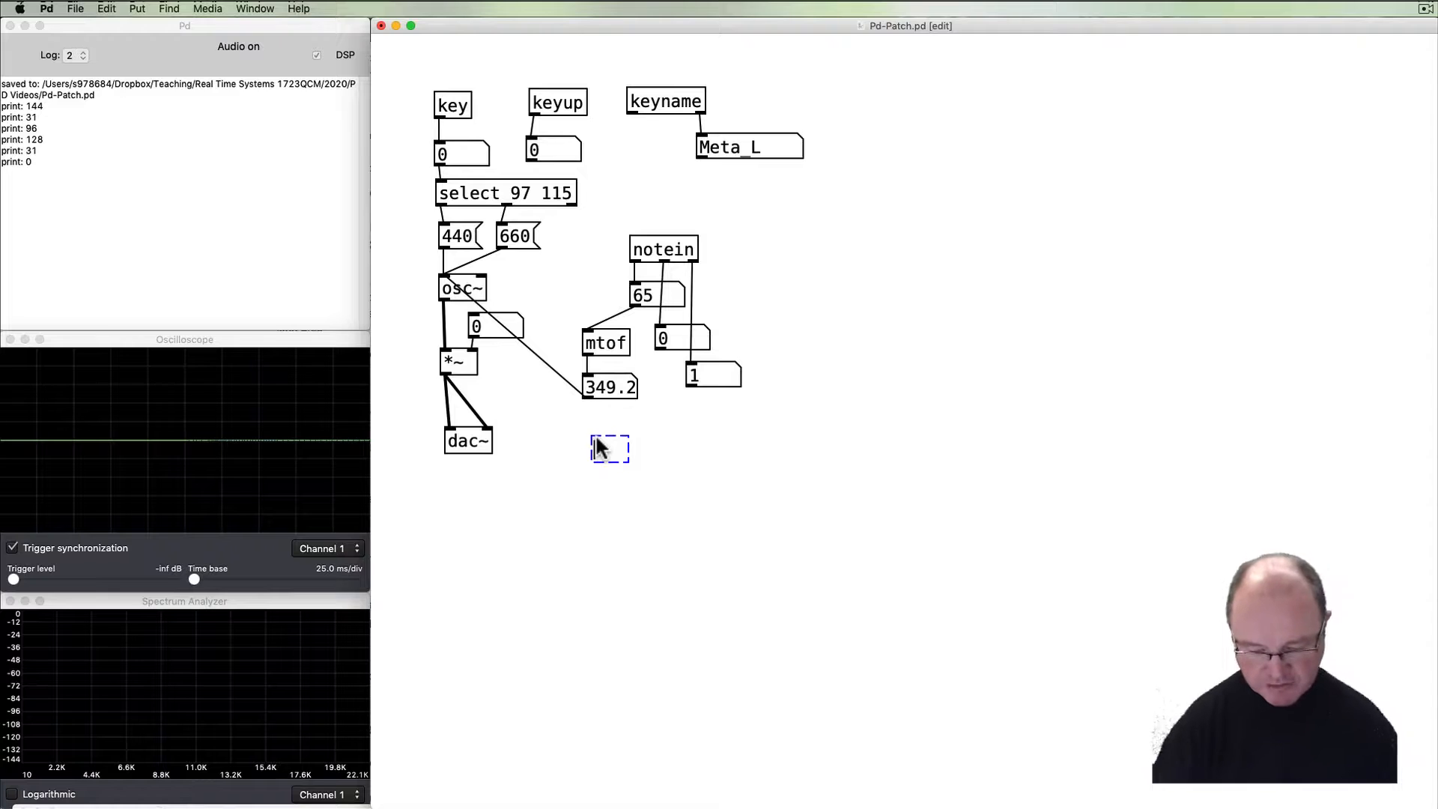
pyautogui.write('tlin')
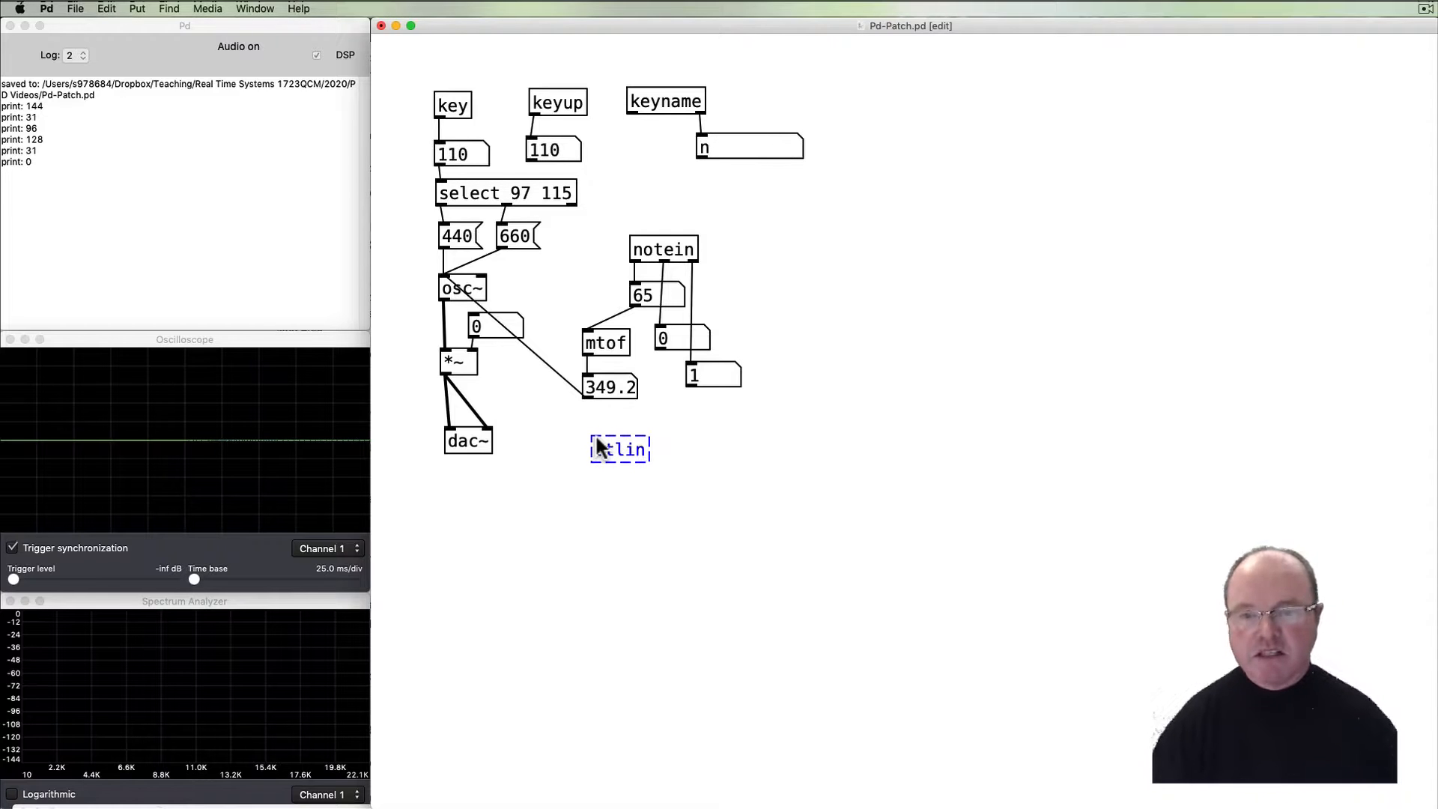
pyautogui.click(630, 511)
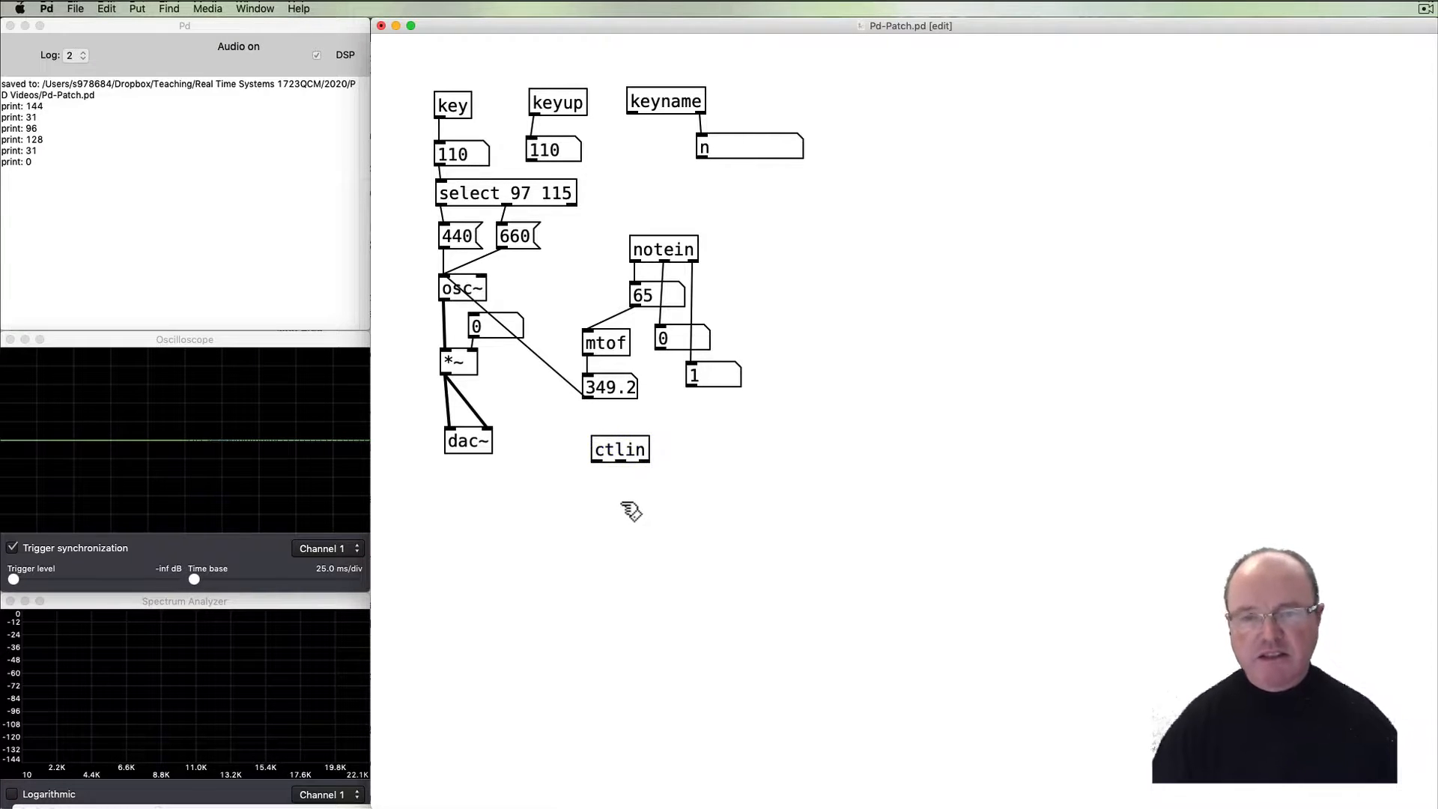
pyautogui.moveTo(610, 477)
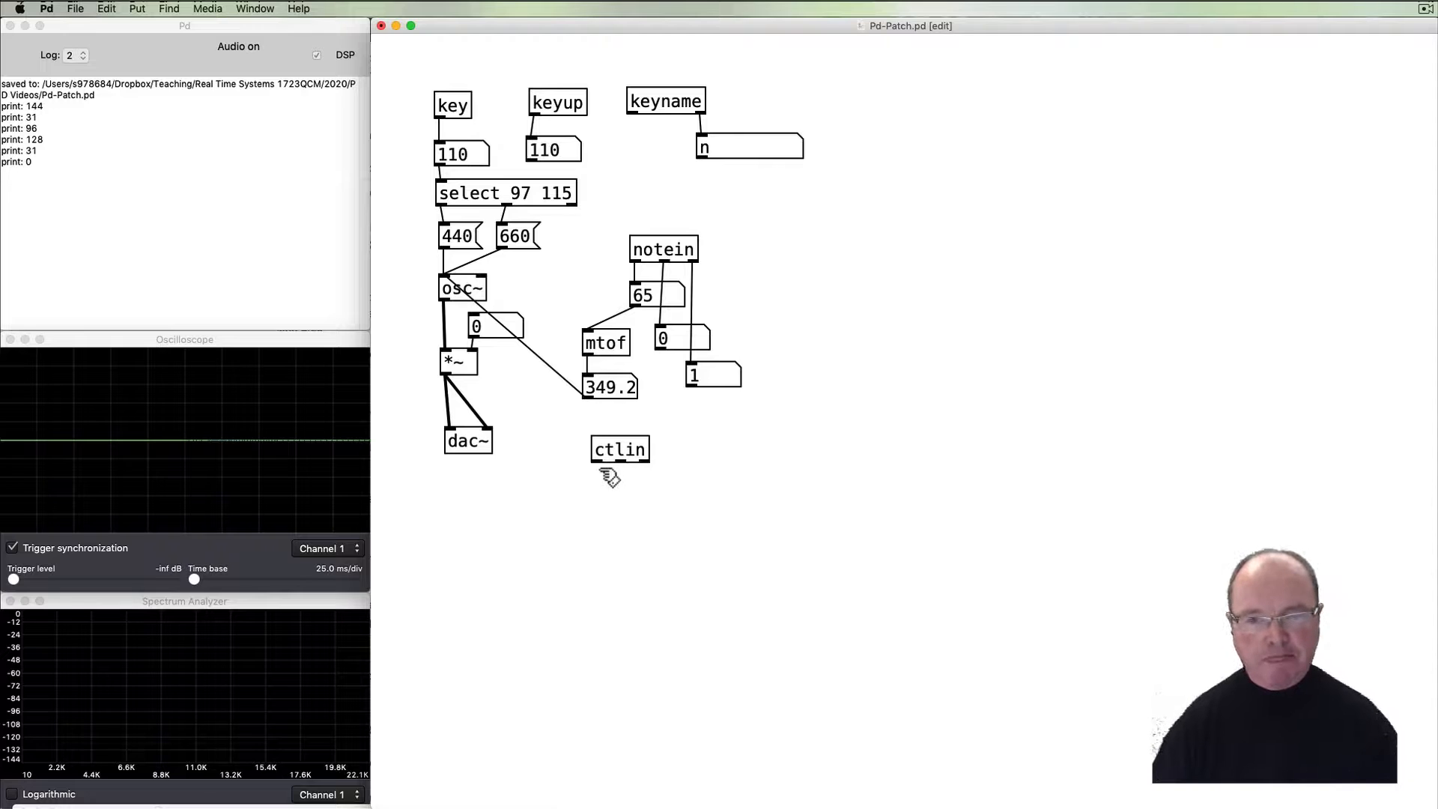
pyautogui.moveTo(628, 514)
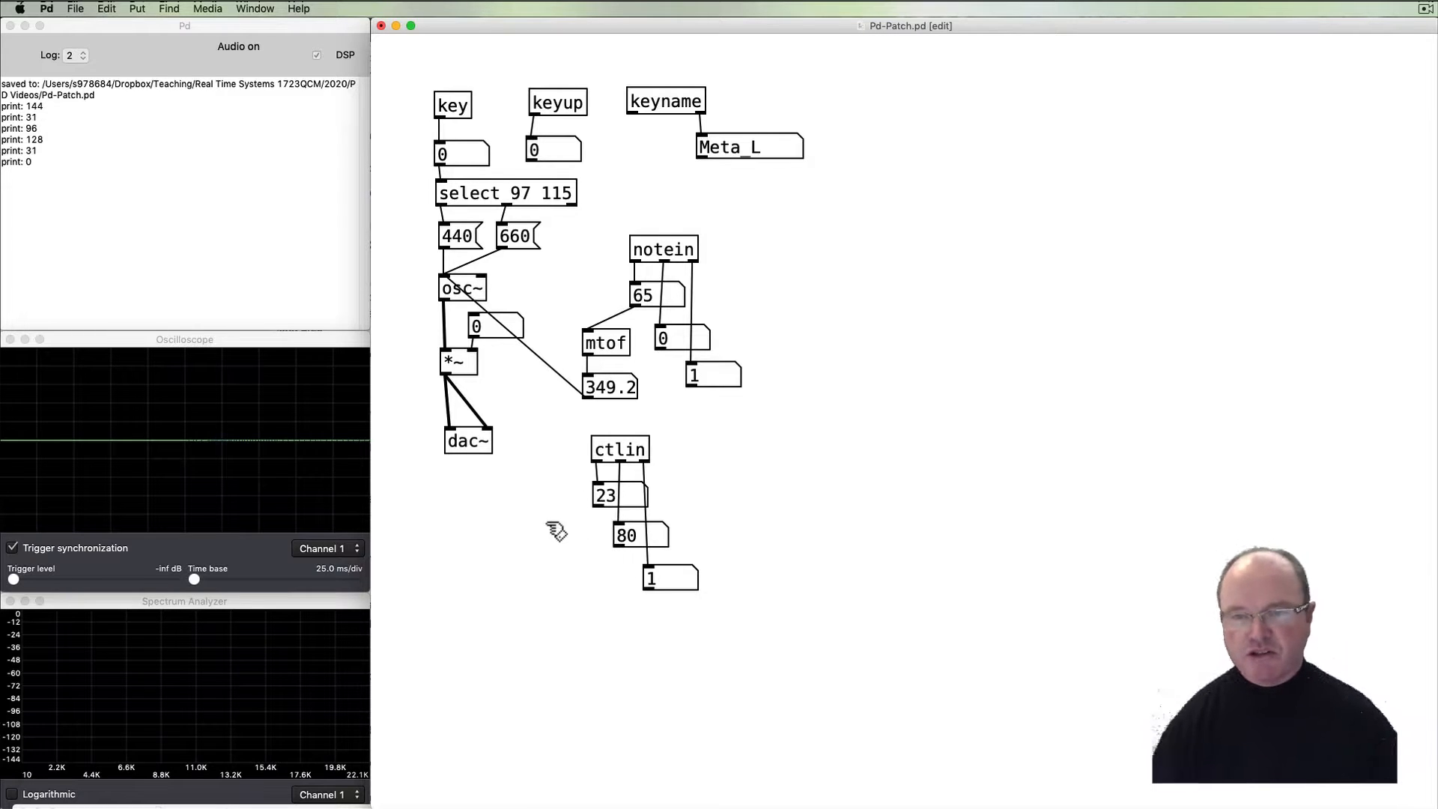
pyautogui.moveTo(367, 449)
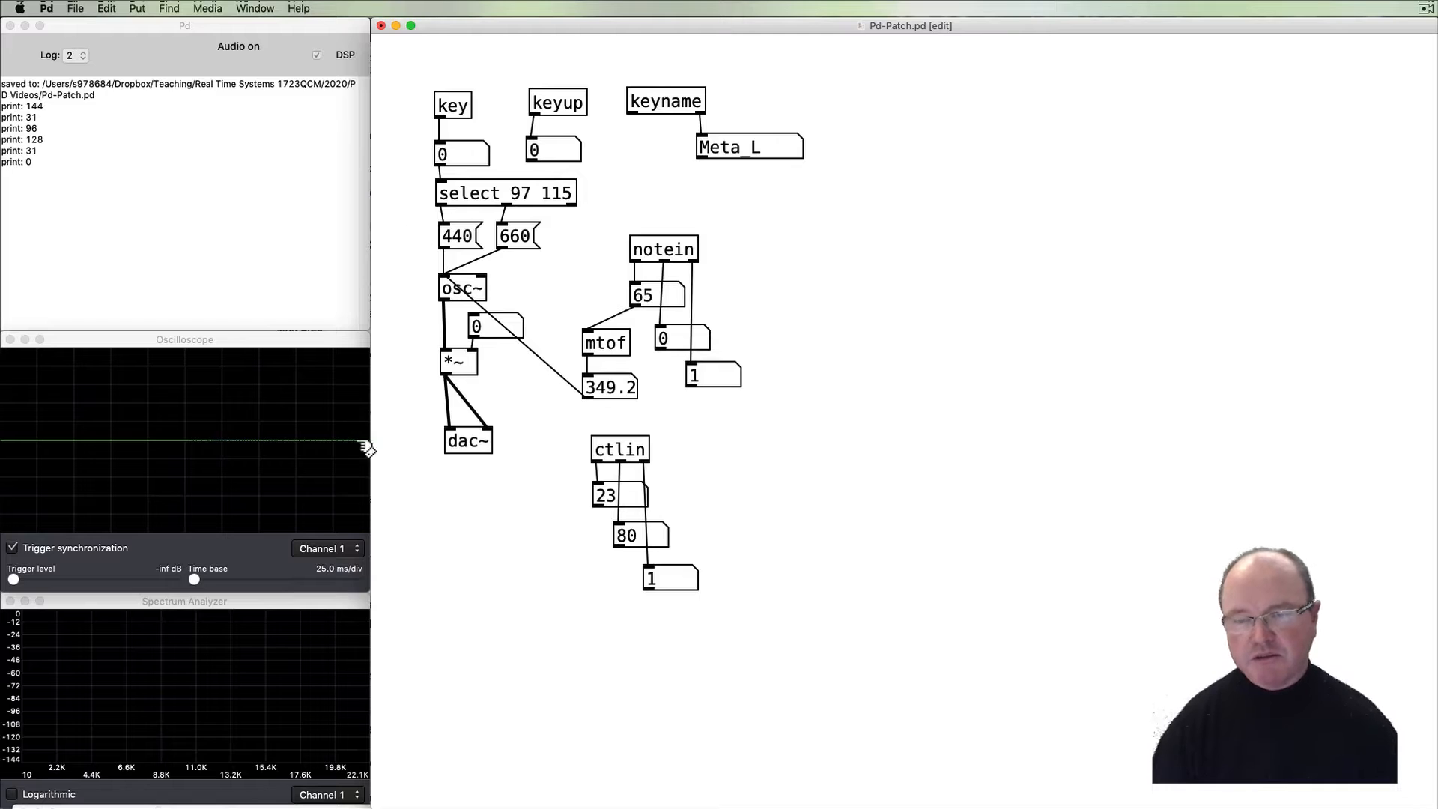
pyautogui.moveTo(500, 328)
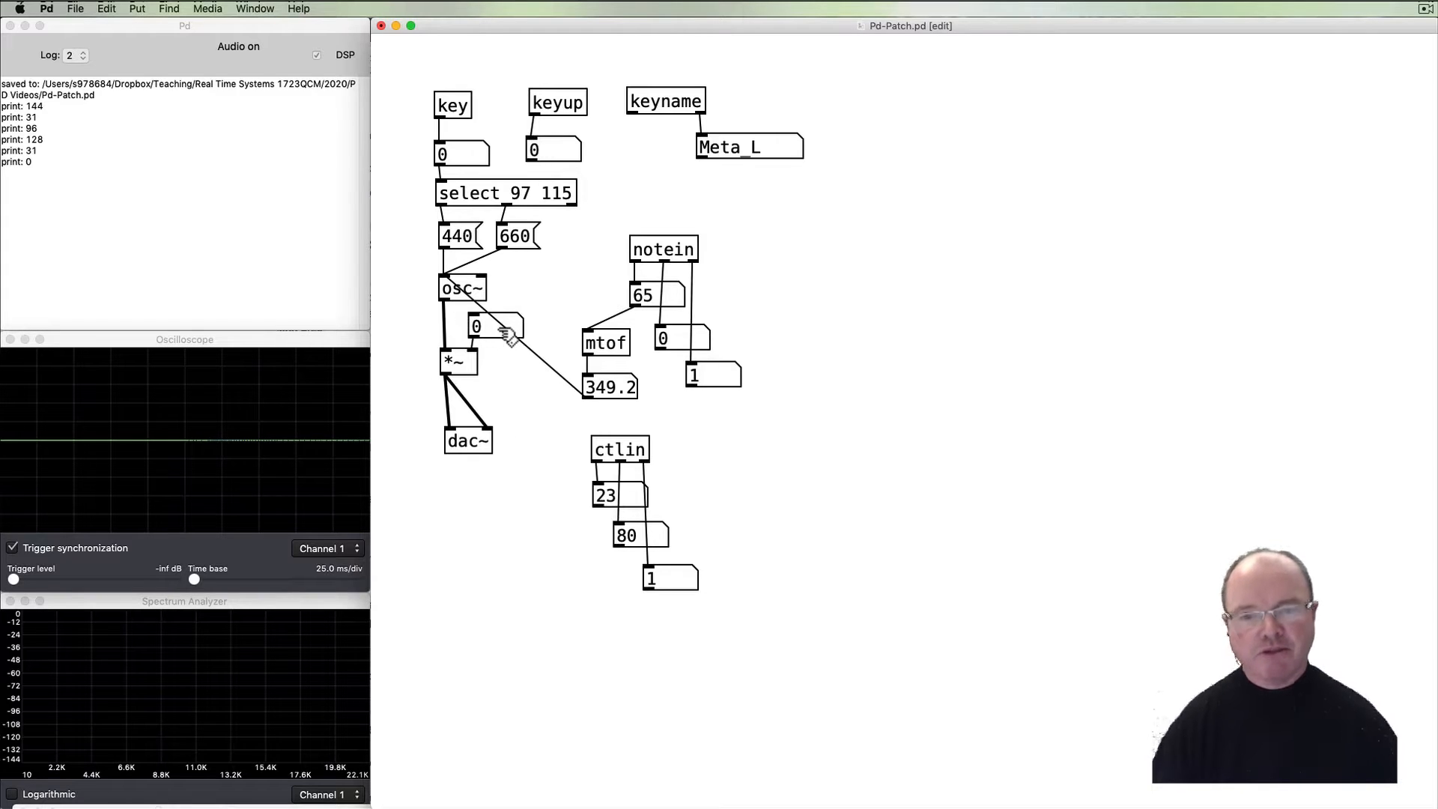
pyautogui.moveTo(550, 345)
pyautogui.write('/ 127')
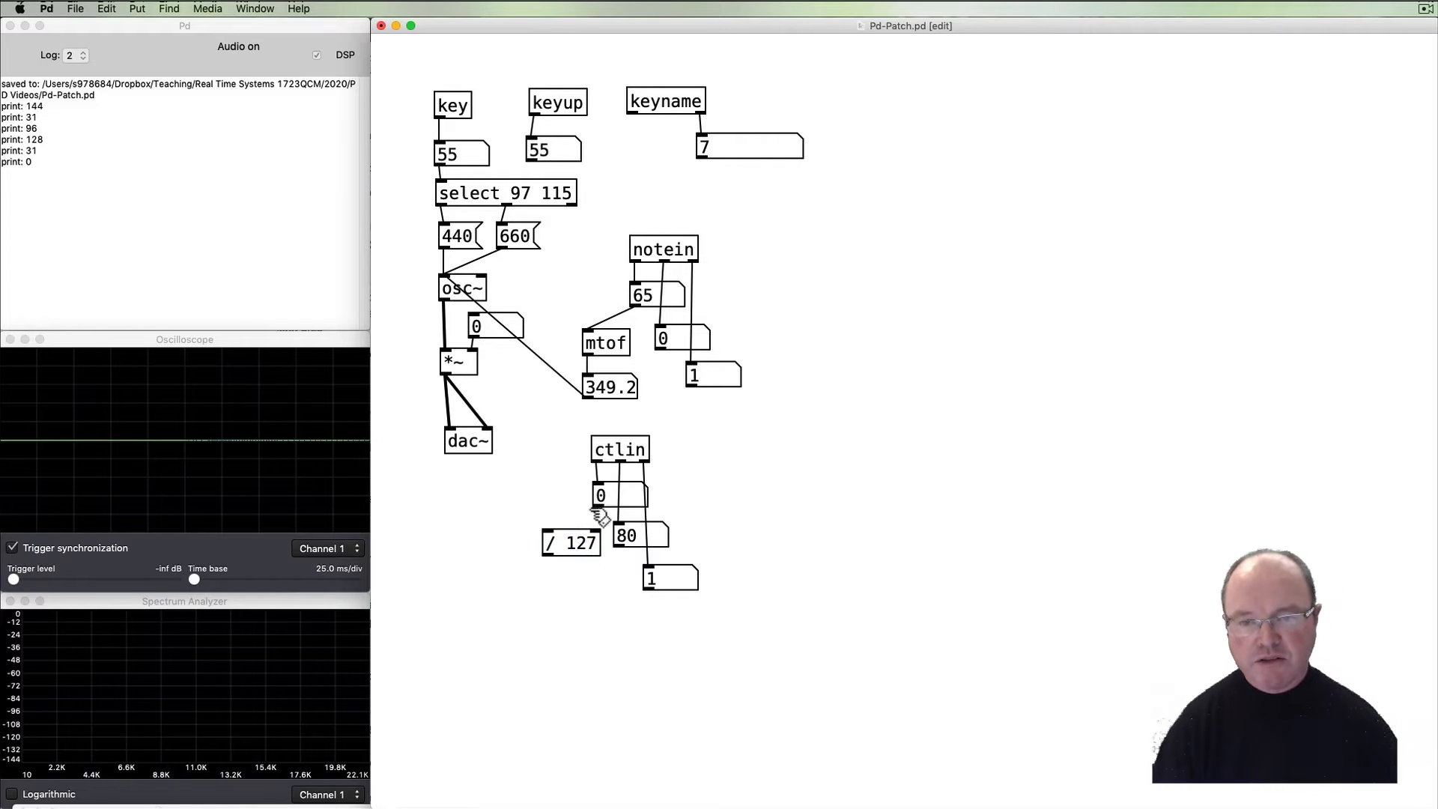
pyautogui.moveTo(602, 630)
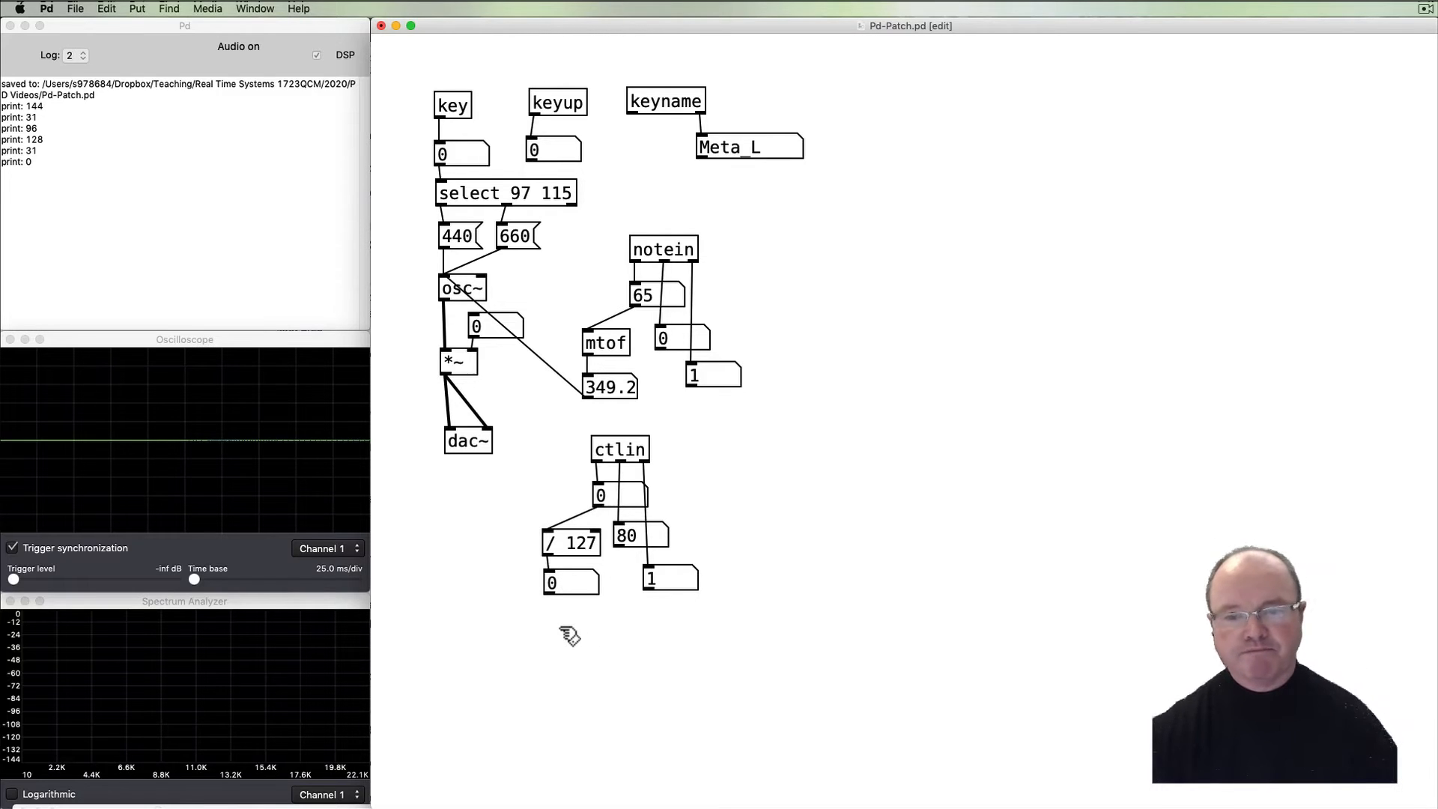
pyautogui.moveTo(554, 594)
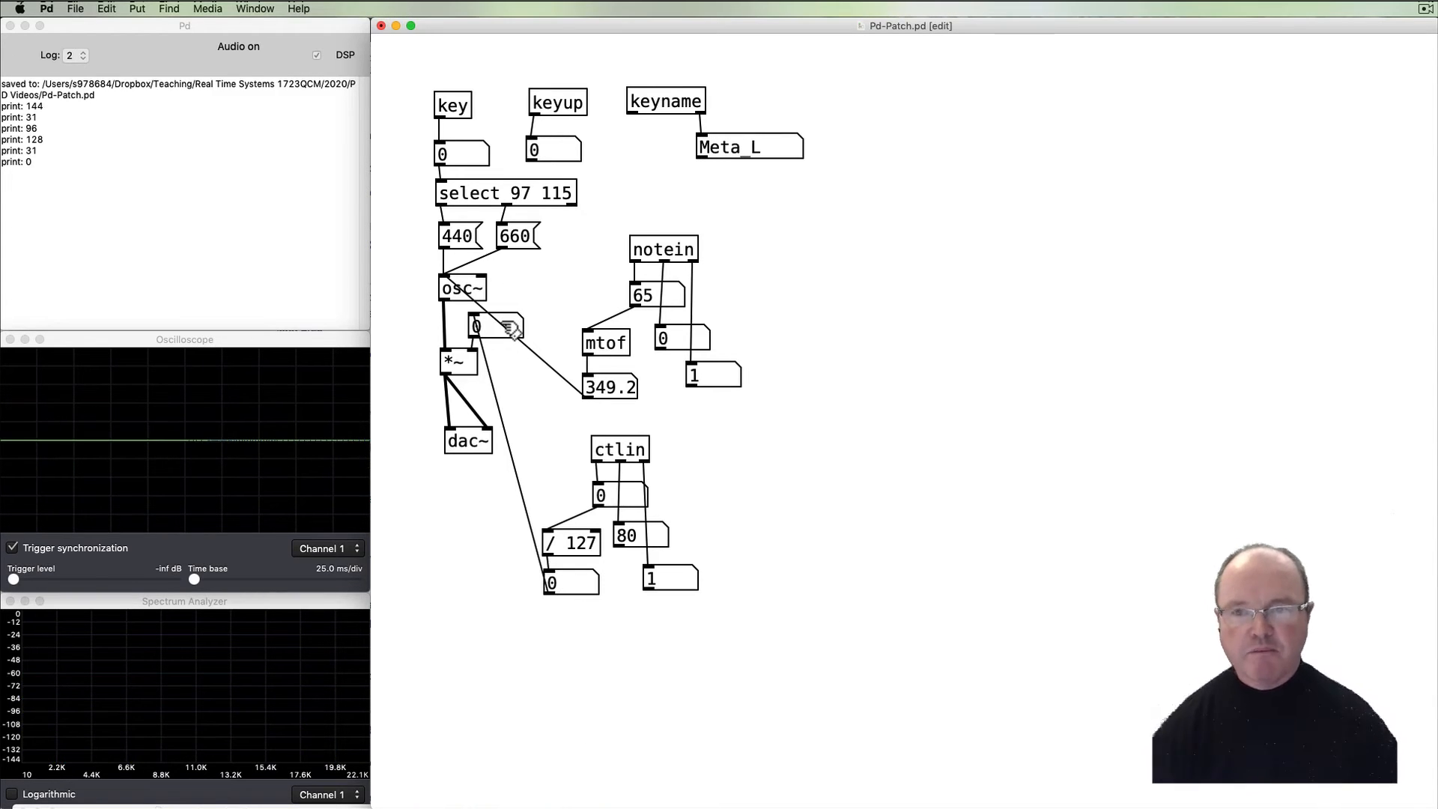
pyautogui.moveTo(420, 452)
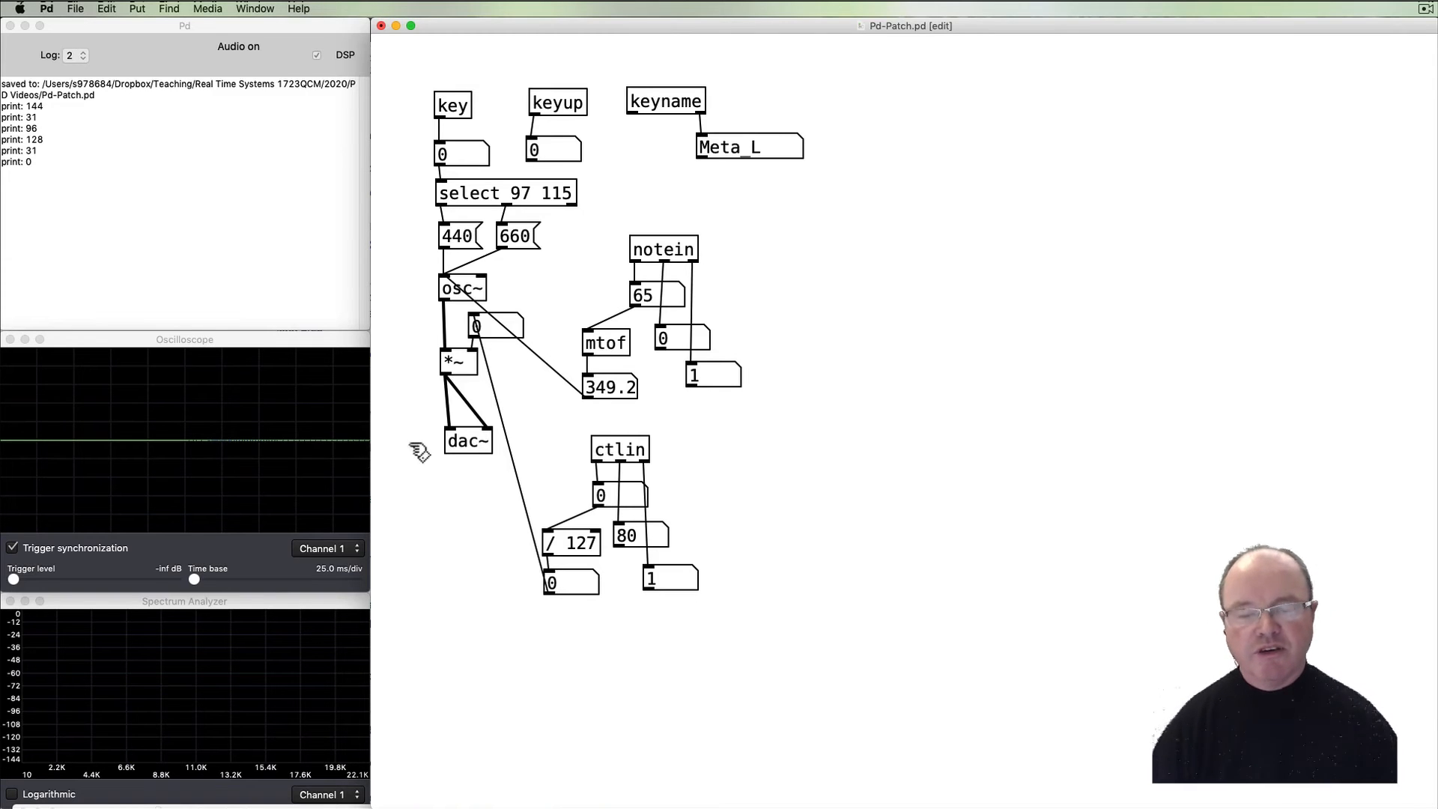
pyautogui.moveTo(467, 440)
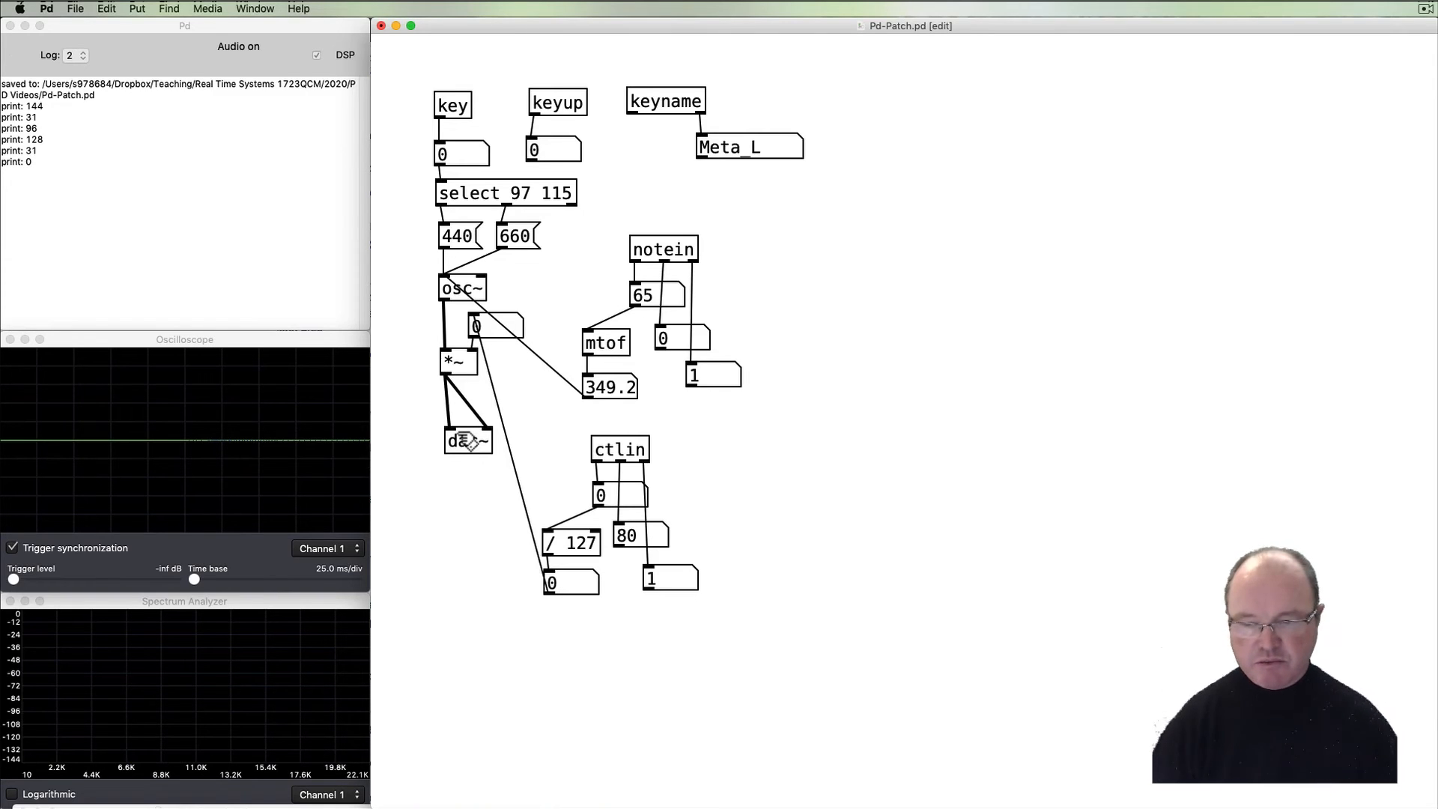